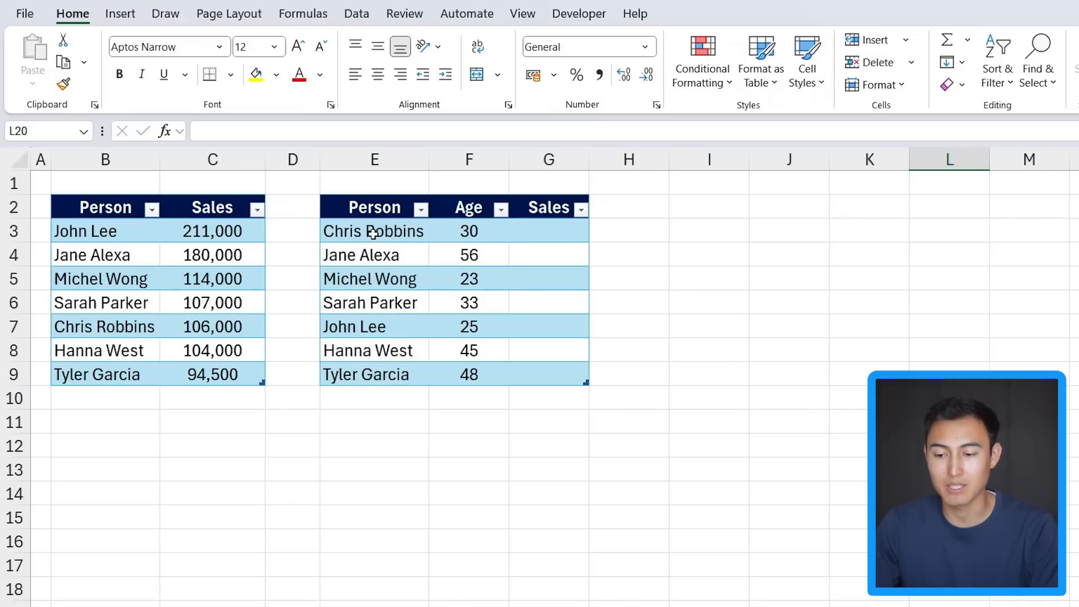
Step: Begin an XLOOKUP against the Sales names, then drop it for partial names like Chris and Tyler G
{"action": "left_click", "coordinate": [85, 230]}
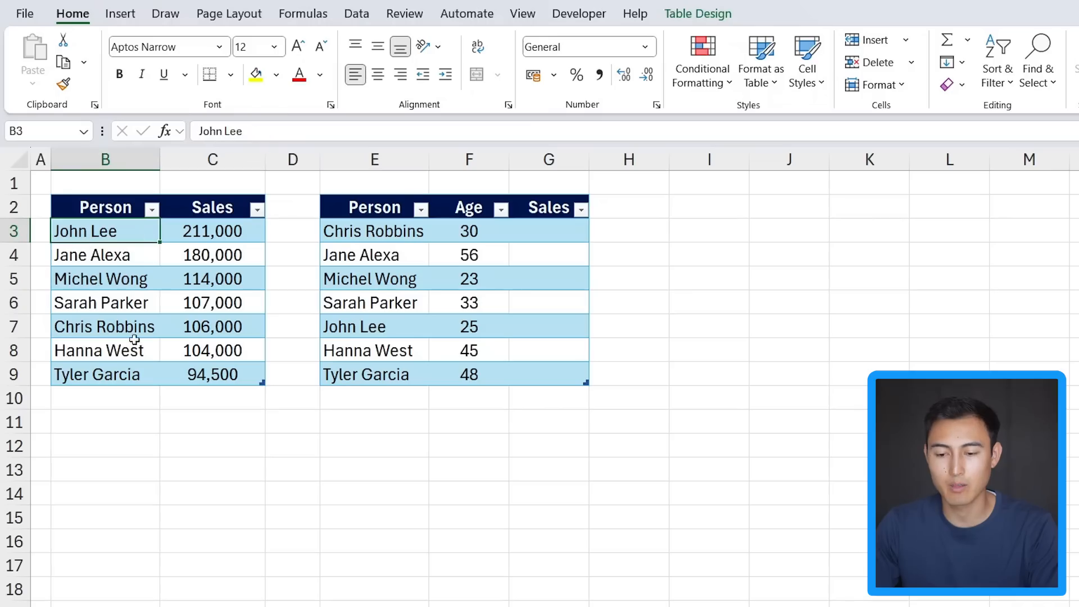
{"action": "left_click", "coordinate": [548, 231]}
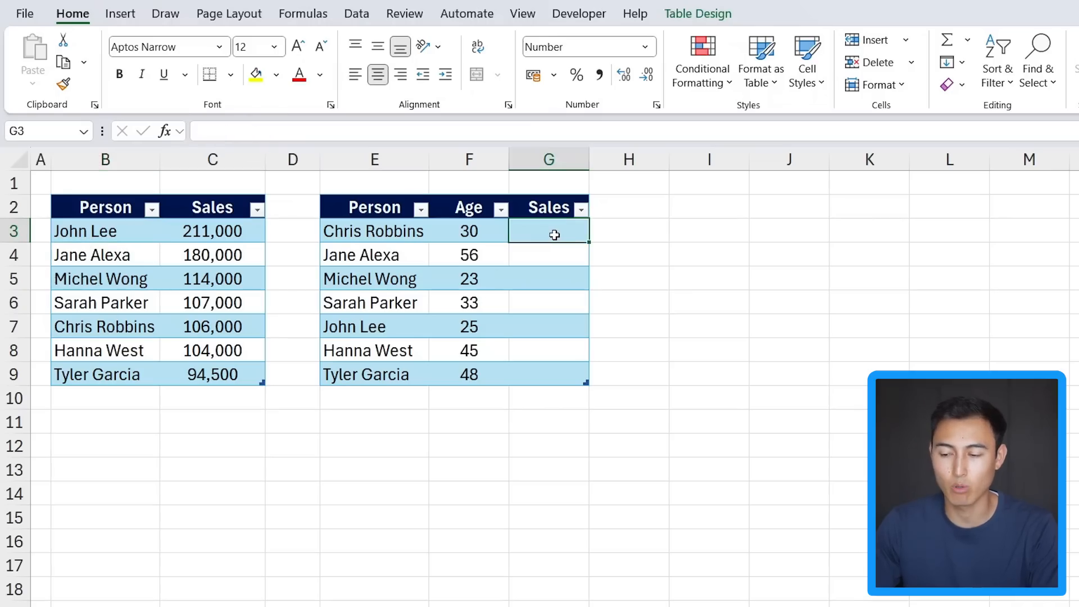
{"action": "type", "text": "=xlo"}
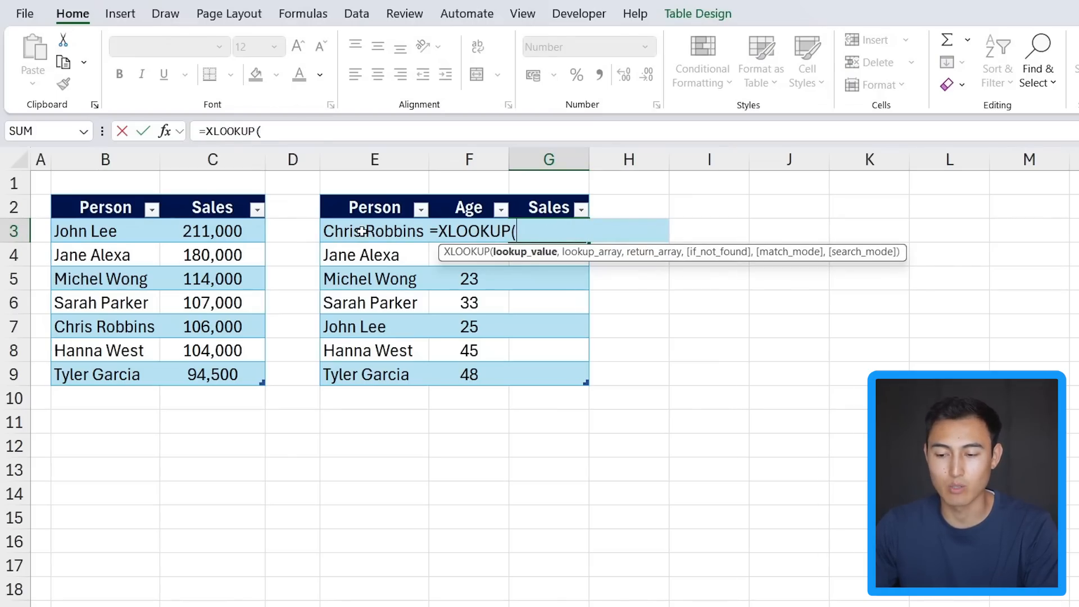
{"action": "left_click", "coordinate": [373, 230]}
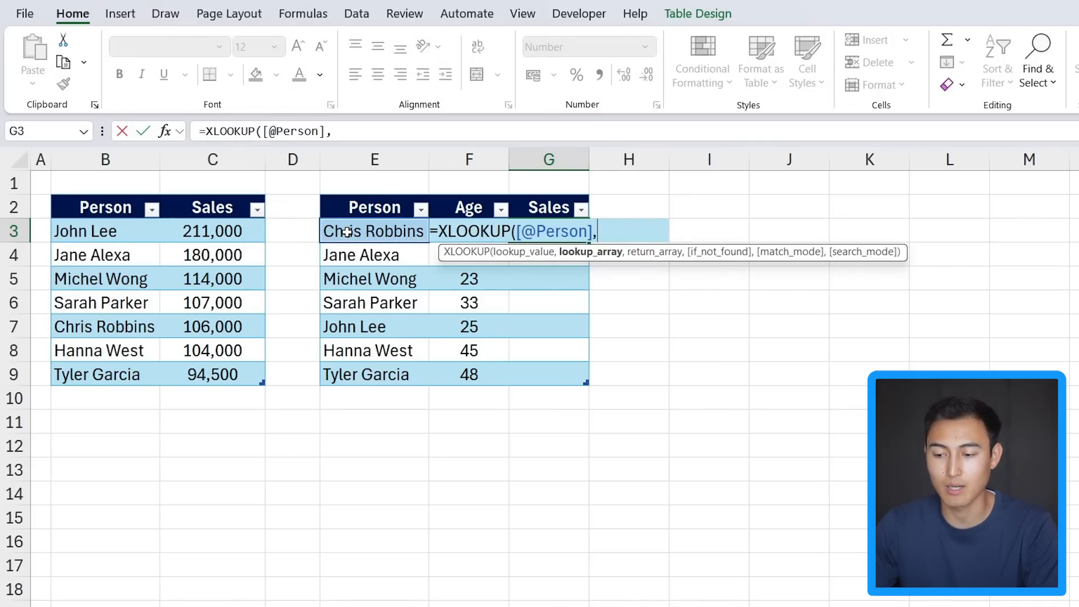
{"action": "left_click_drag", "start_coordinate": [105, 231], "coordinate": [105, 278]}
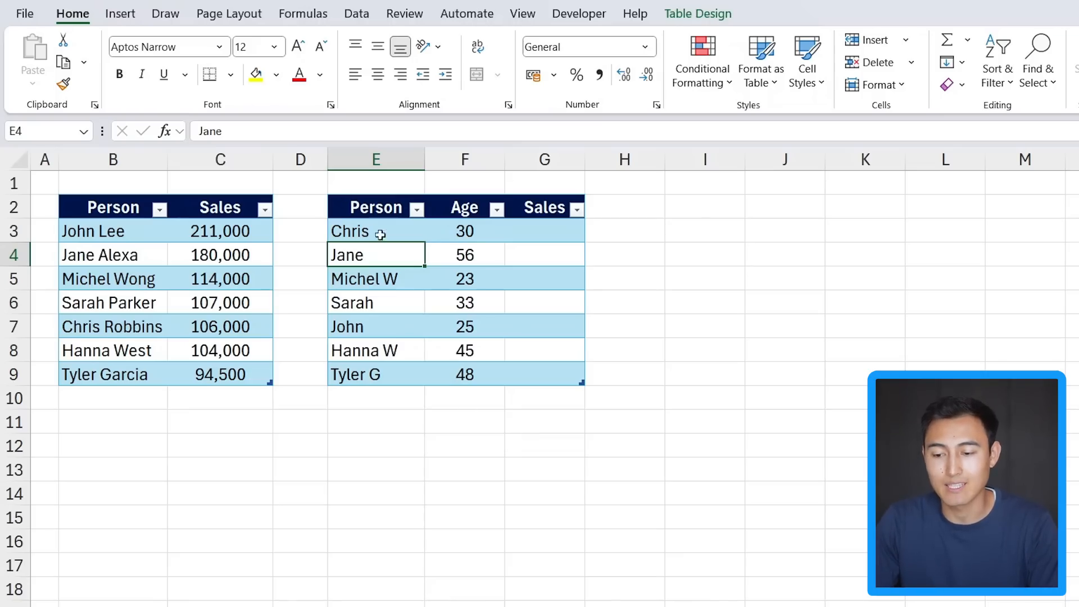
{"action": "left_click", "coordinate": [375, 231]}
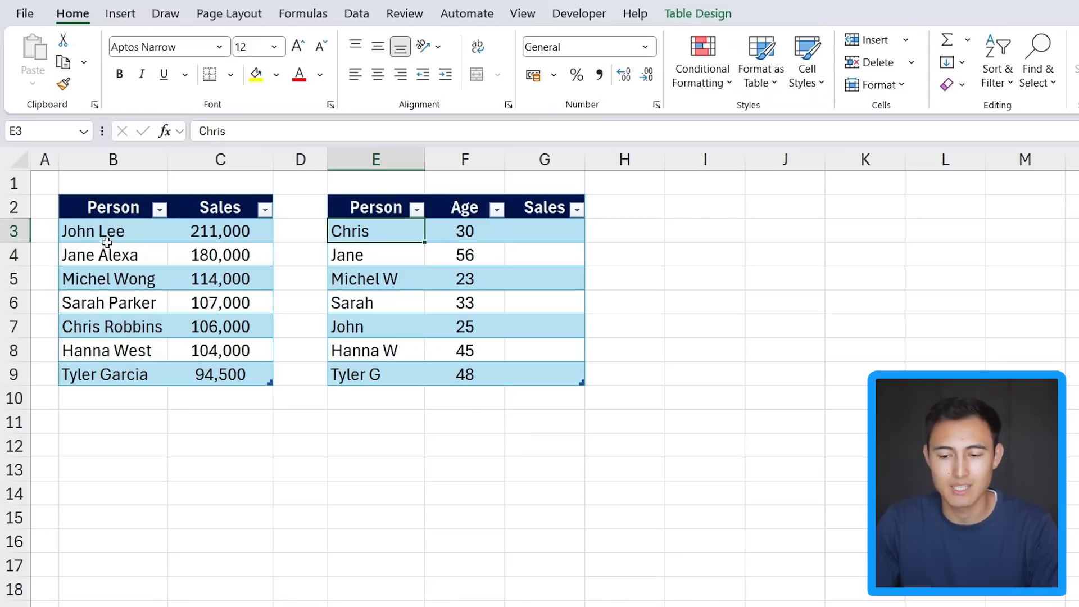
{"action": "left_click", "coordinate": [376, 230]}
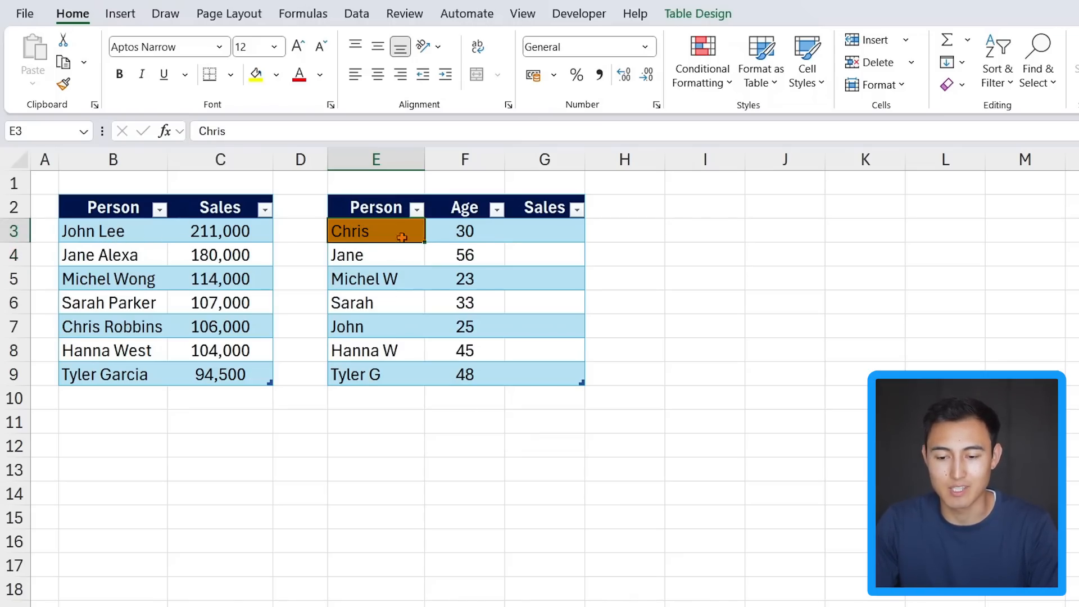
{"action": "left_click", "coordinate": [113, 326]}
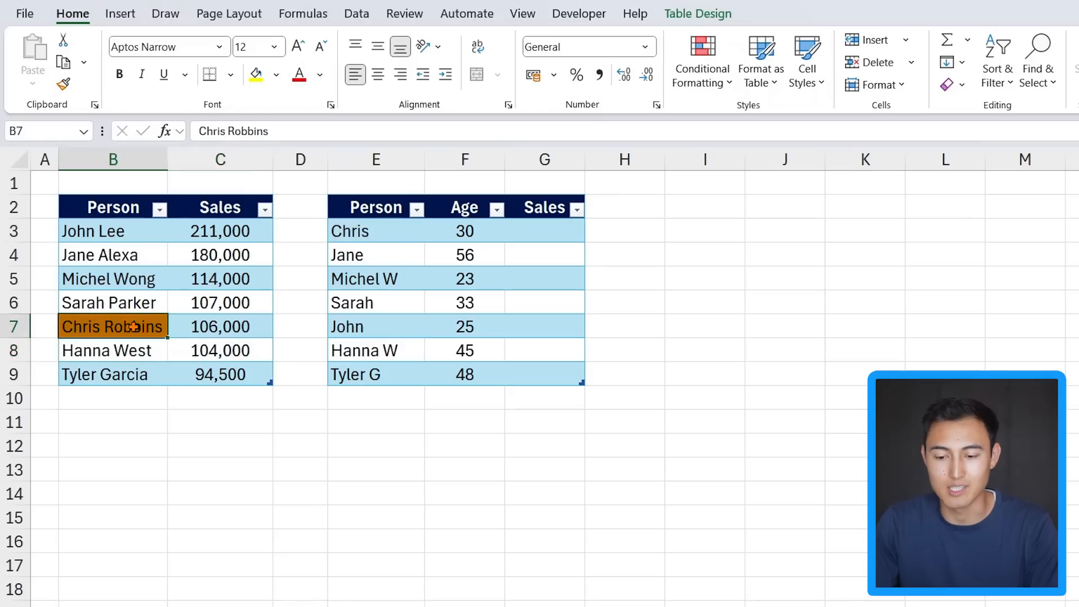
{"action": "left_click", "coordinate": [376, 279]}
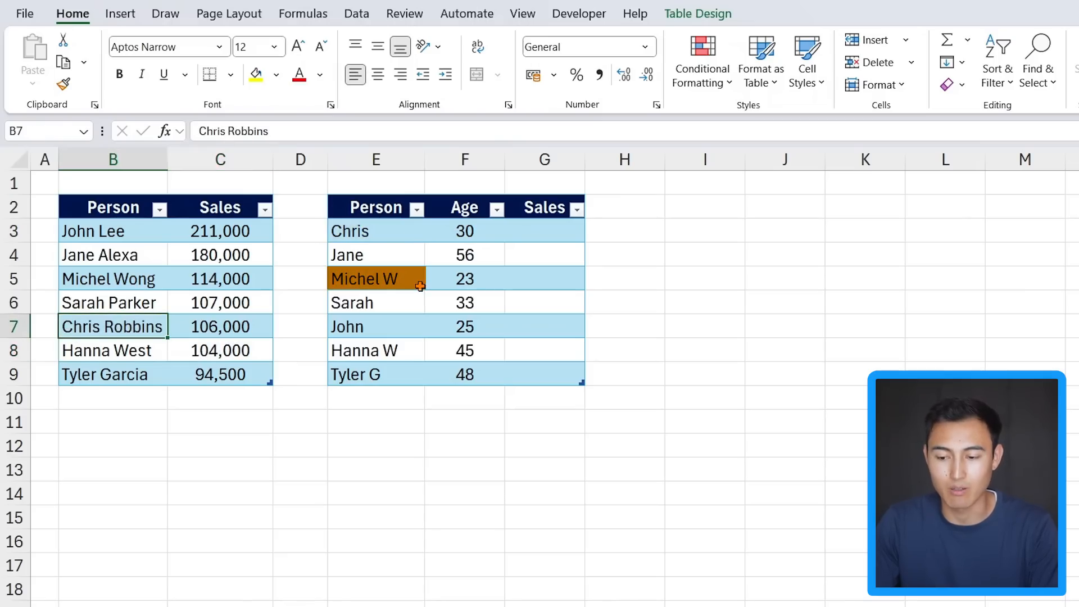
{"action": "left_click", "coordinate": [113, 279]}
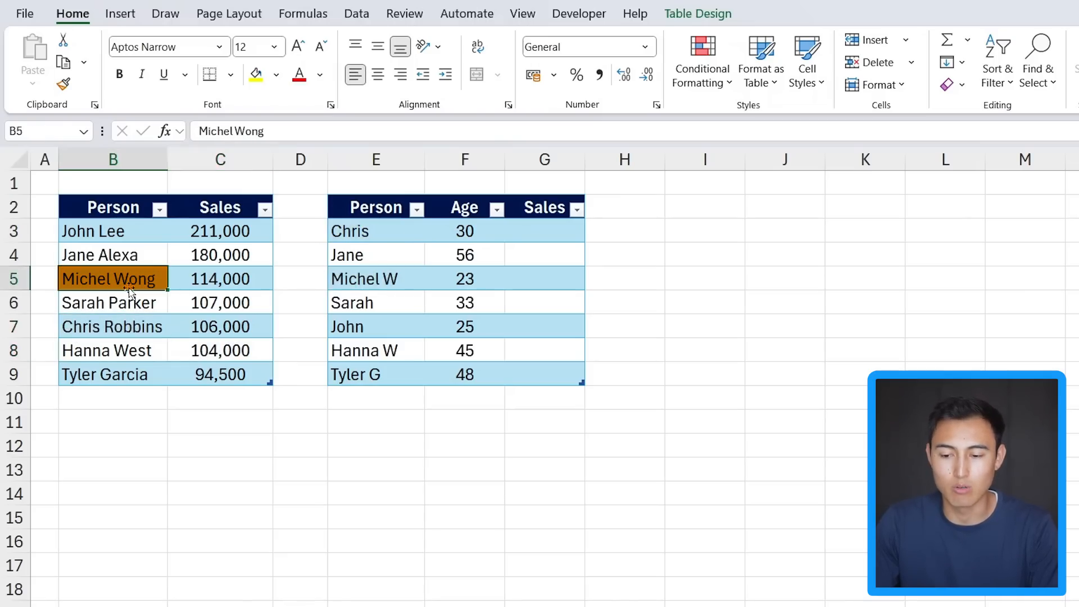
{"action": "left_click", "coordinate": [543, 230]}
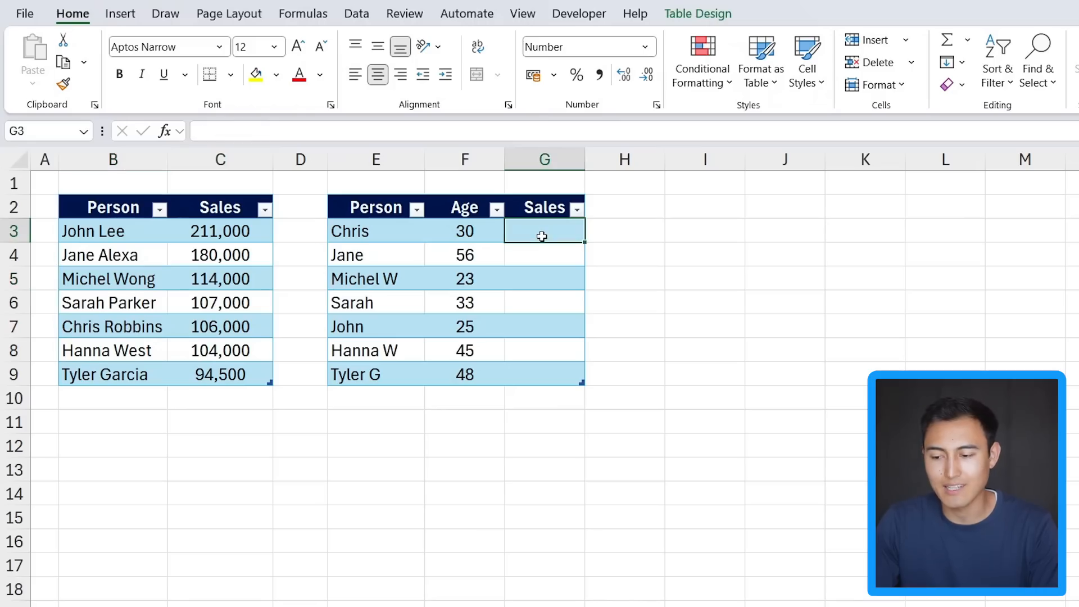
{"action": "type", "text": "="}
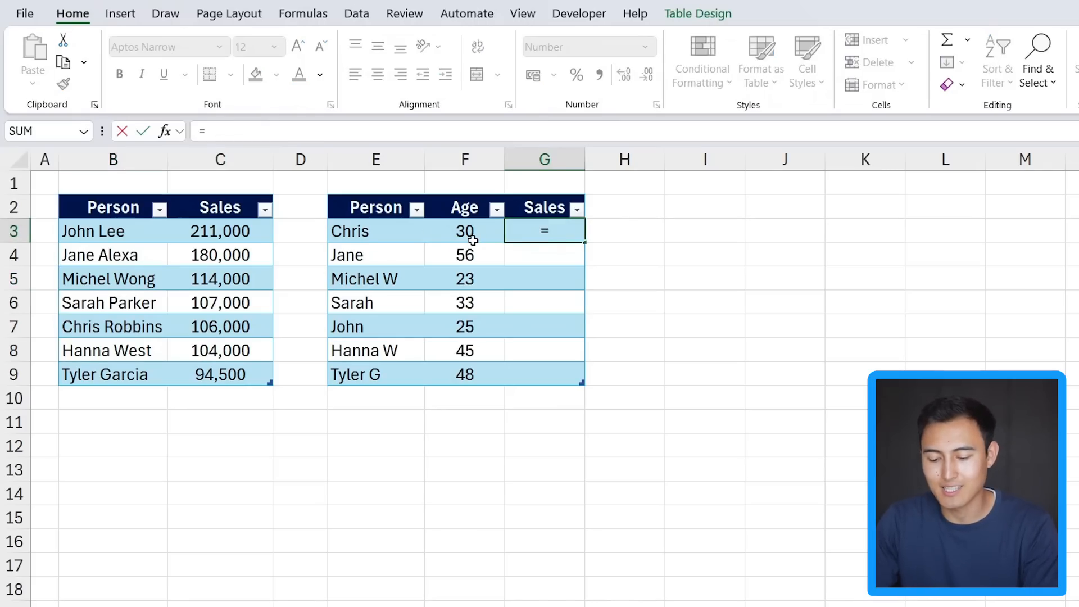
{"action": "type", "text": "xlo"}
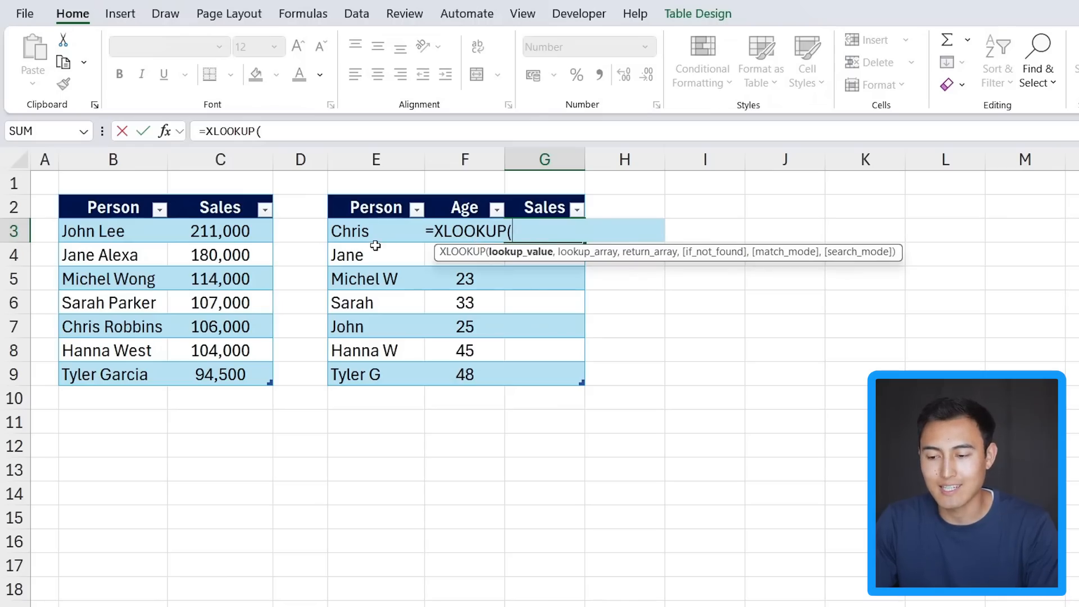
{"action": "left_click", "coordinate": [350, 231]}
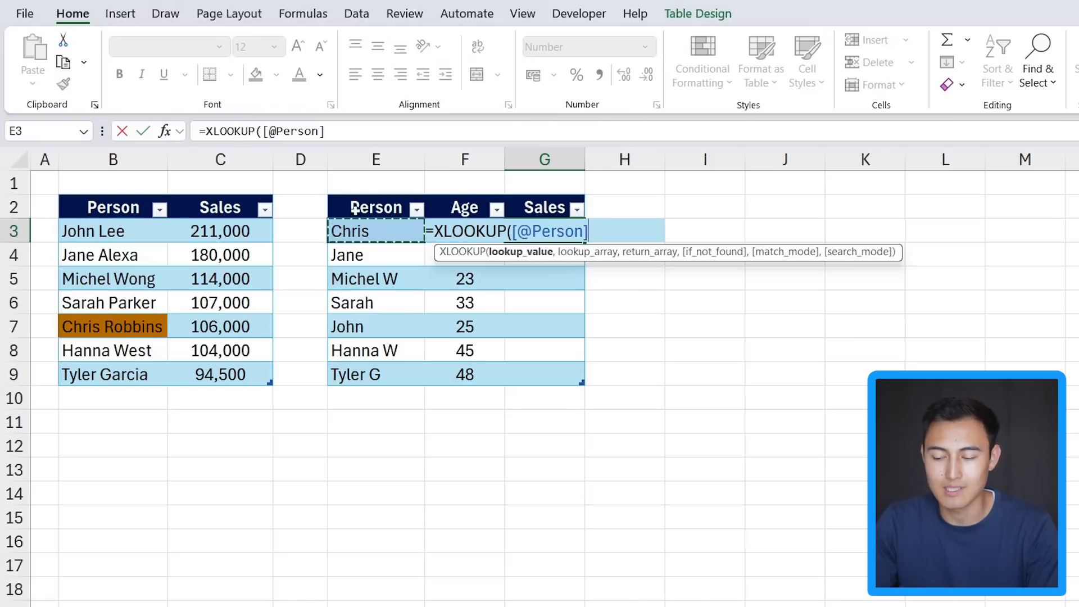
{"action": "type", "text": "&"}
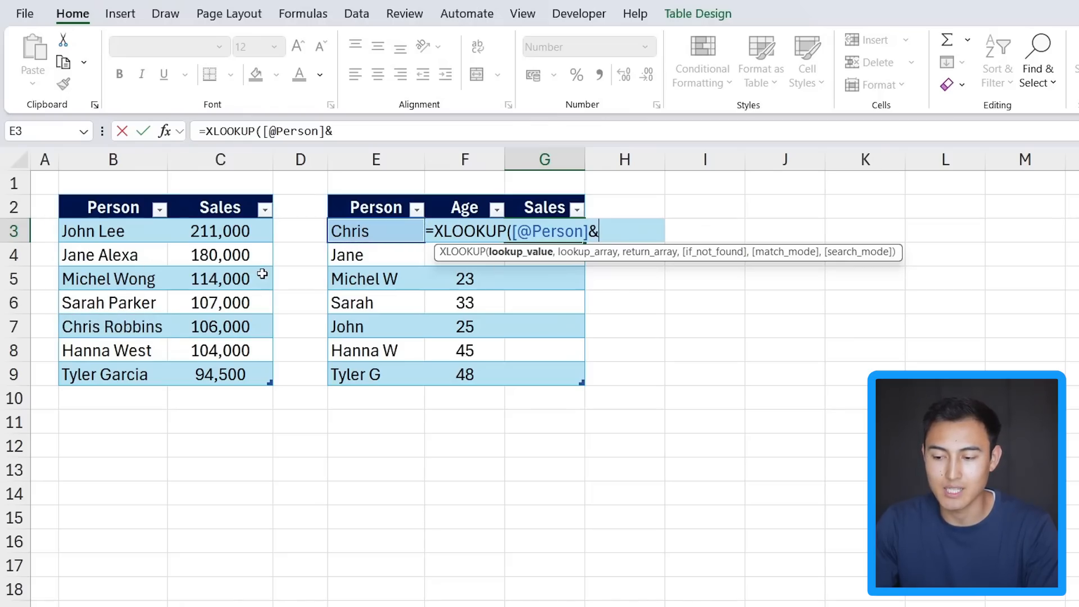
{"action": "type", "text": "\"*"}
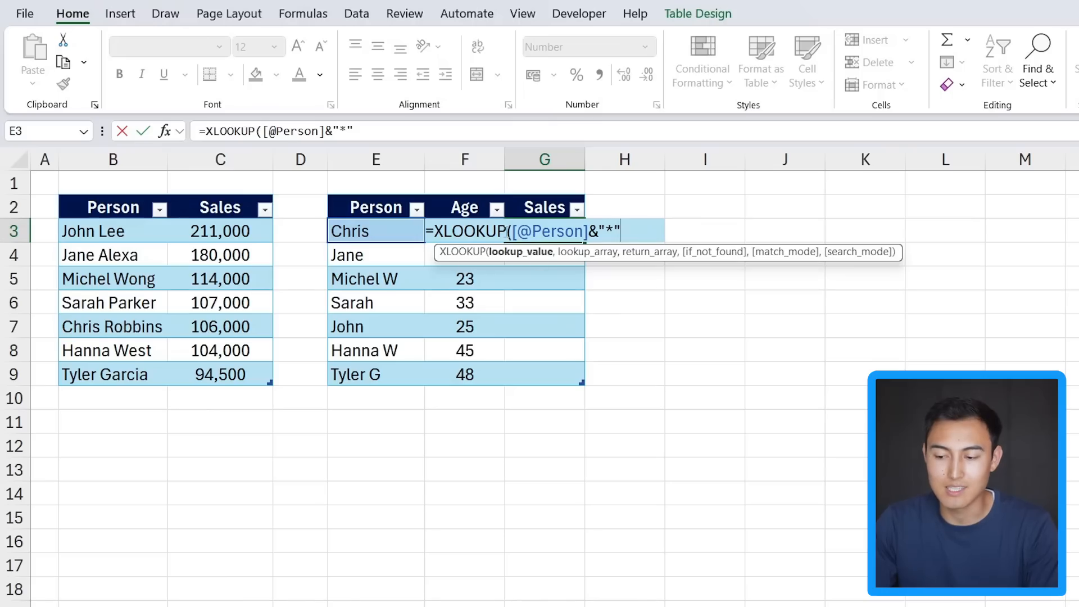
{"action": "mouse_move", "coordinate": [374, 231]}
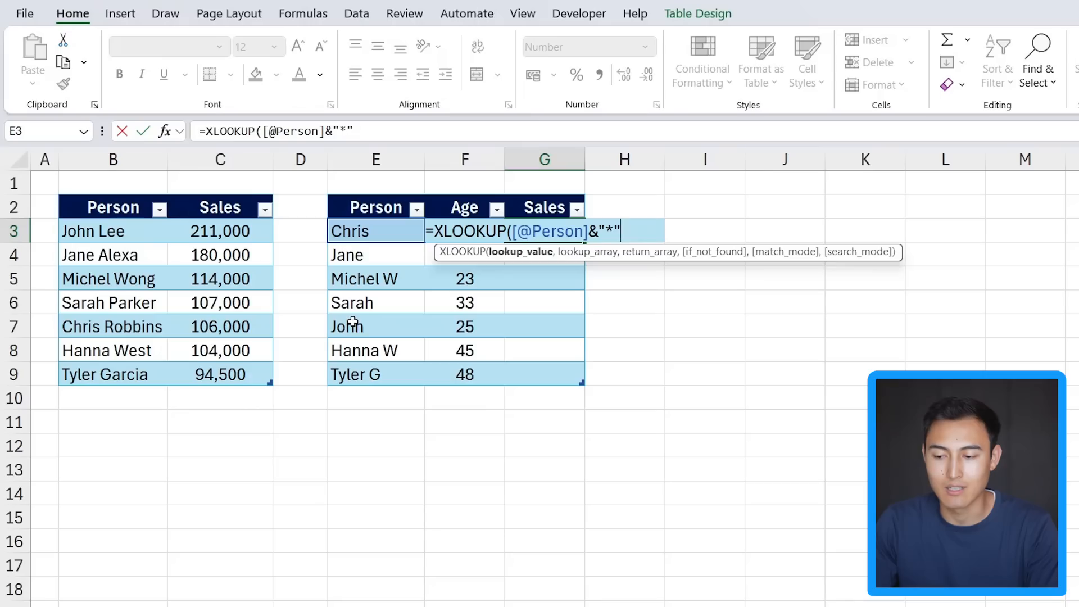
{"action": "type", "text": ","}
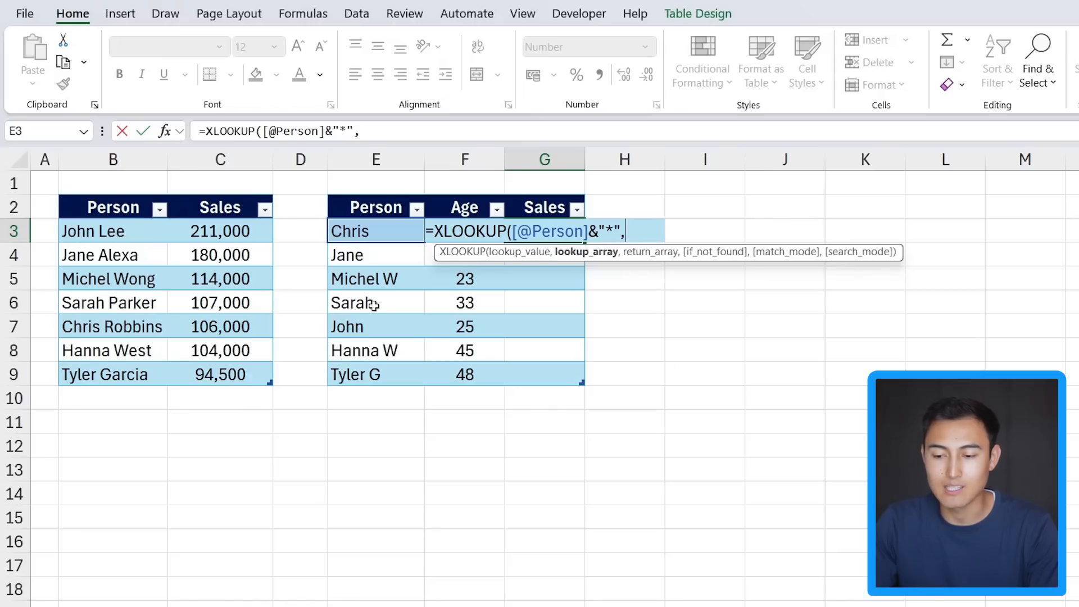
{"action": "left_click_drag", "start_coordinate": [113, 230], "coordinate": [113, 350]}
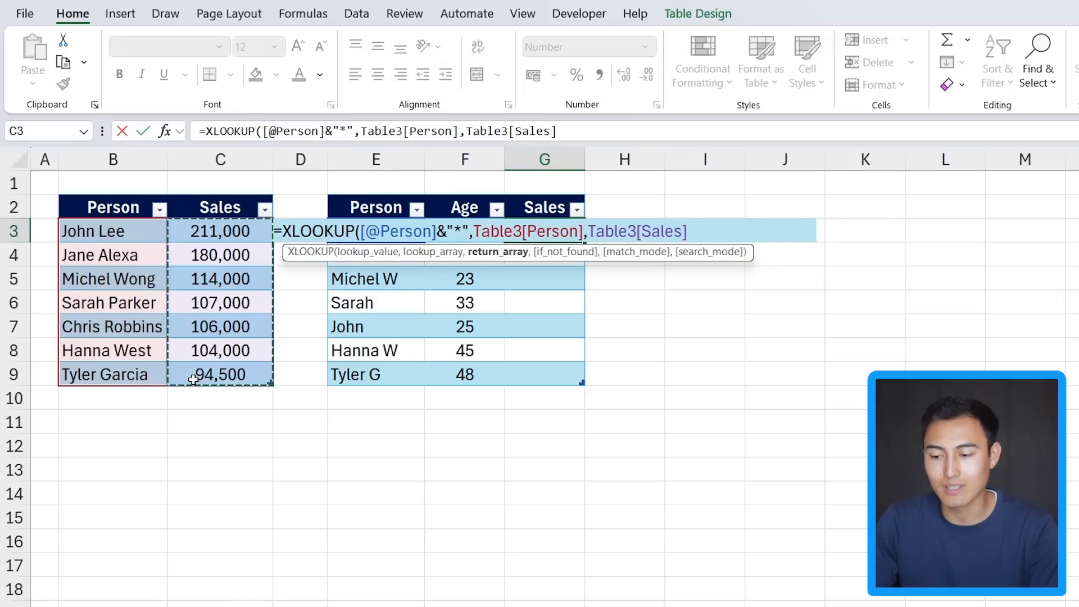
{"action": "type", "text": ",,"}
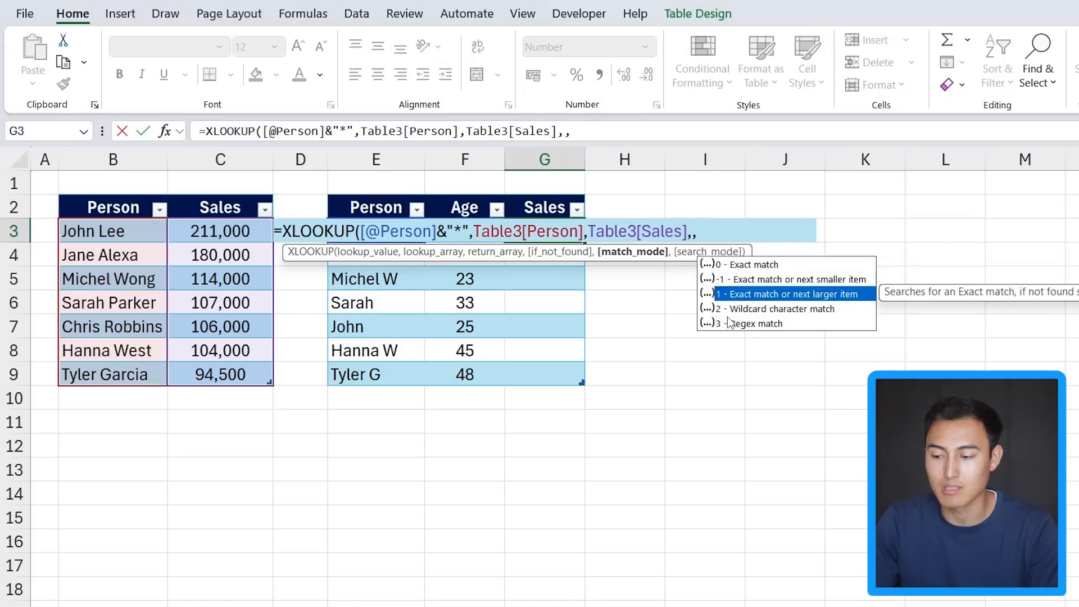
{"action": "mouse_move", "coordinate": [788, 309]}
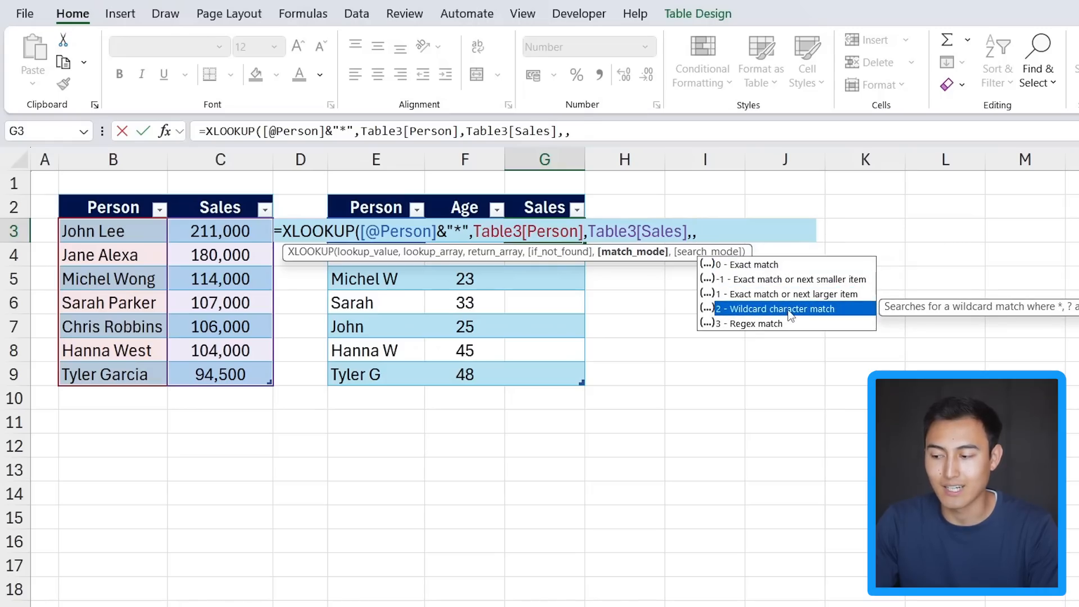
{"action": "type", "text": "2)"}
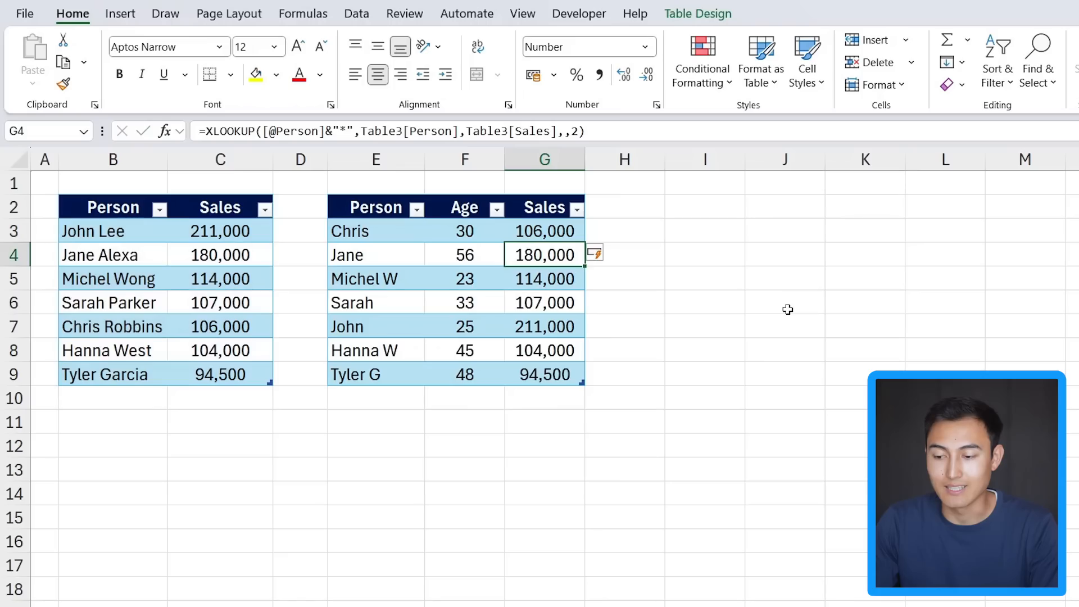
{"action": "left_click", "coordinate": [544, 230]}
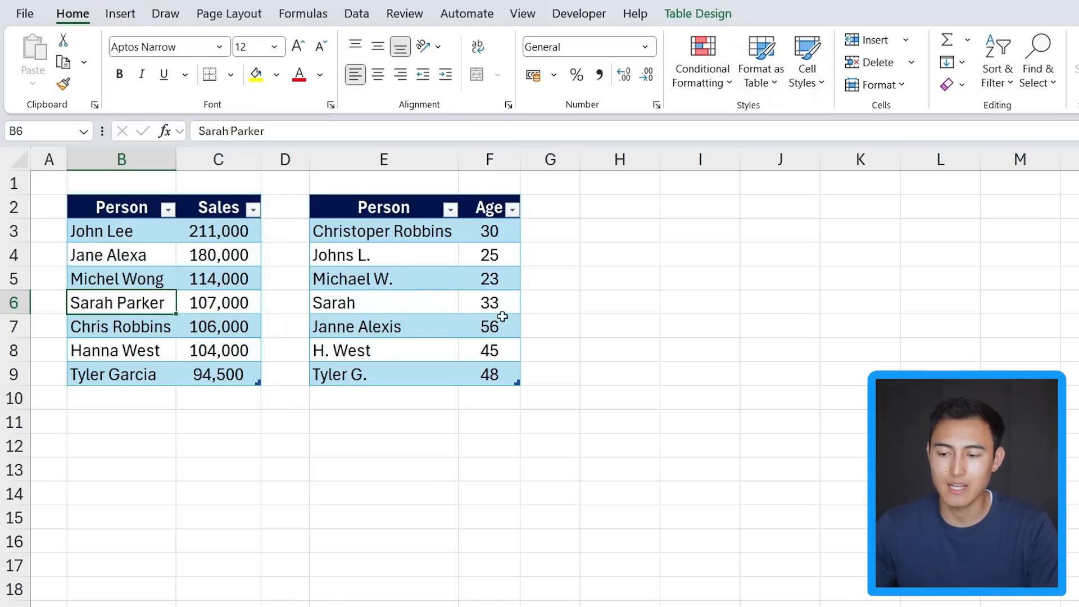
{"action": "left_click", "coordinate": [550, 208]}
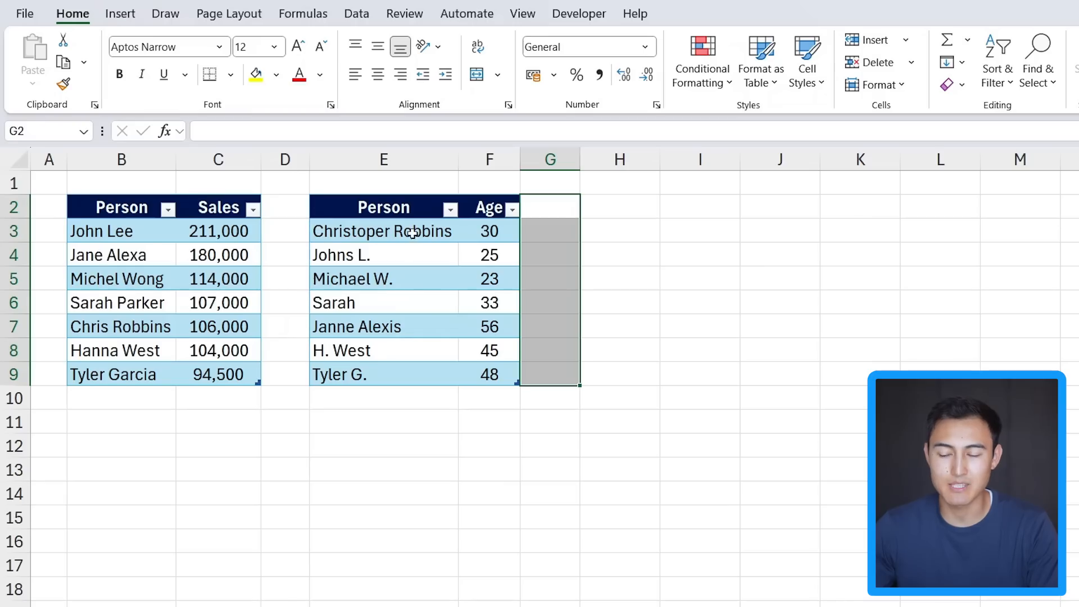
{"action": "left_click", "coordinate": [383, 230]}
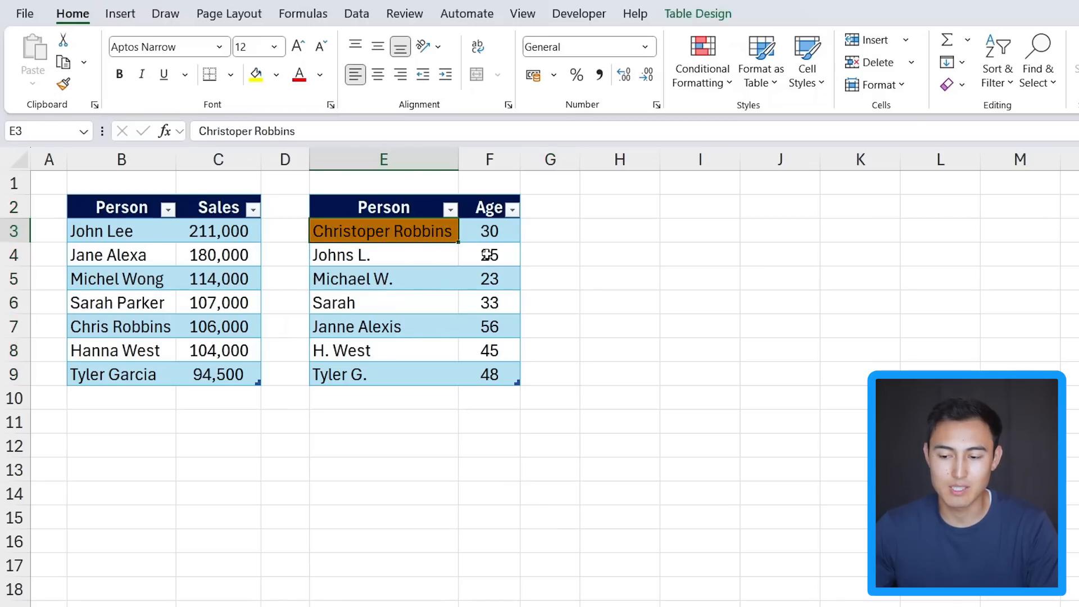
{"action": "left_click", "coordinate": [121, 326]}
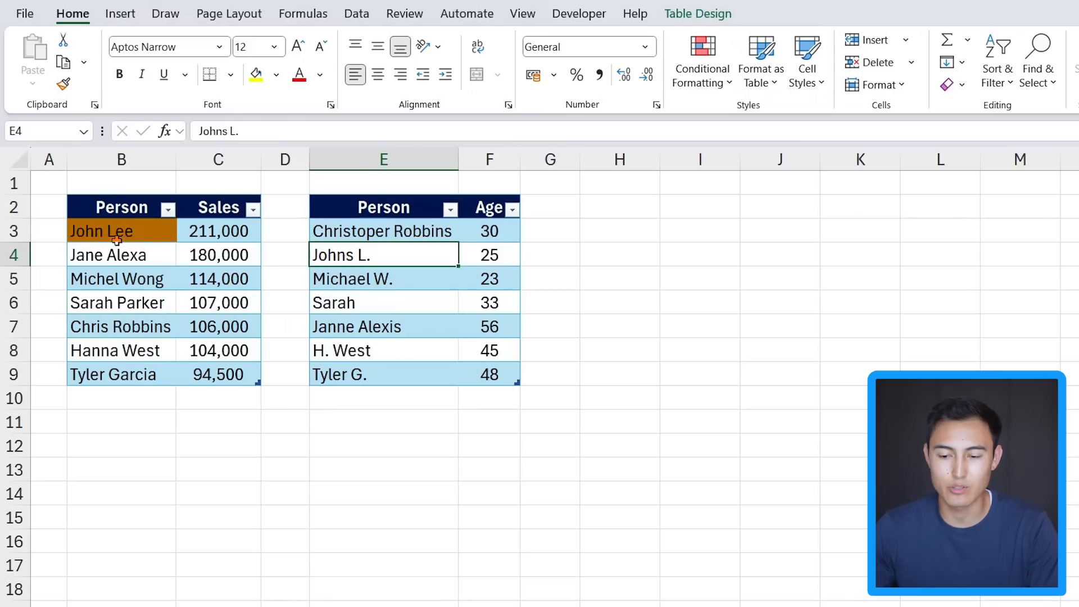
{"action": "left_click", "coordinate": [101, 230]}
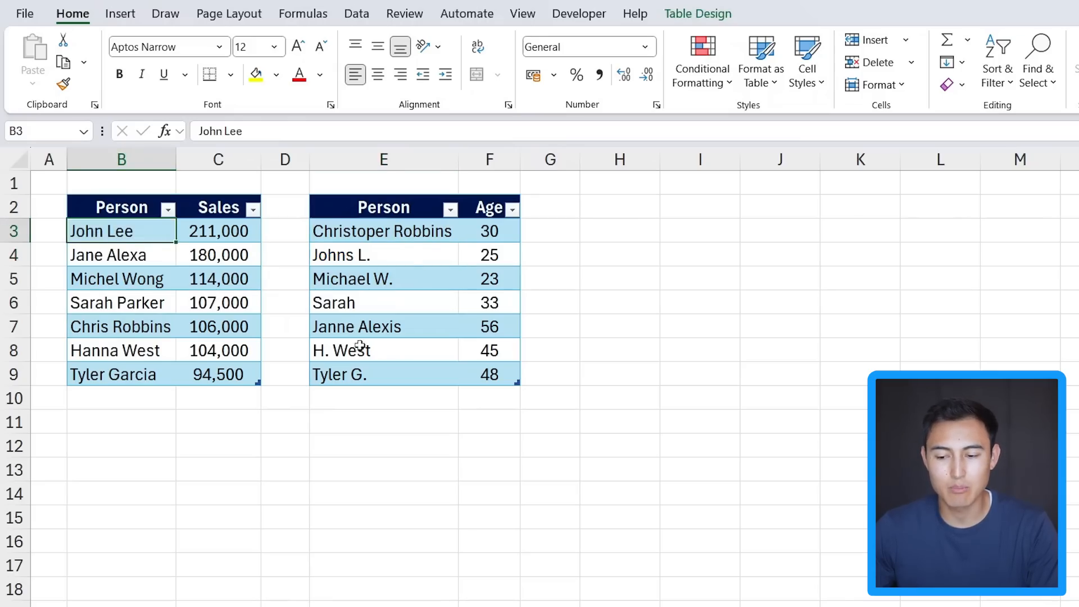
{"action": "left_click", "coordinate": [122, 254]}
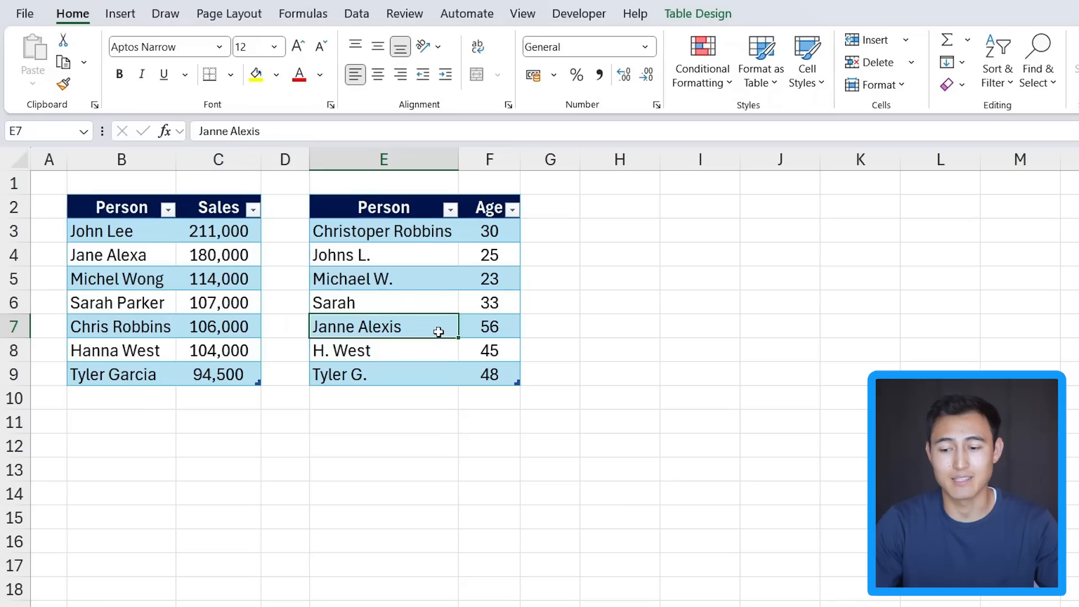
{"action": "left_click", "coordinate": [121, 279]}
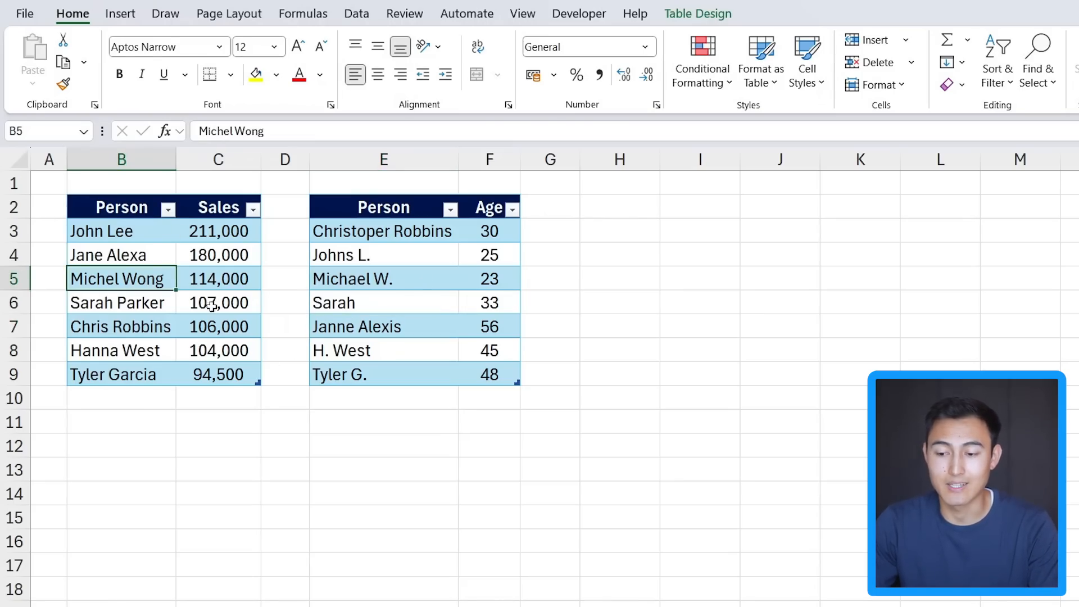
{"action": "key", "text": "Ctrl+T"}
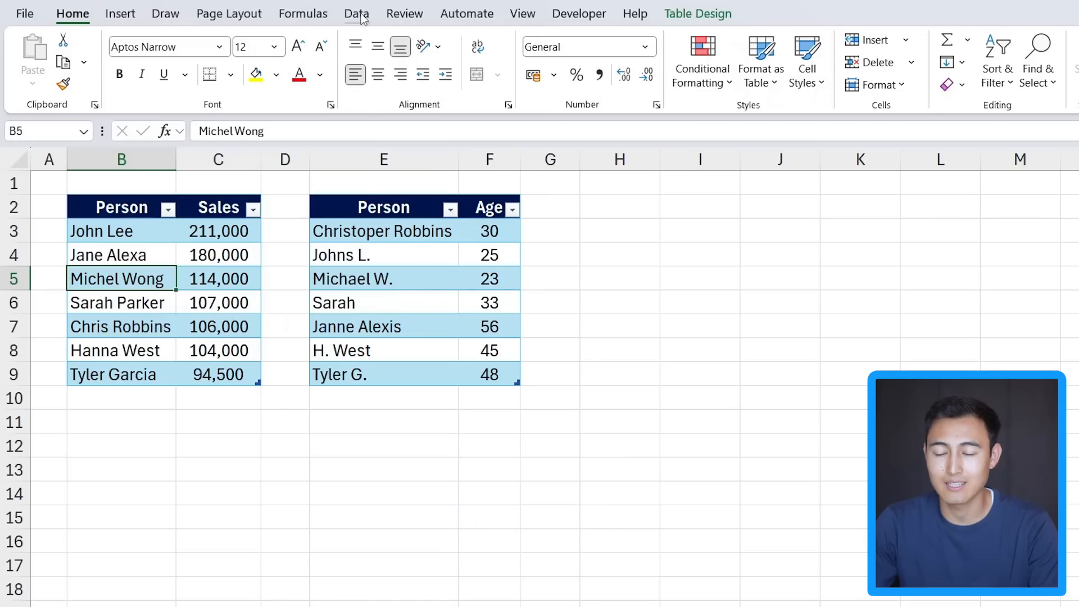
Step: Load the Sales table, then the Age table, into Power Query via From Table/Range
{"action": "left_click", "coordinate": [355, 13]}
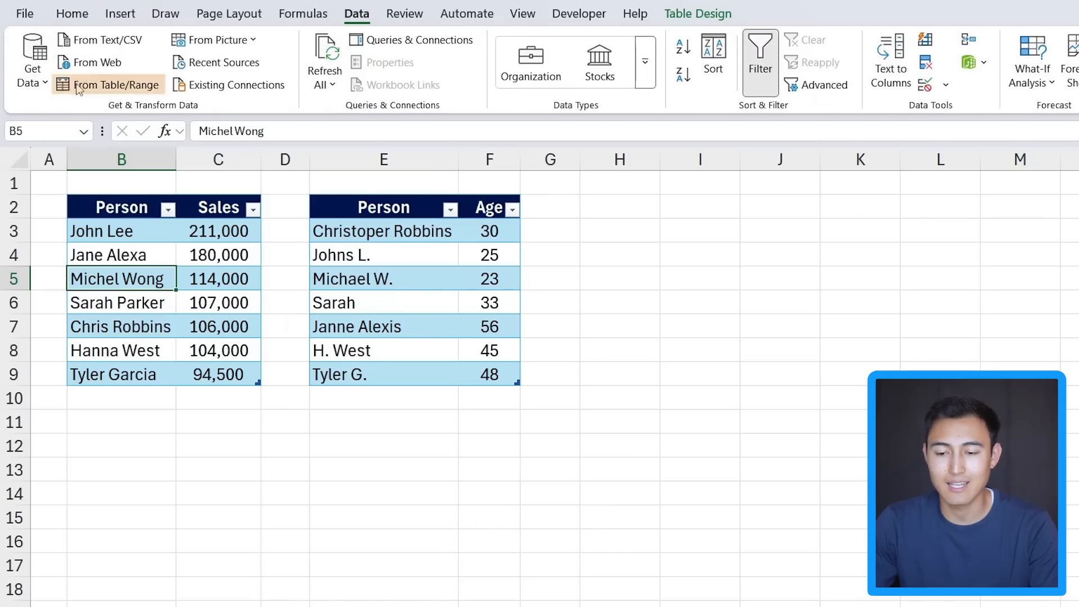
{"action": "left_click", "coordinate": [115, 84]}
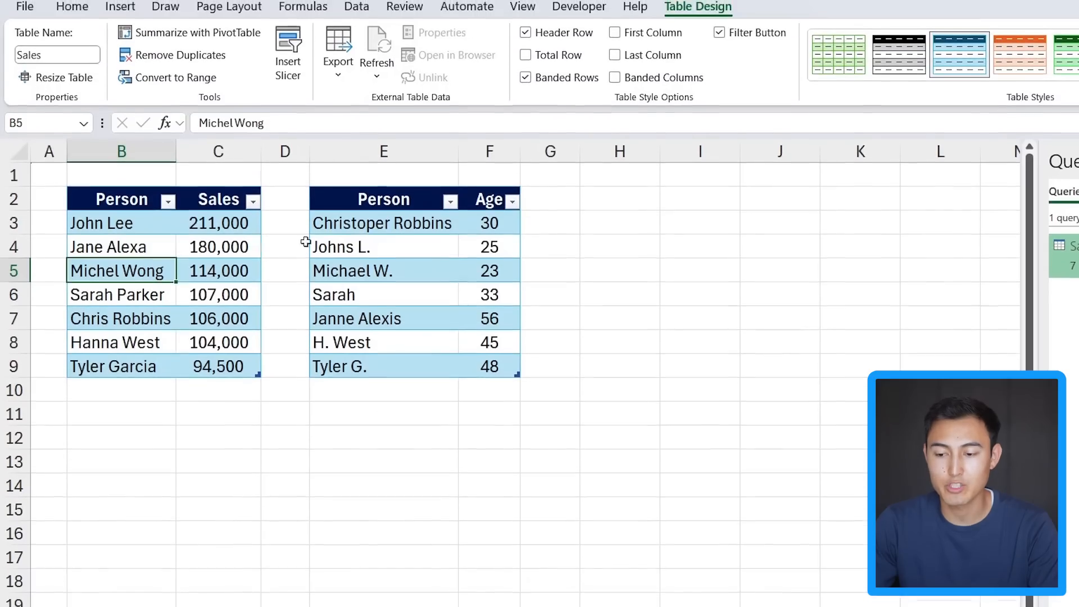
{"action": "left_click", "coordinate": [384, 277]}
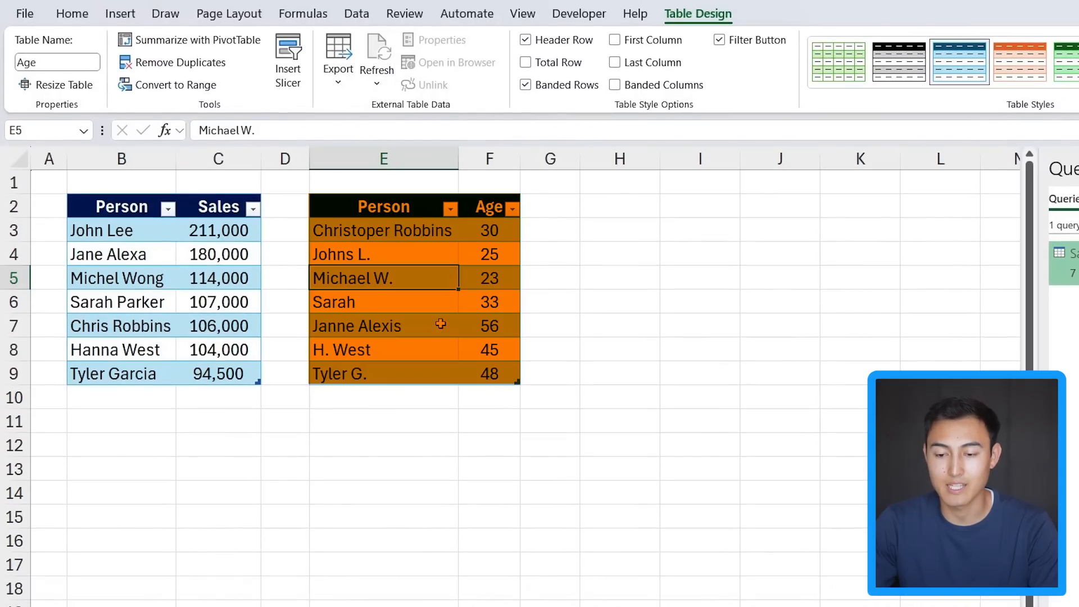
{"action": "left_click", "coordinate": [356, 13]}
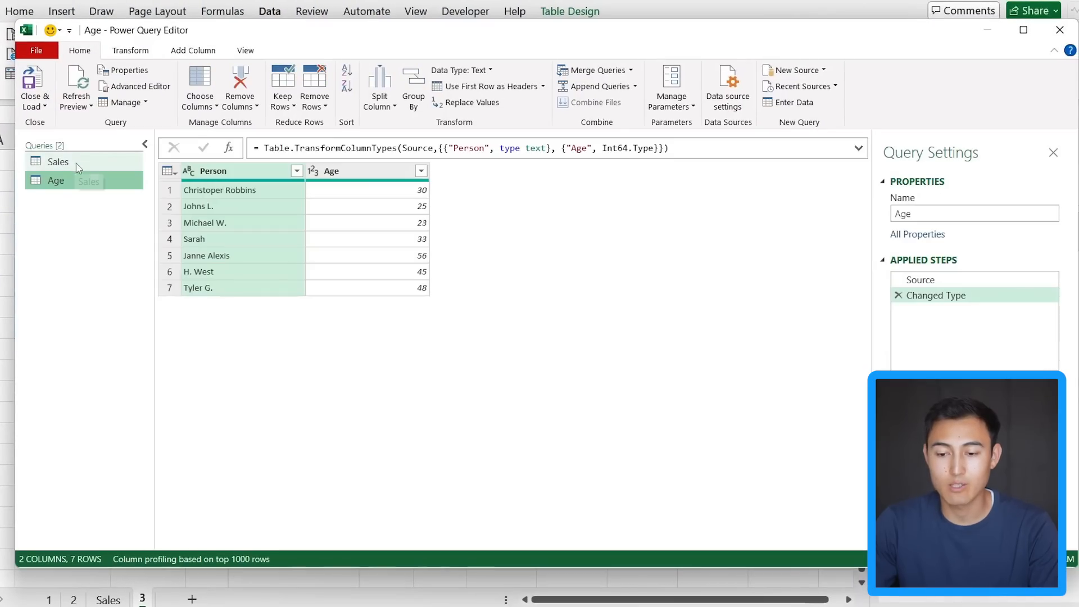
Step: Preview the Sales and Age queries, then open Merge Queries for the Age query
{"action": "left_click", "coordinate": [58, 162]}
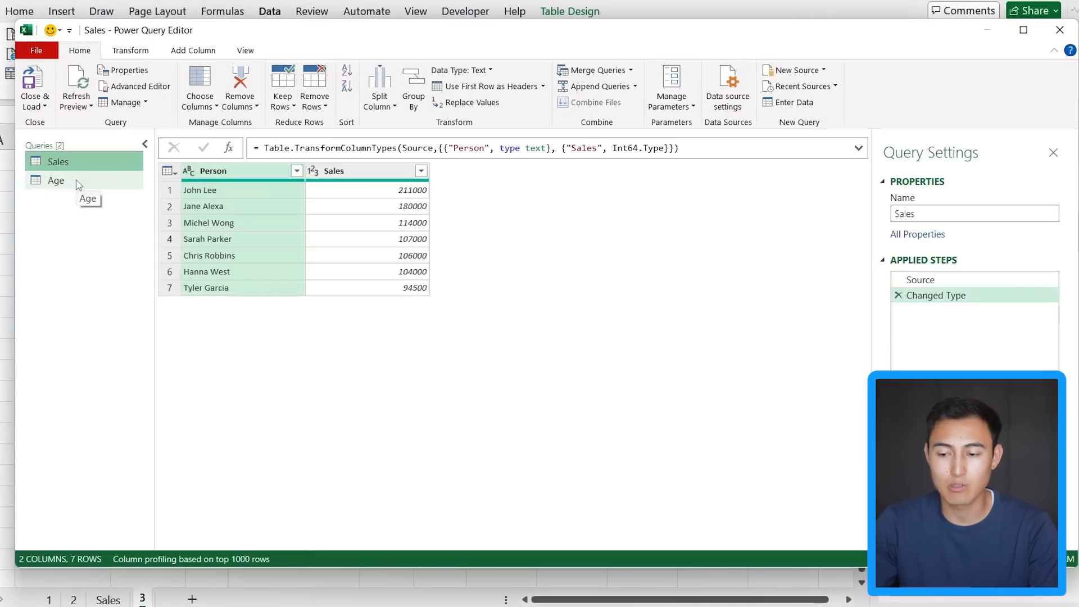
{"action": "left_click", "coordinate": [56, 180]}
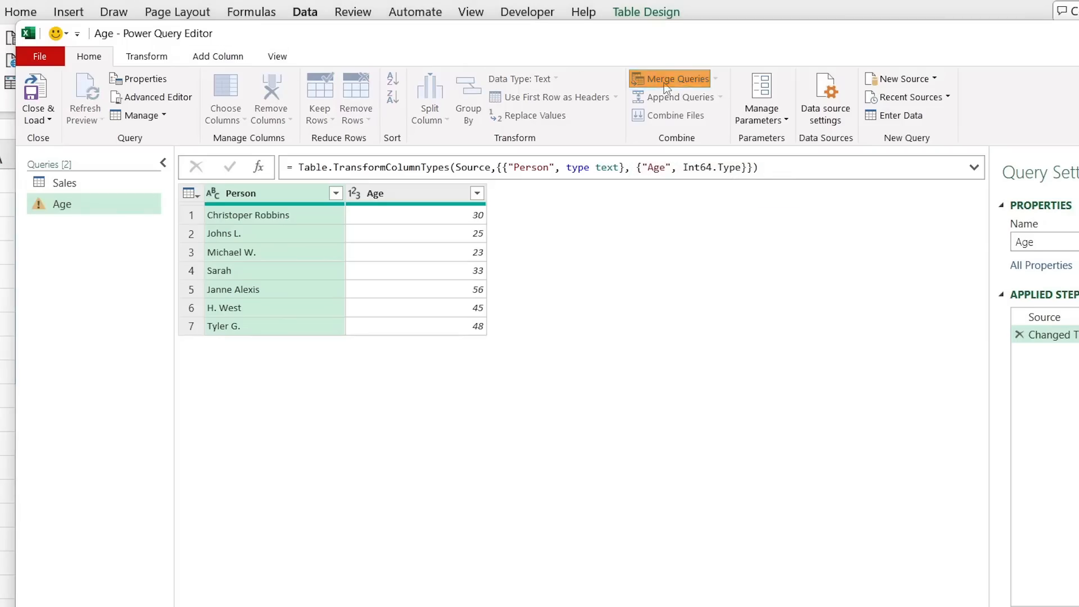
{"action": "left_click", "coordinate": [675, 78]}
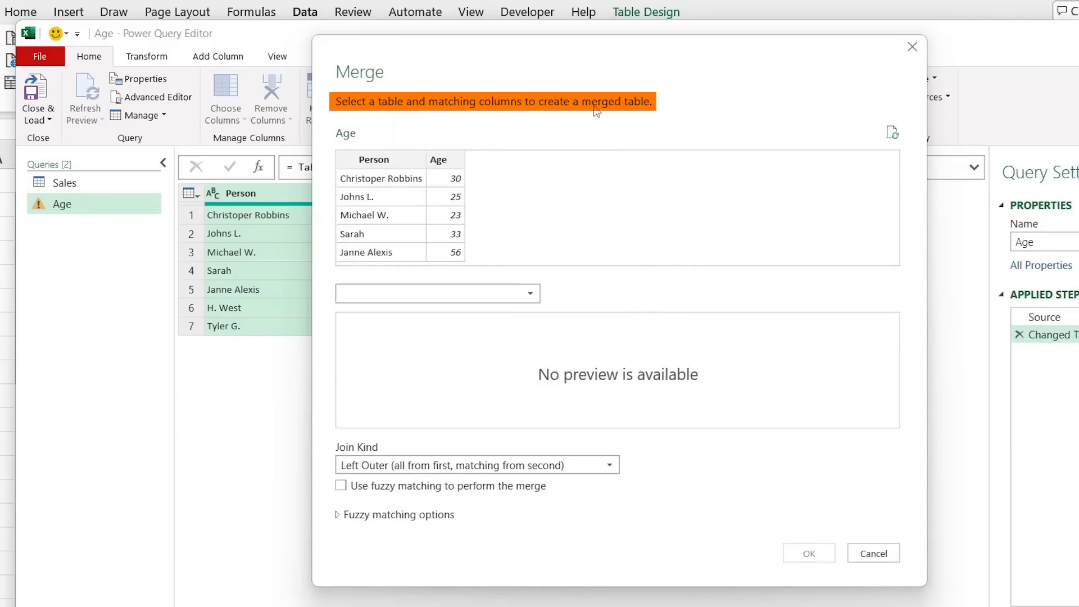
{"action": "mouse_move", "coordinate": [505, 129]}
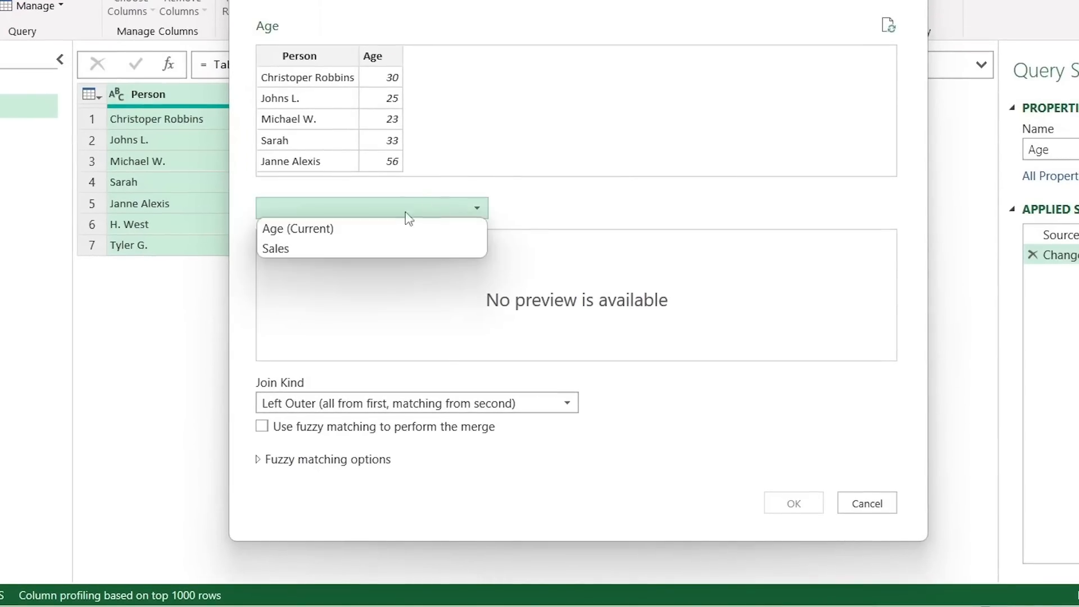
Step: Pair Age with Sales on both Person columns and tick Use fuzzy matching (1 of 7 rows match)
{"action": "left_click", "coordinate": [275, 249]}
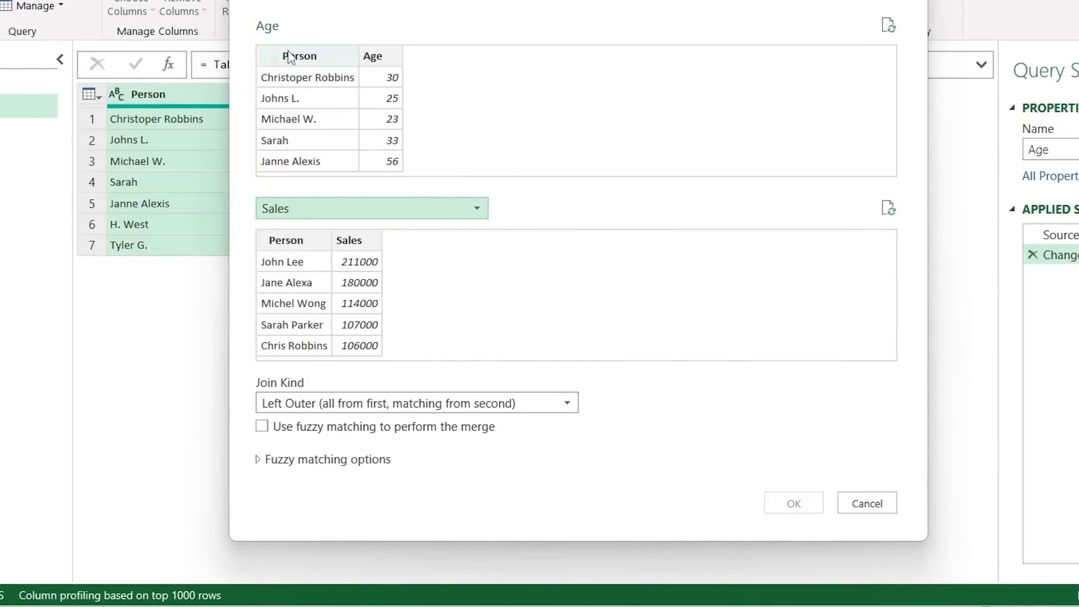
{"action": "left_click", "coordinate": [298, 55]}
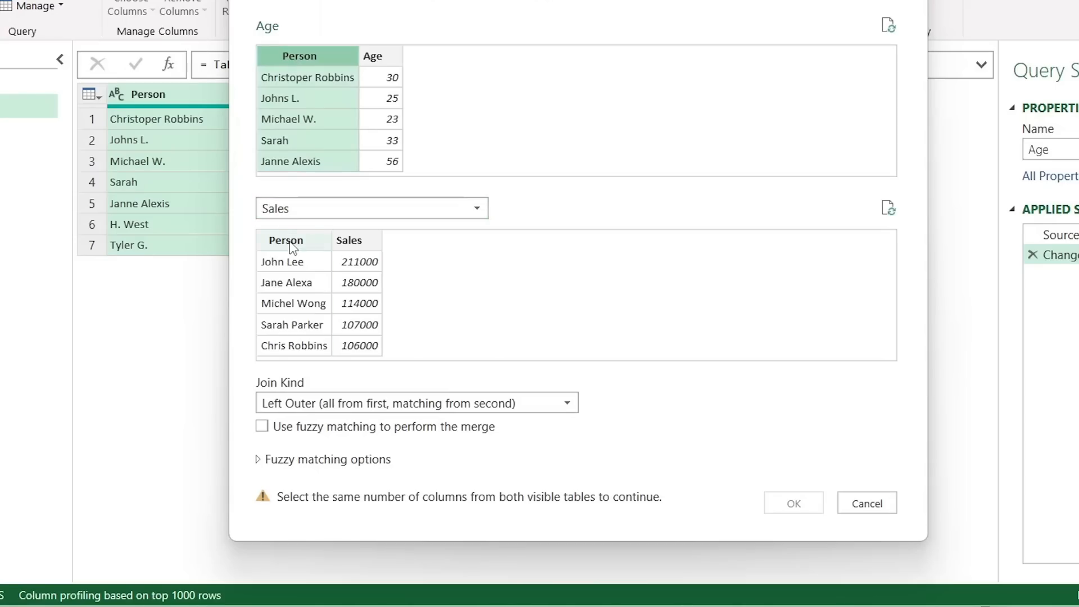
{"action": "left_click", "coordinate": [285, 240]}
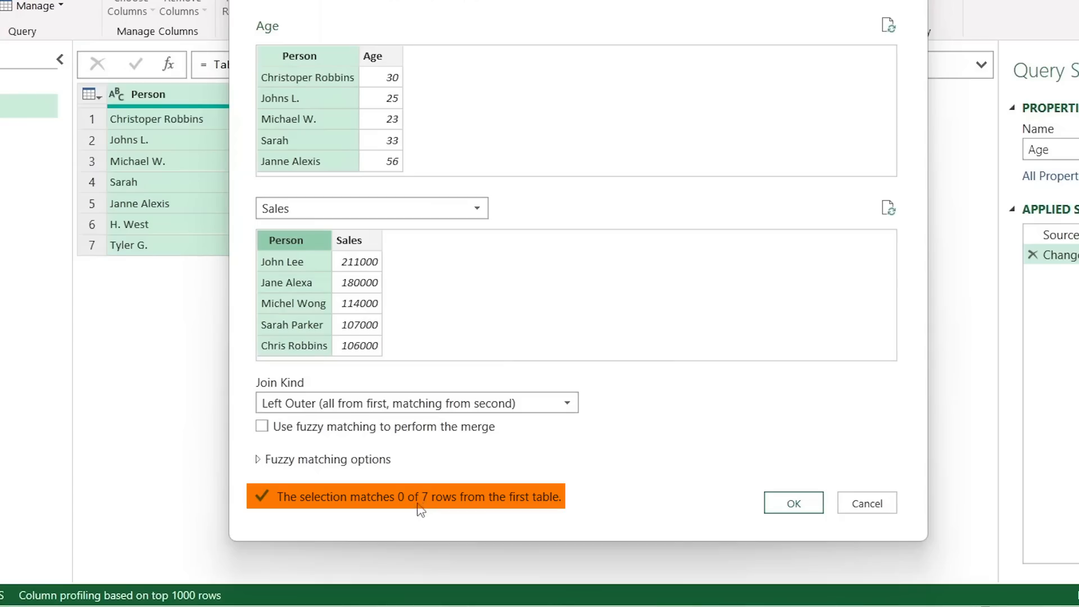
{"action": "mouse_move", "coordinate": [377, 512]}
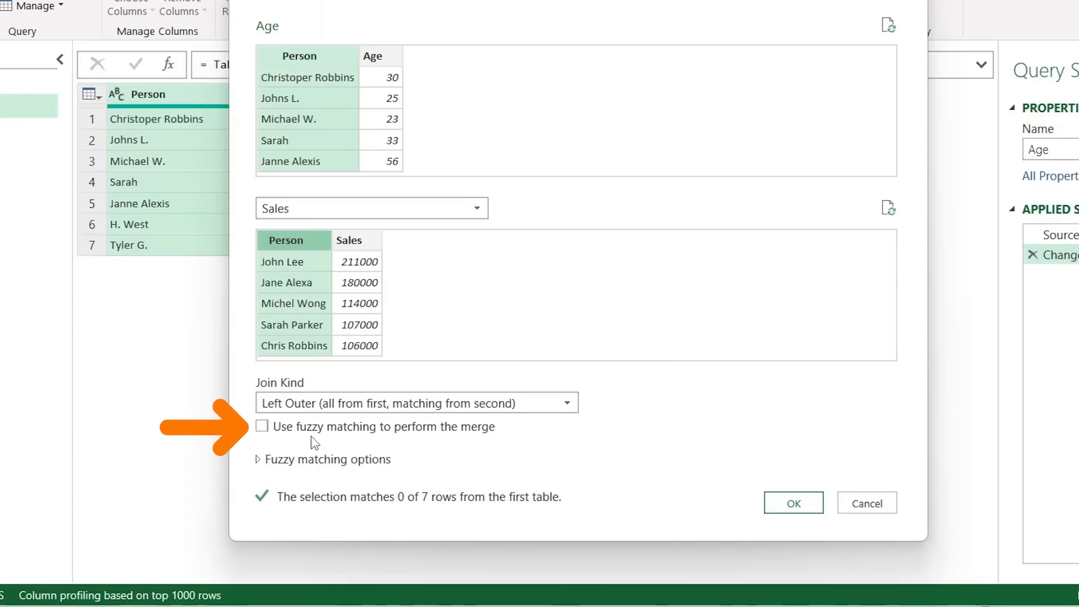
{"action": "left_click", "coordinate": [261, 426]}
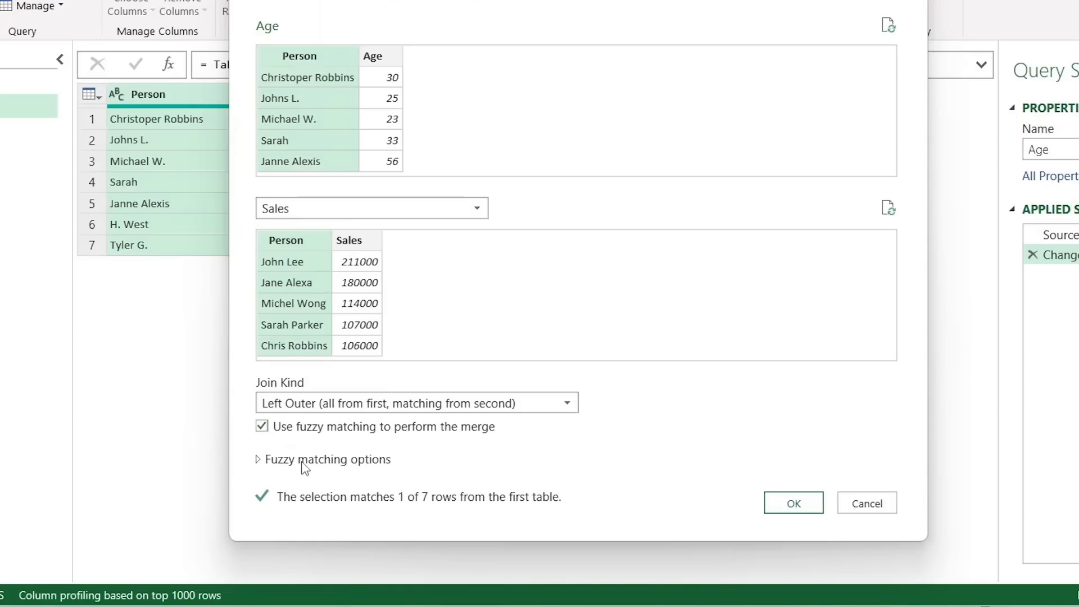
Step: Set a 0.5 similarity threshold in the fuzzy matching options and confirm the merge
{"action": "left_click", "coordinate": [324, 459]}
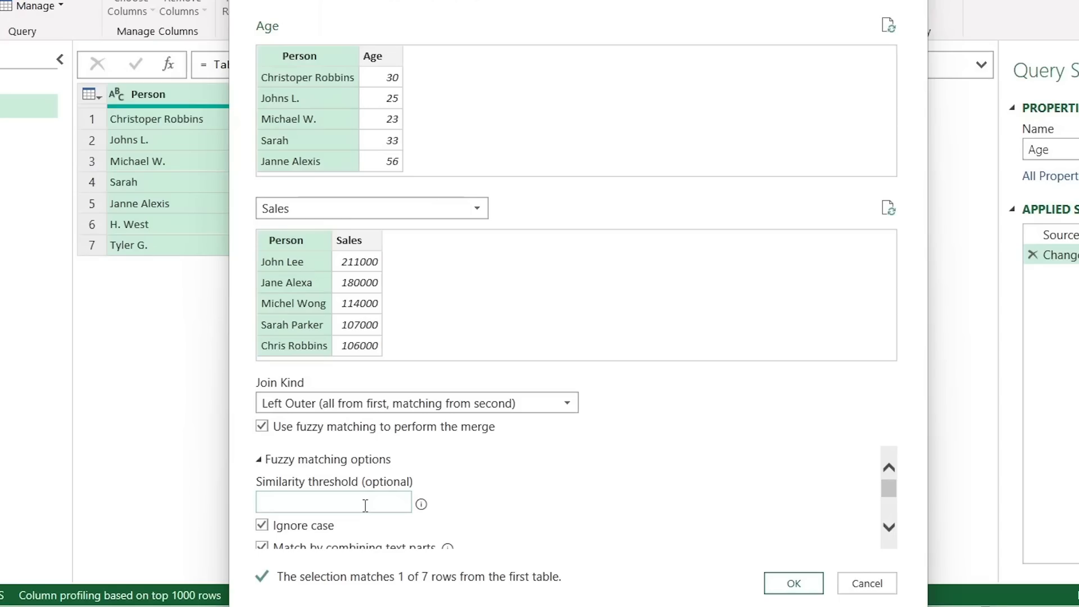
{"action": "mouse_move", "coordinate": [420, 504]}
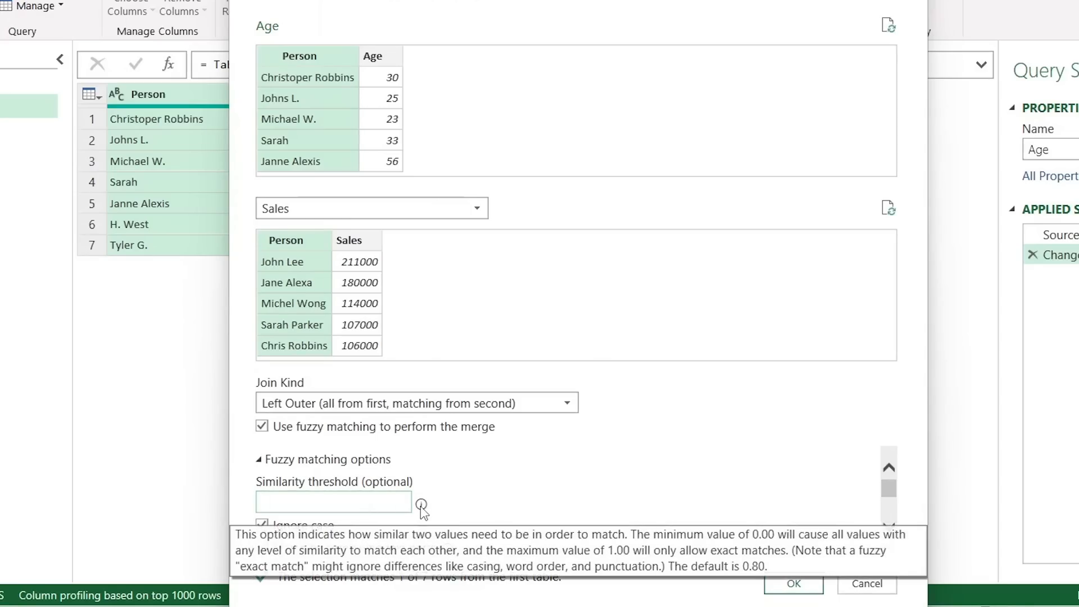
{"action": "left_click", "coordinate": [334, 502]}
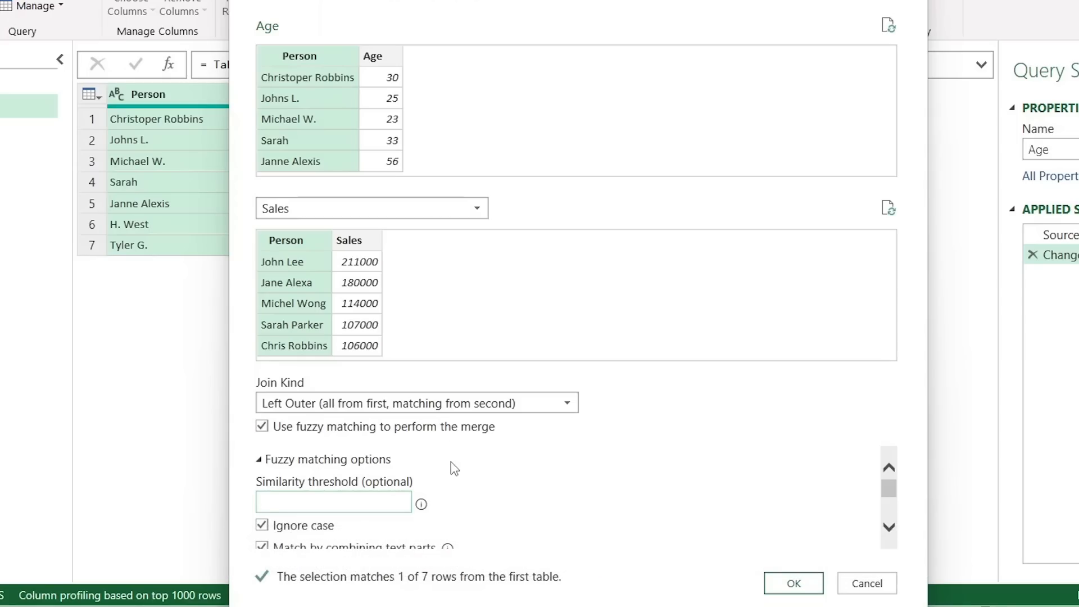
{"action": "type", "text": "0.8"}
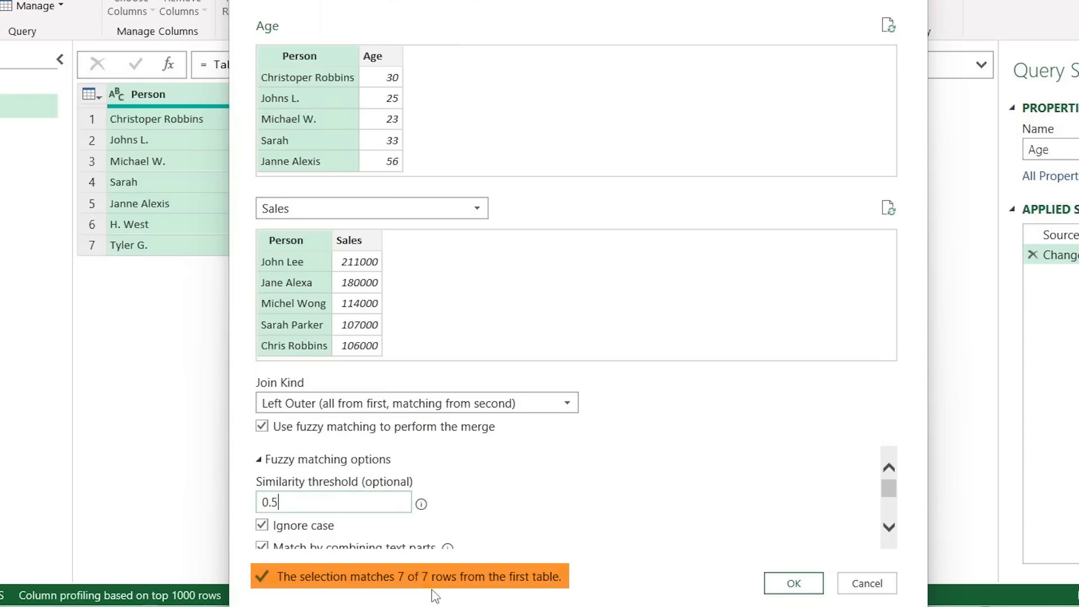
{"action": "mouse_move", "coordinate": [456, 592]}
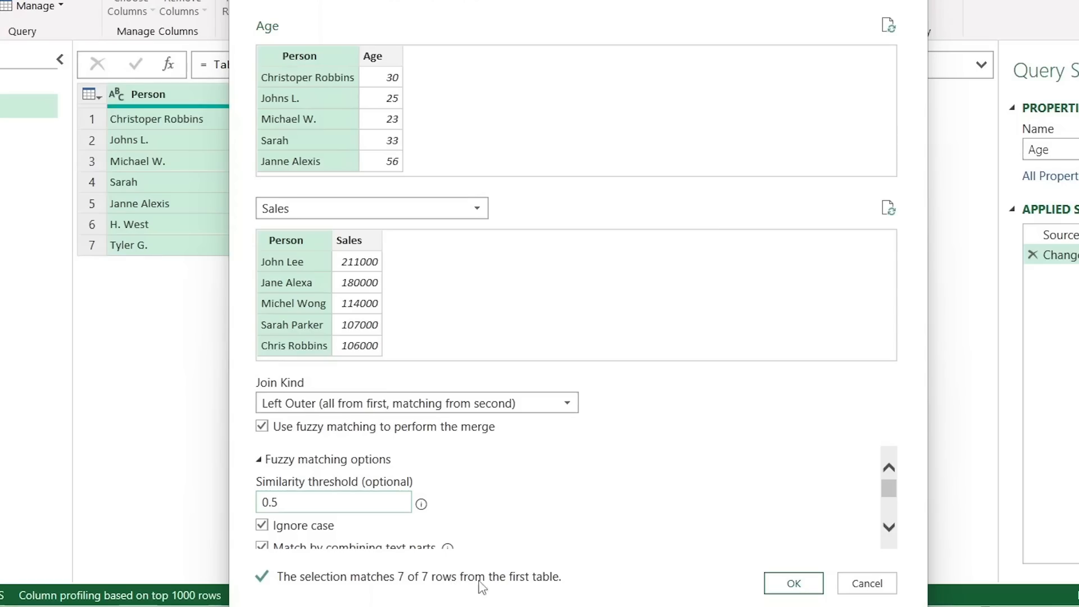
{"action": "left_click", "coordinate": [792, 582]}
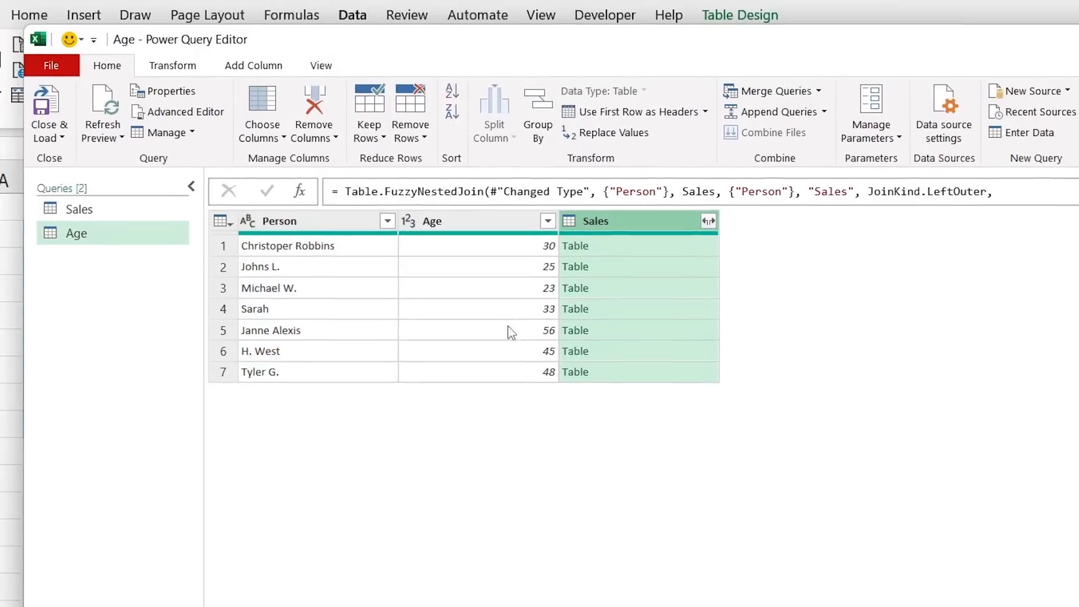
{"action": "mouse_move", "coordinate": [329, 274]}
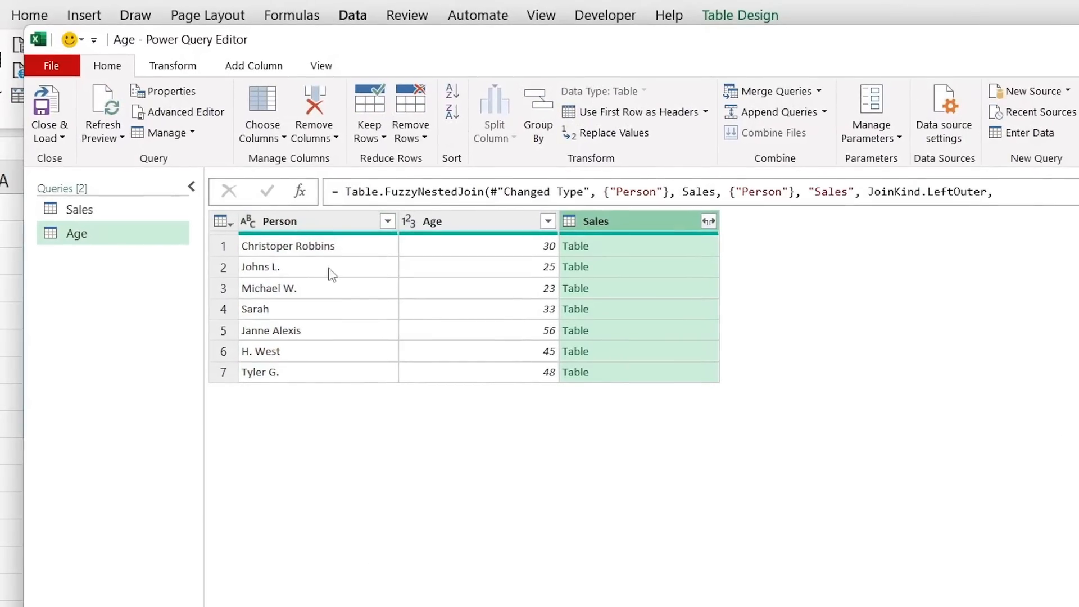
{"action": "left_click", "coordinate": [593, 221]}
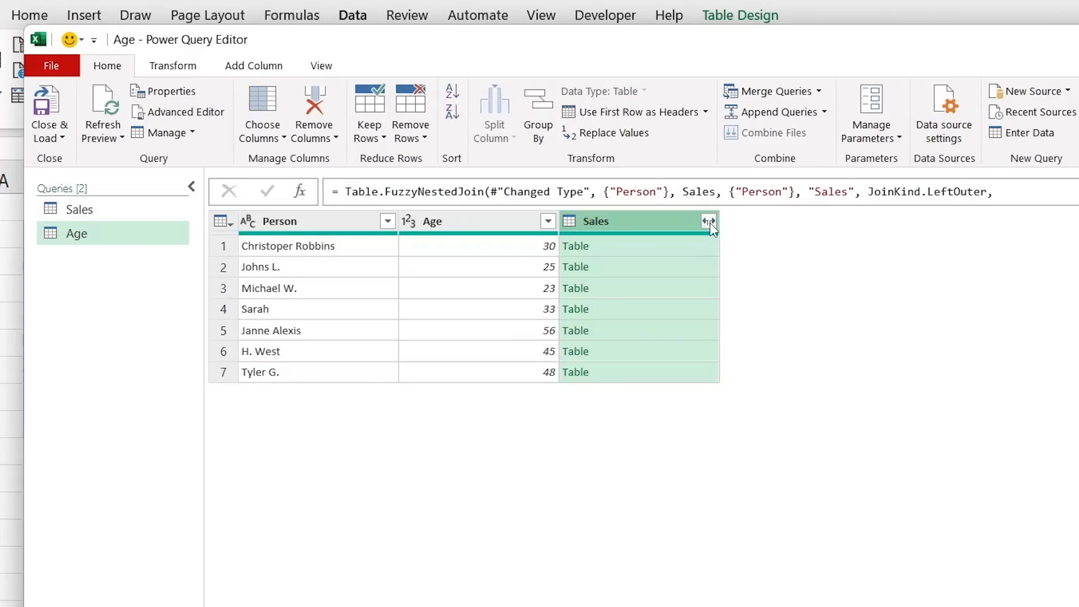
{"action": "left_click", "coordinate": [709, 221]}
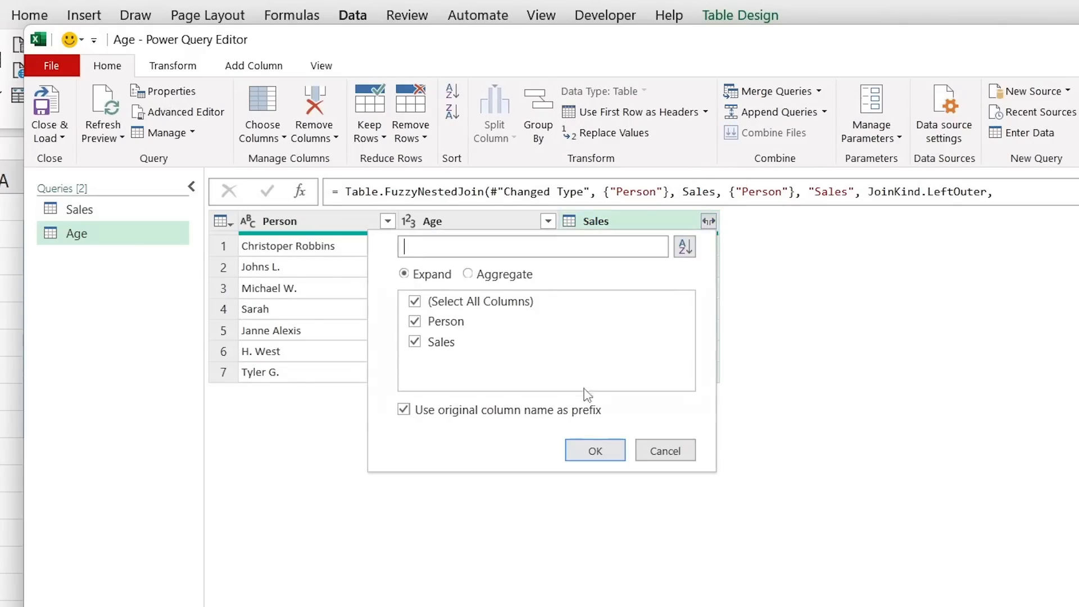
{"action": "left_click", "coordinate": [593, 449]}
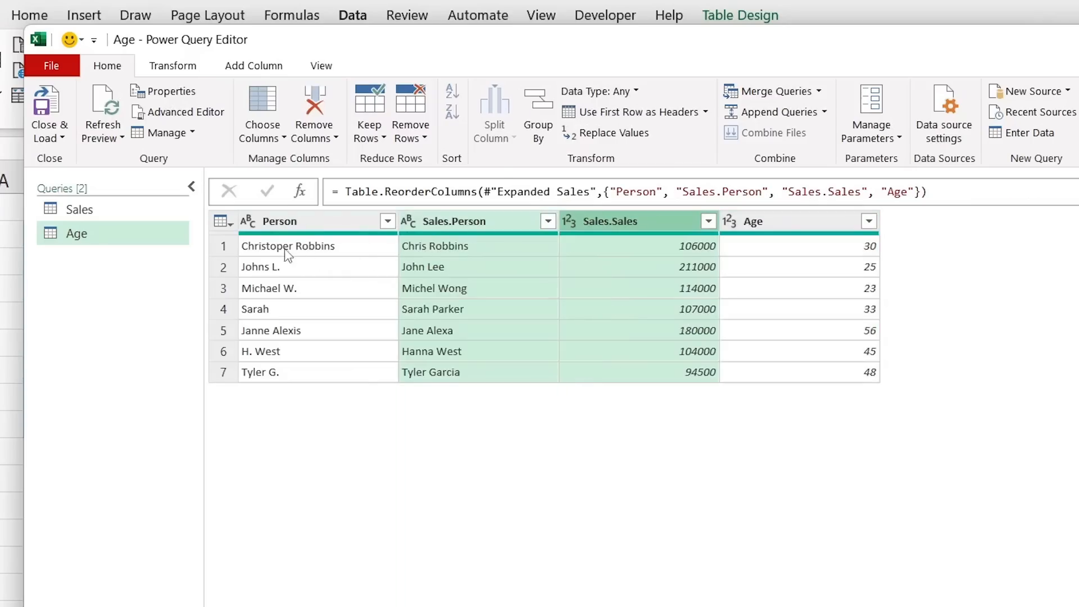
{"action": "left_click", "coordinate": [434, 246]}
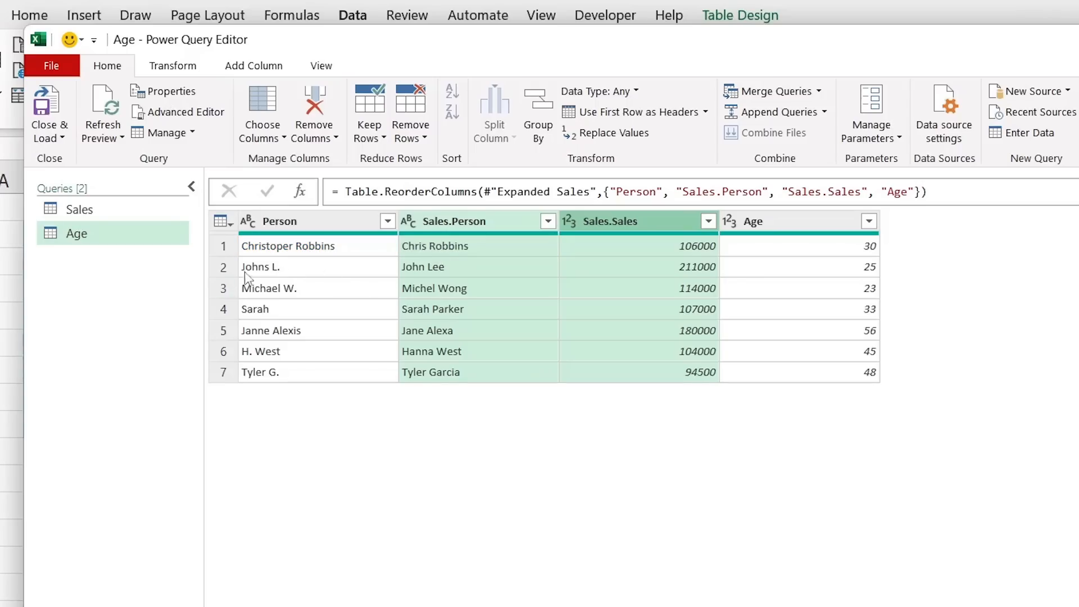
{"action": "mouse_move", "coordinate": [270, 279]}
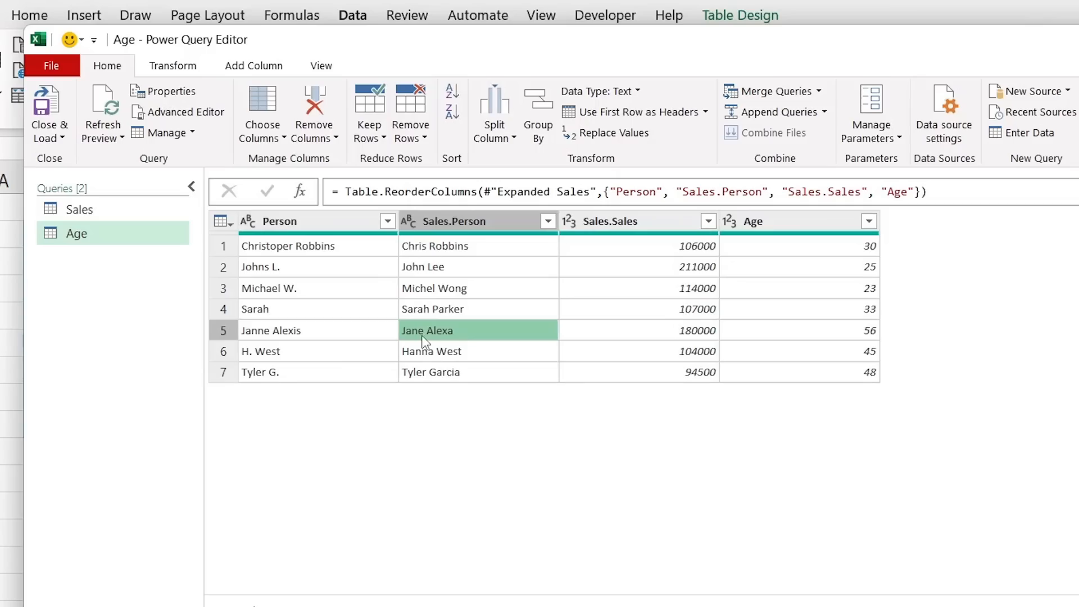
{"action": "mouse_move", "coordinate": [512, 347]}
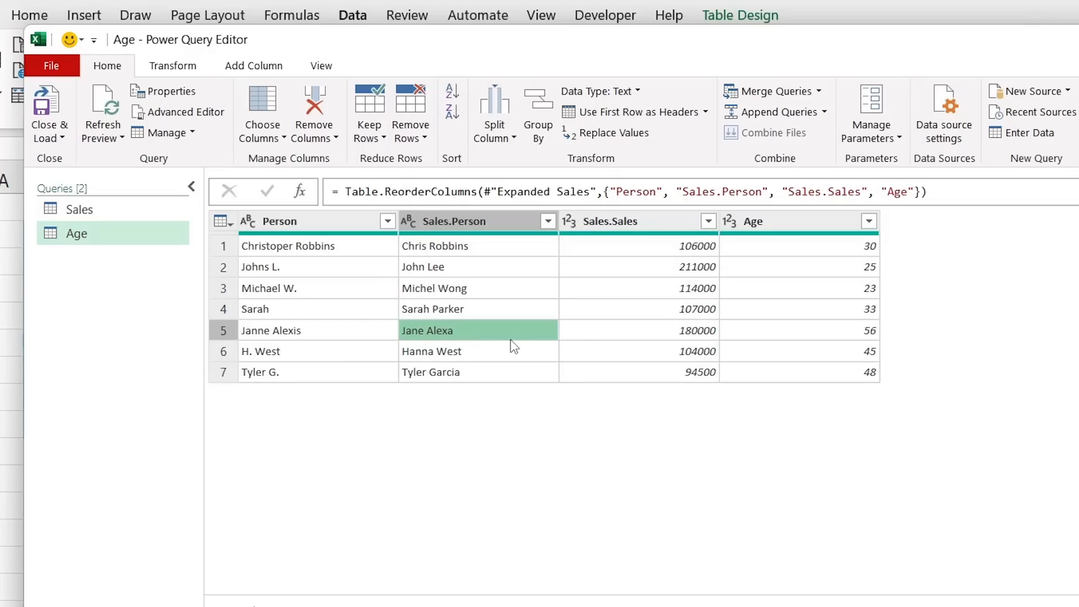
{"action": "mouse_move", "coordinate": [49, 113]}
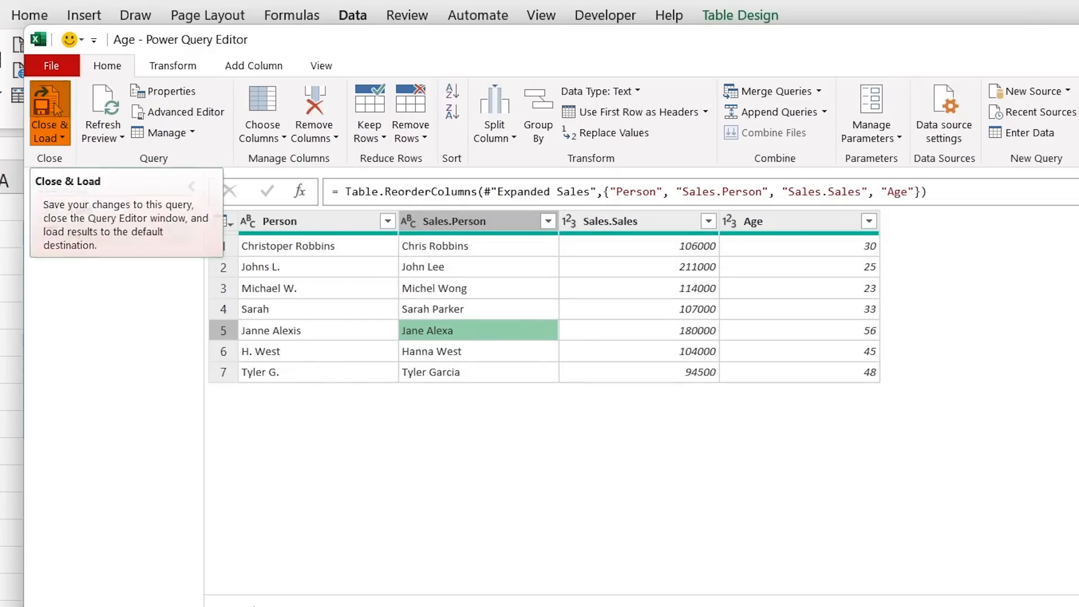
Step: Close & Load the merged Age query into a sheet table of Person, Sales and Age
{"action": "left_click", "coordinate": [50, 114]}
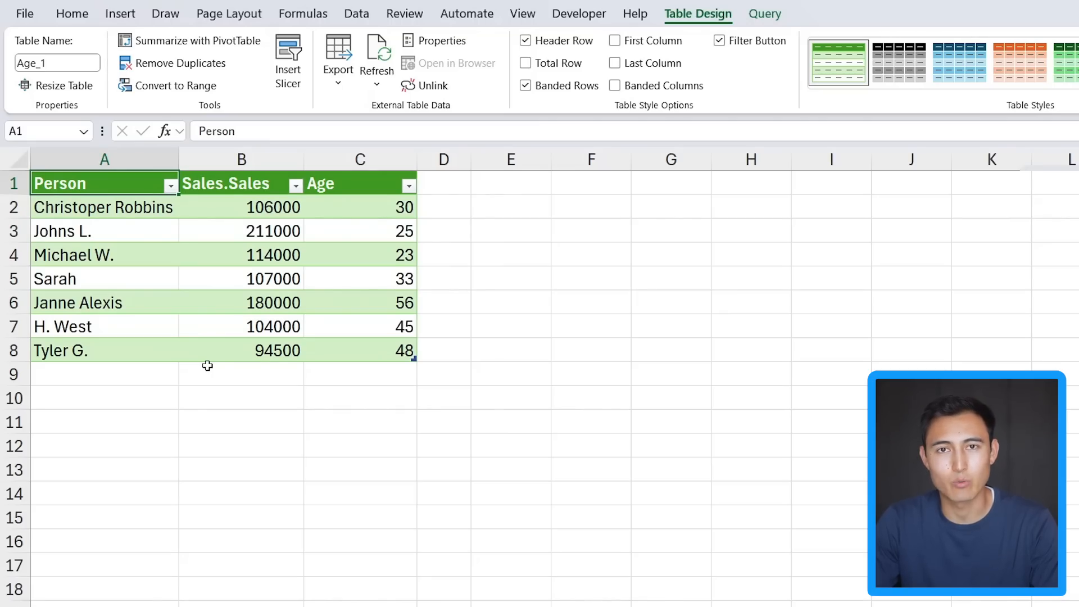
{"action": "left_click", "coordinate": [71, 13]}
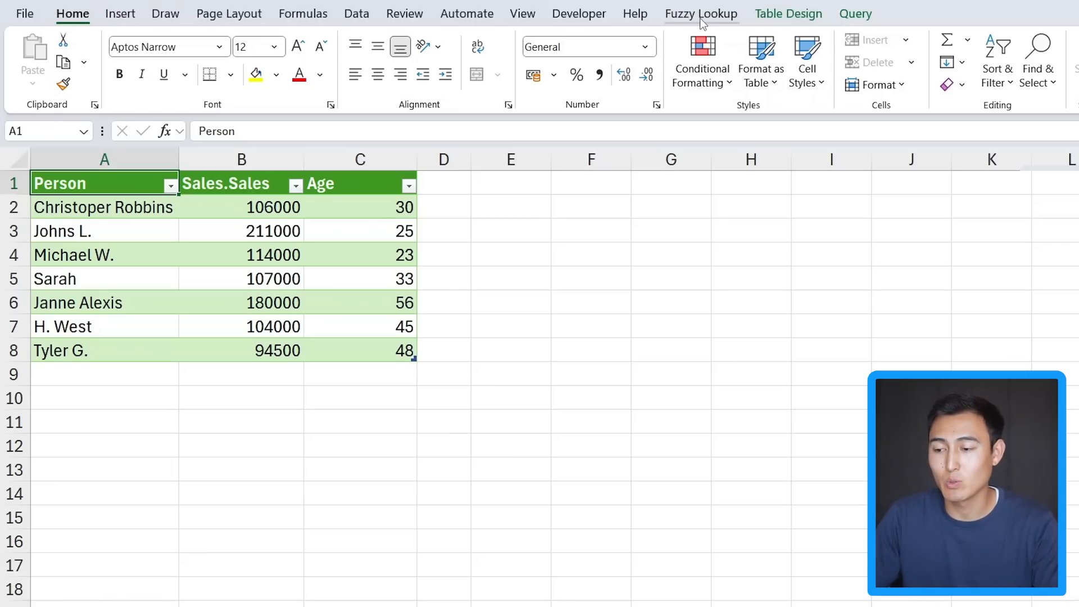
{"action": "left_click", "coordinate": [702, 13]}
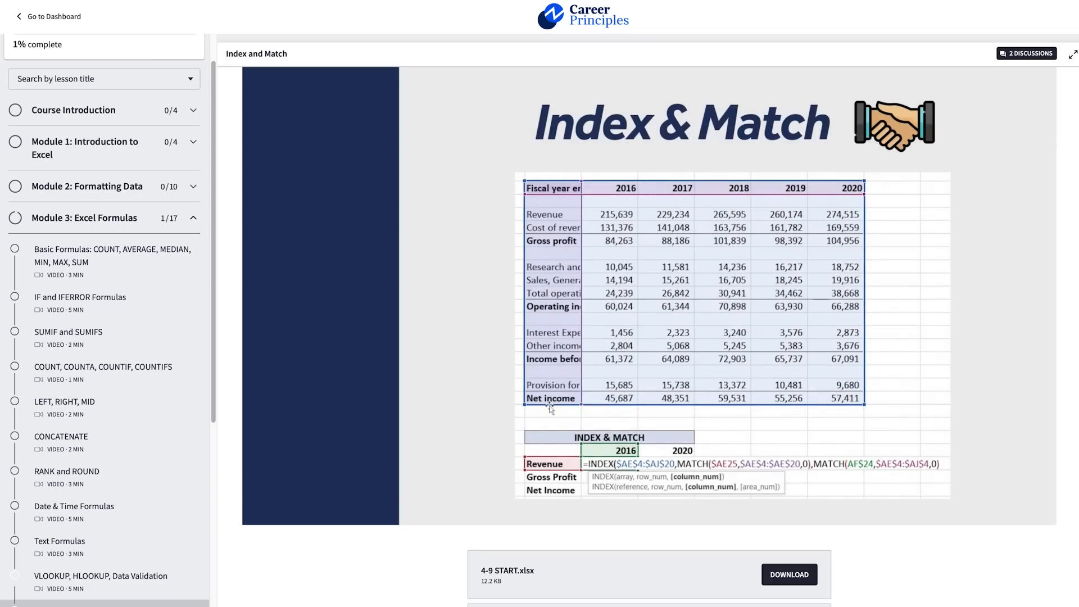
Step: Browse course lessons, ending on Module 11's Regional P&L Expansion lesson in the Mercedes-Benz case
{"action": "left_click", "coordinate": [61, 176]}
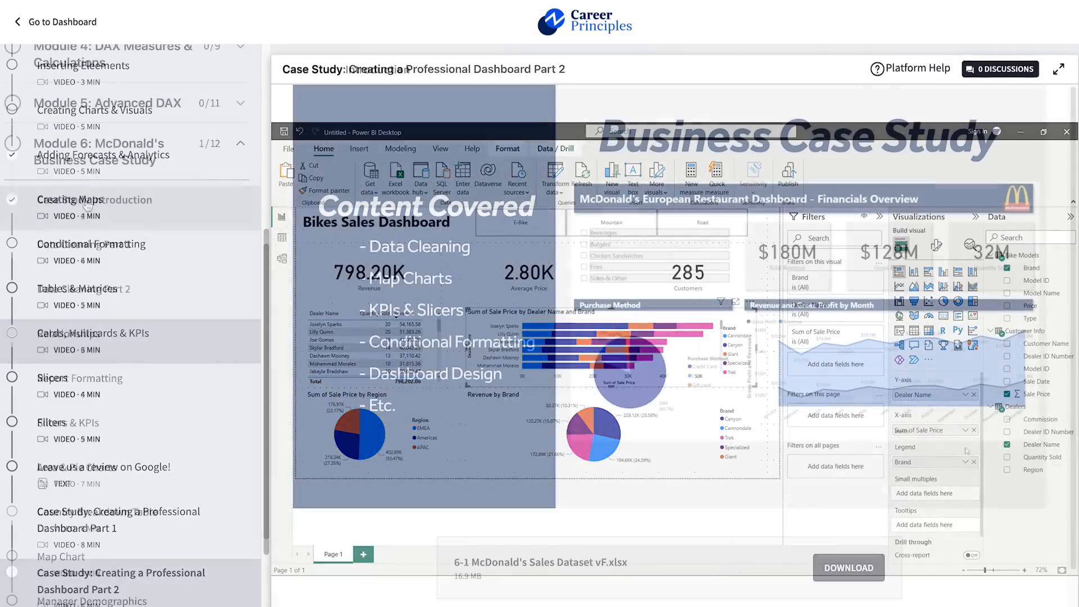
{"action": "left_click", "coordinate": [95, 200]}
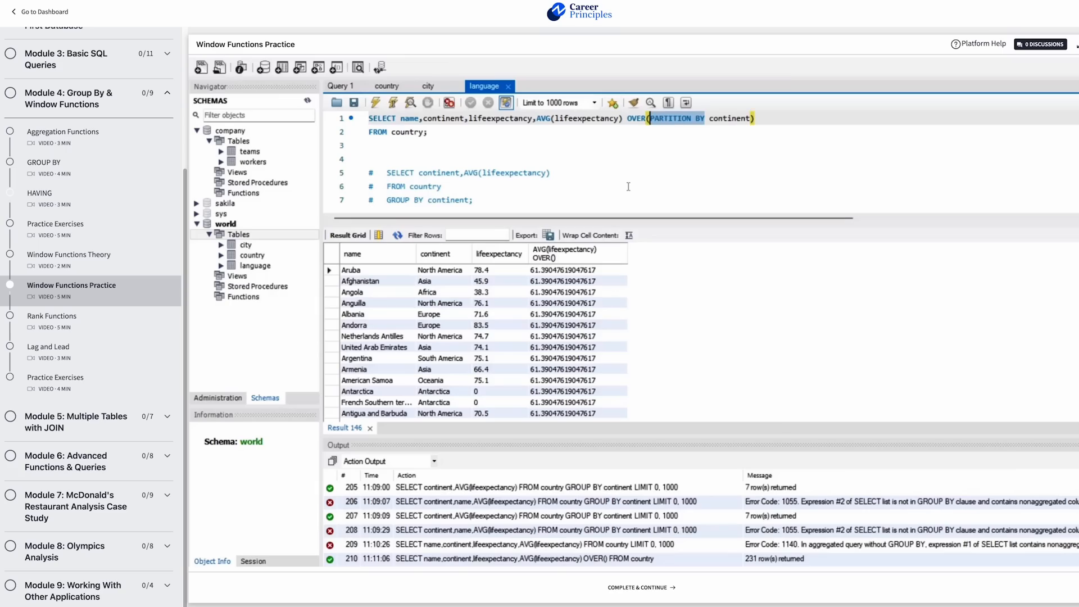
{"action": "key", "text": "ctrl+enter"}
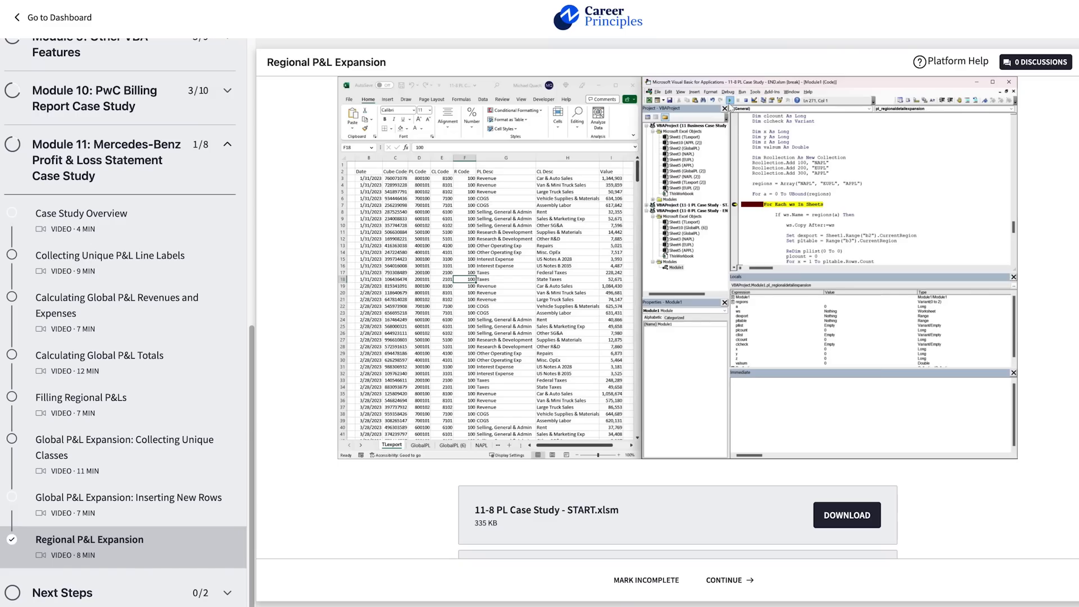
{"action": "left_click", "coordinate": [472, 445]}
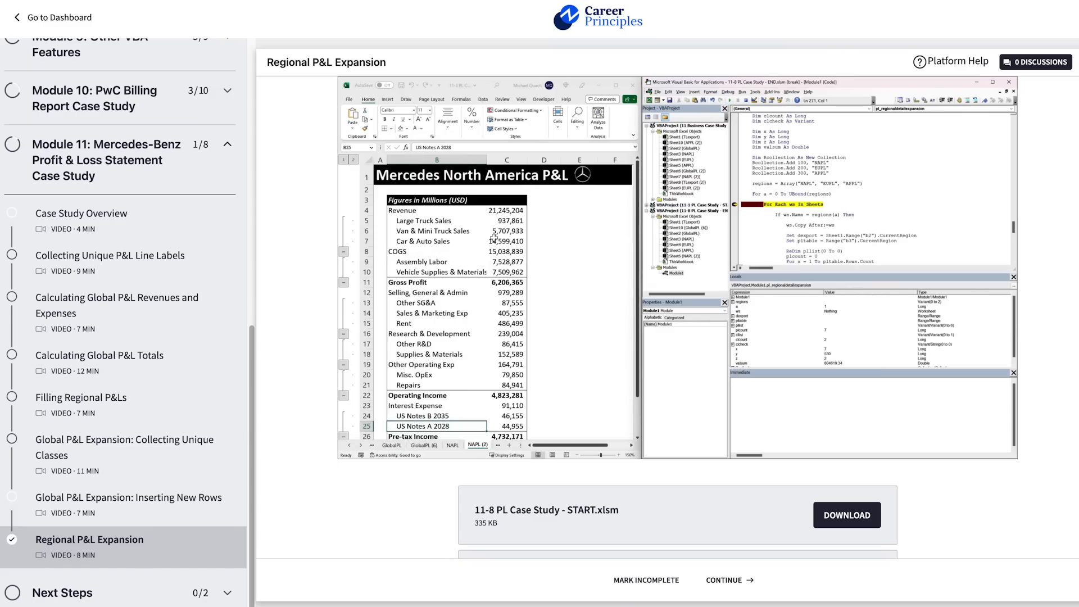
{"action": "mouse_move", "coordinate": [528, 259]}
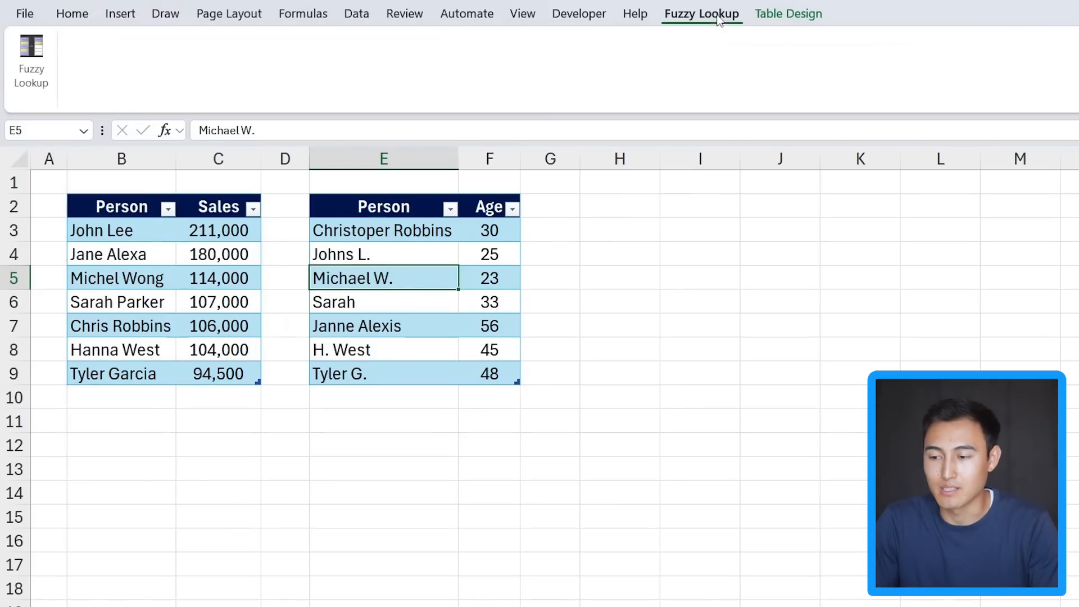
{"action": "mouse_move", "coordinate": [124, 84]}
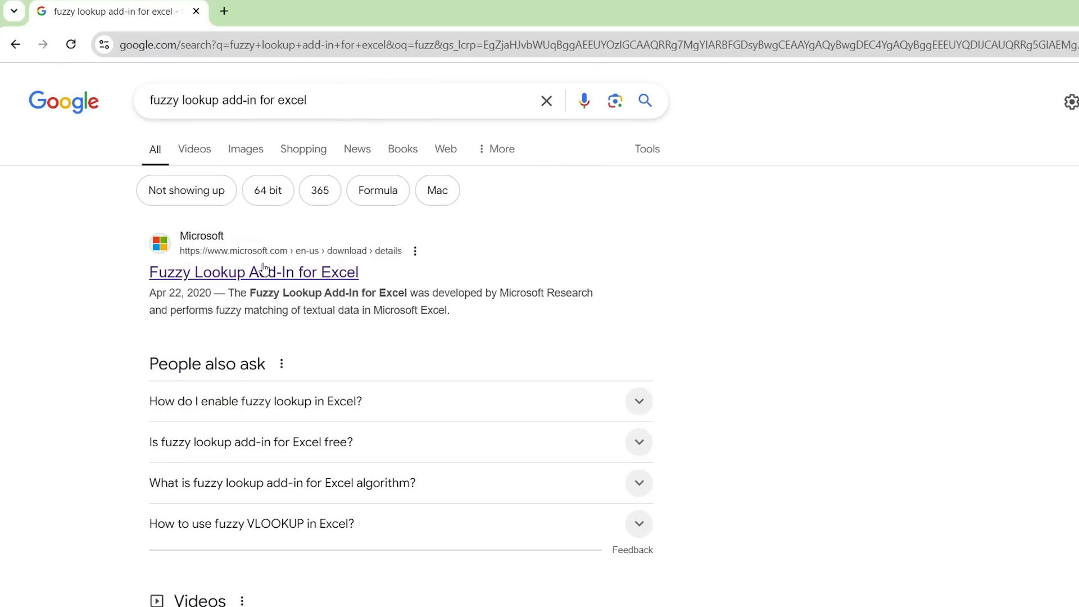
Step: Download Microsoft's Fuzzy Lookup Add-In for Excel, run its installer, and close setup
{"action": "left_click", "coordinate": [253, 272]}
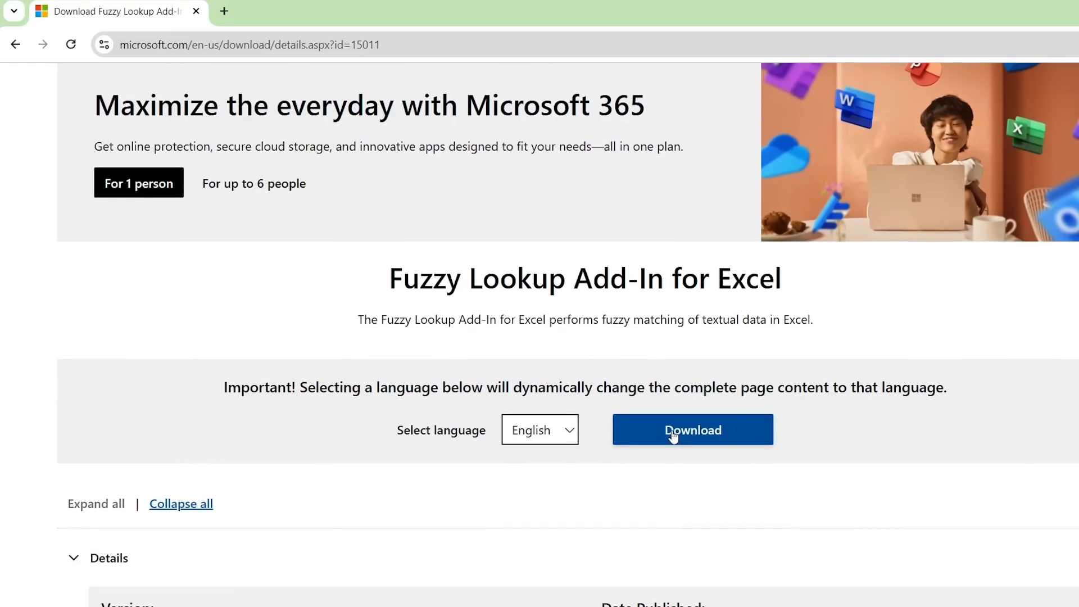
{"action": "left_click", "coordinate": [692, 430]}
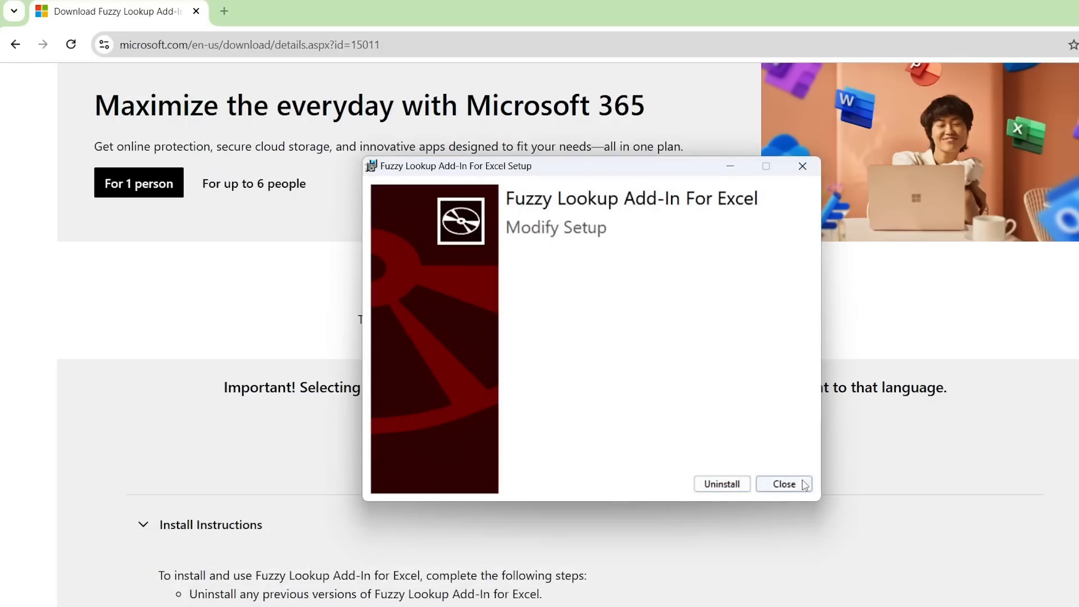
{"action": "left_click", "coordinate": [782, 484]}
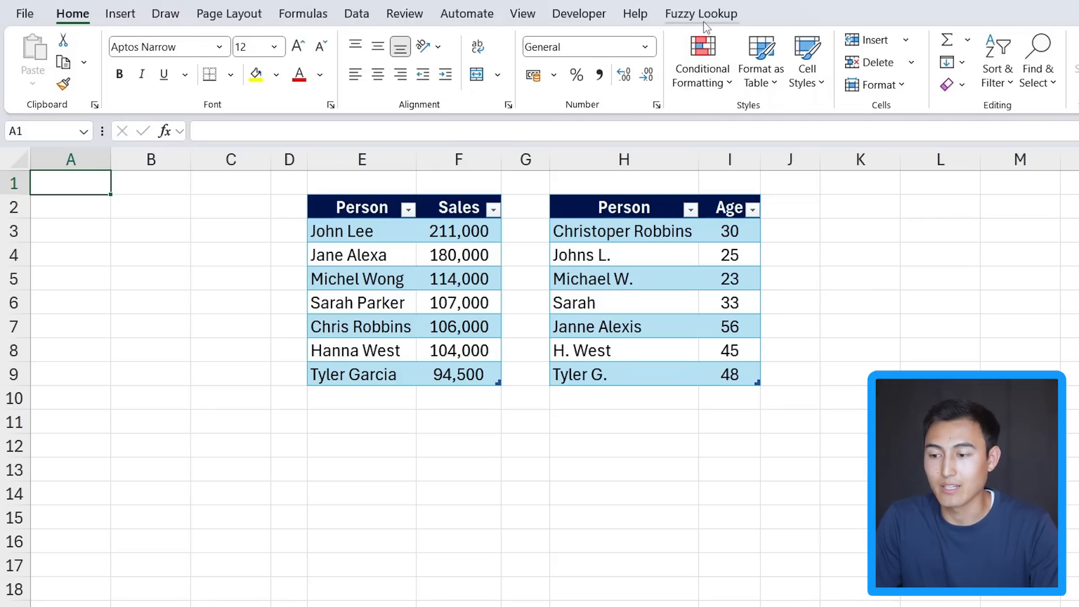
Step: Open the Fuzzy Lookup pane and rename the Sales table to Sales_1
{"action": "left_click", "coordinate": [701, 13]}
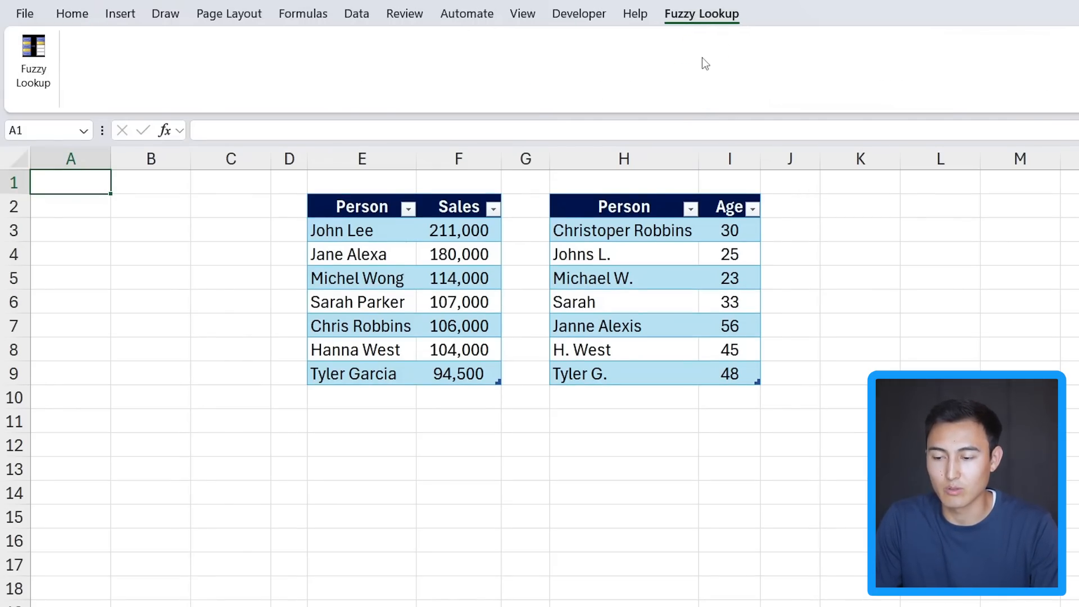
{"action": "mouse_move", "coordinate": [61, 64]}
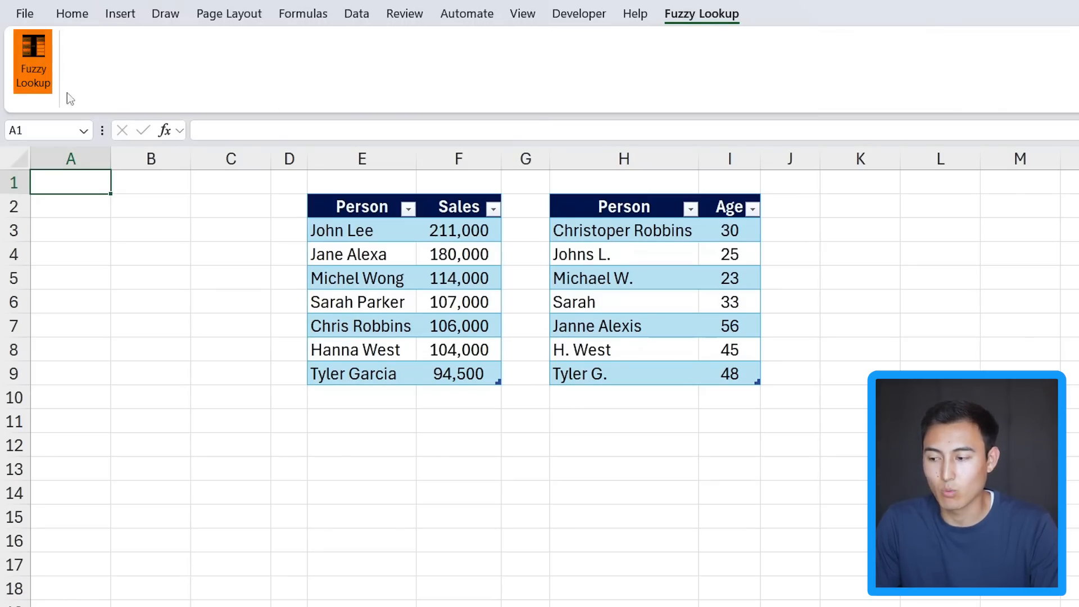
{"action": "left_click", "coordinate": [32, 61]}
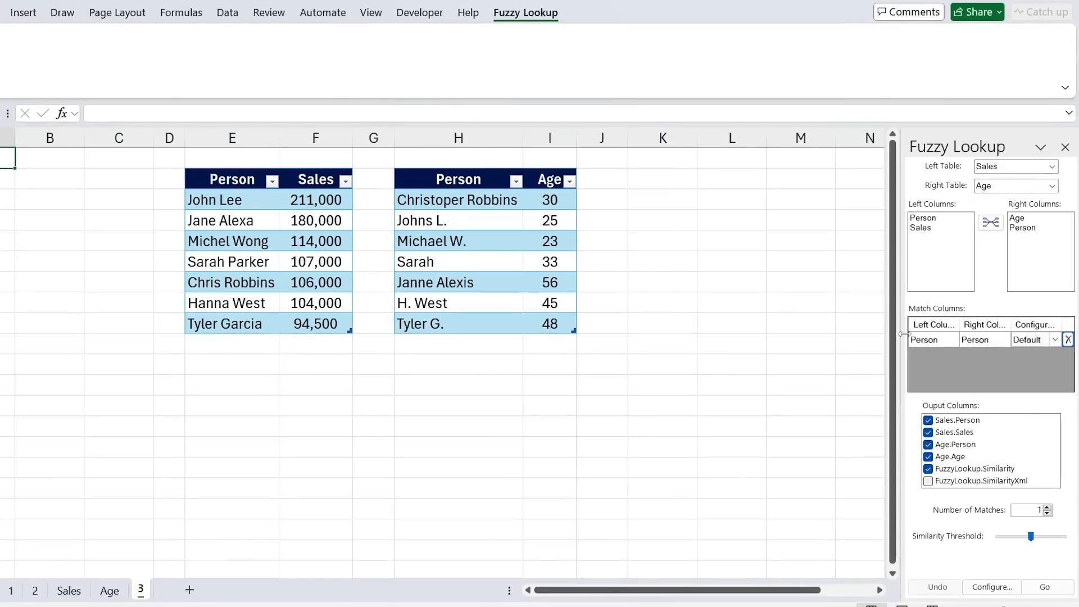
{"action": "left_click", "coordinate": [229, 261]}
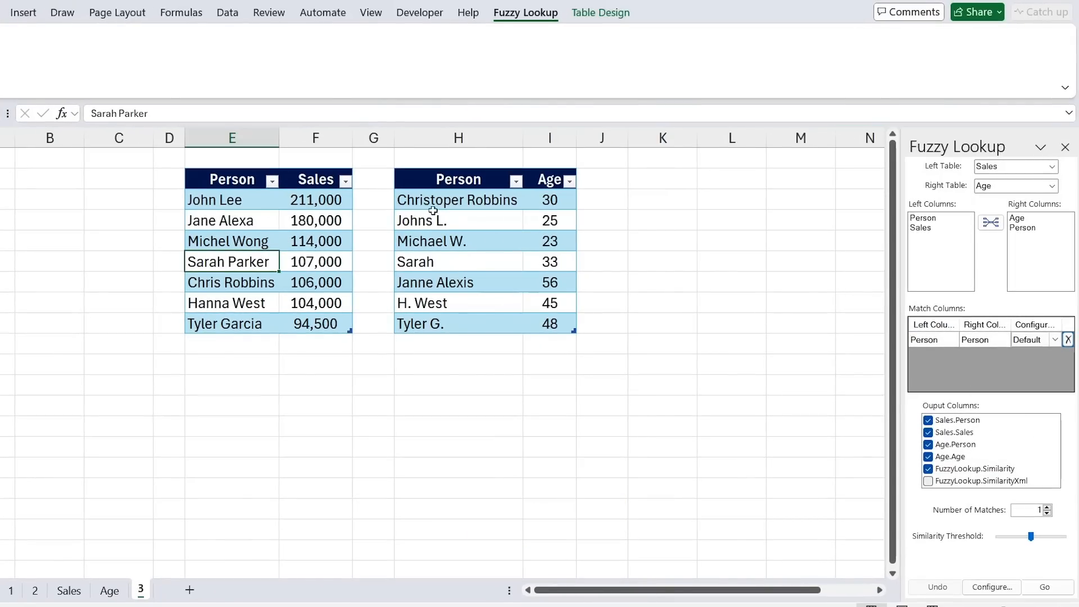
{"action": "left_click", "coordinate": [600, 12]}
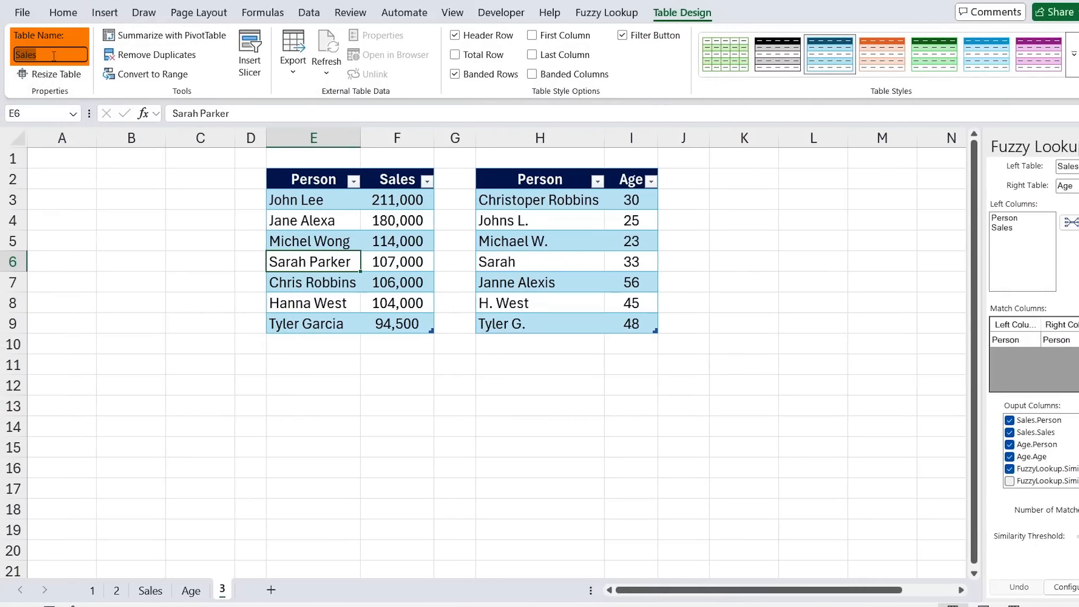
{"action": "left_click", "coordinate": [313, 240]}
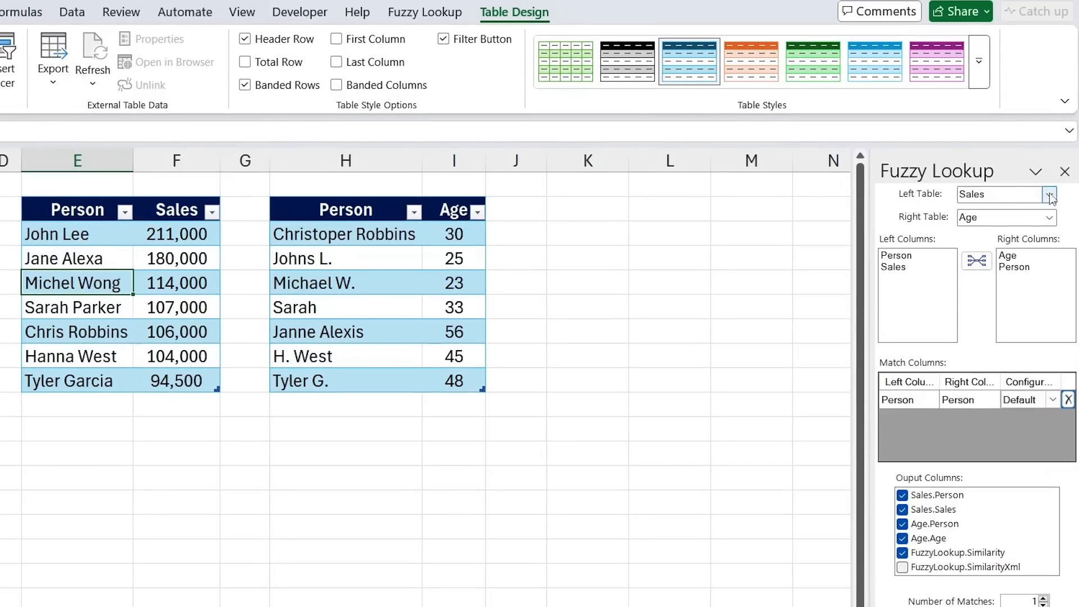
Step: Choose Sales_1 as Left Table, keeping a single Person-to-Person binding
{"action": "left_click", "coordinate": [1048, 217]}
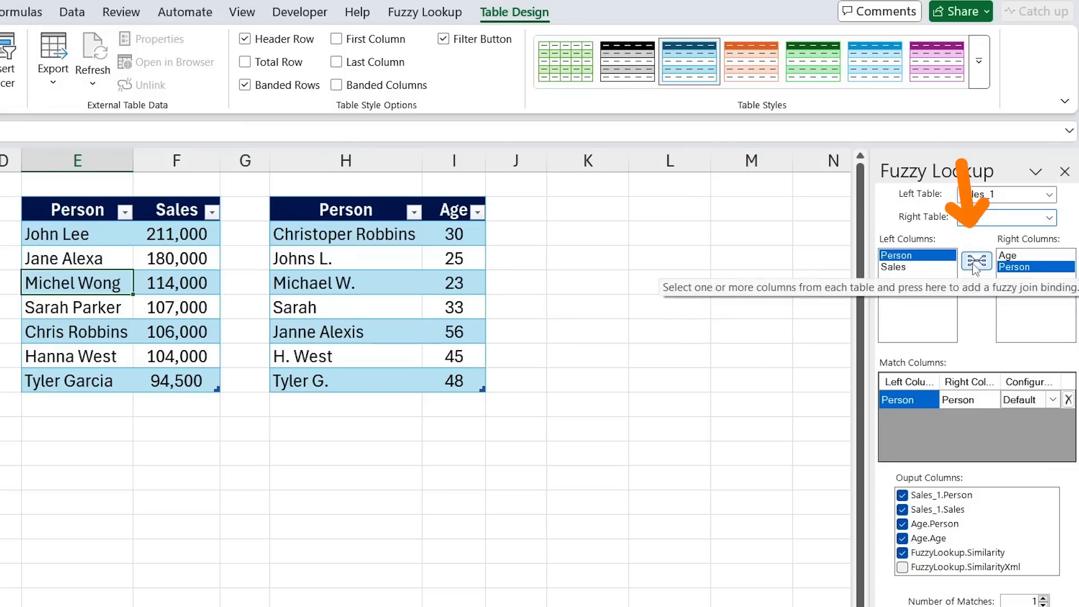
{"action": "left_click", "coordinate": [976, 266]}
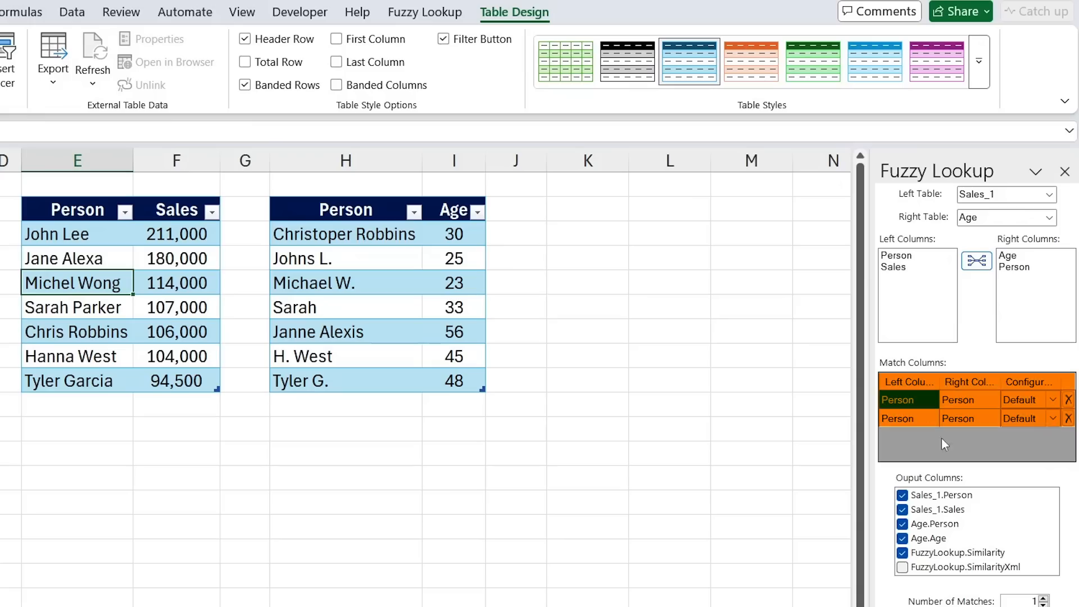
{"action": "left_click", "coordinate": [908, 399]}
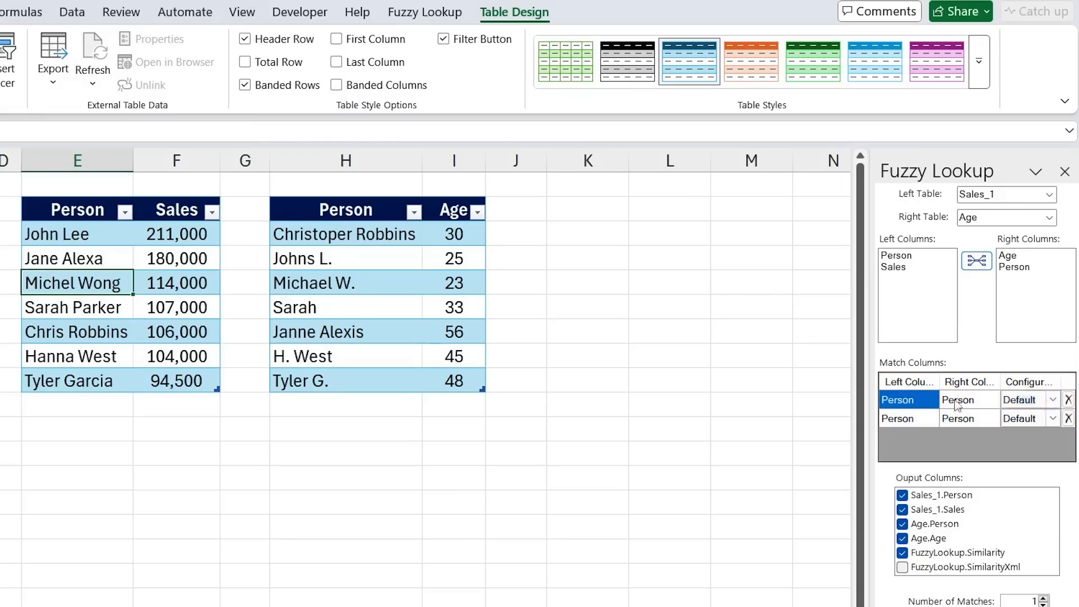
{"action": "left_click", "coordinate": [1068, 399]}
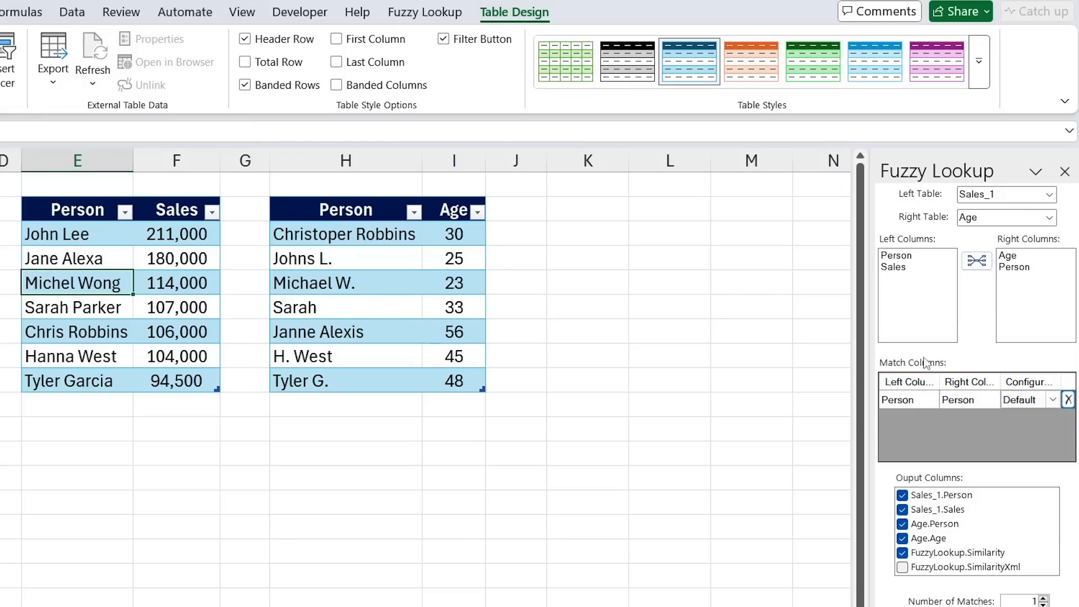
Step: Try the similarity threshold at about 0.2 and 0.25, then raise it slightly
{"action": "scroll", "scroll_direction": "down", "scroll_amount": 3}
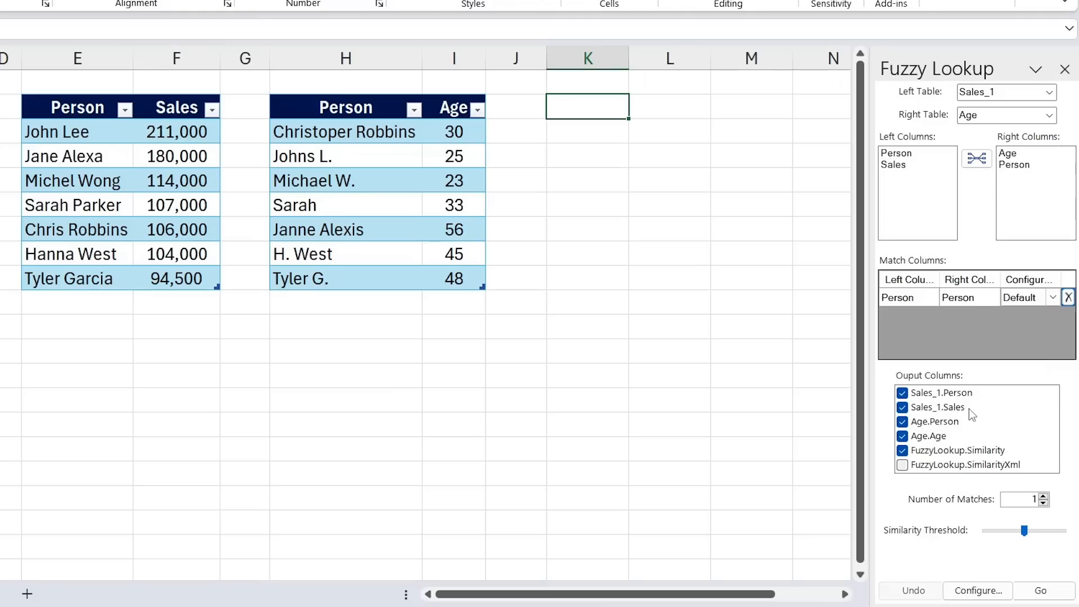
{"action": "mouse_move", "coordinate": [956, 426]}
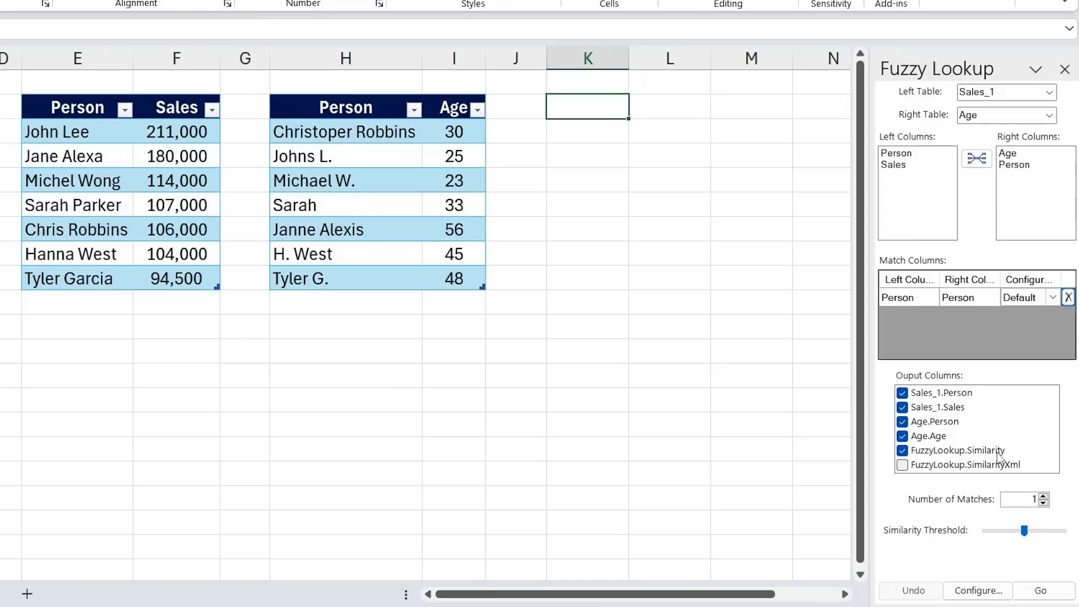
{"action": "mouse_move", "coordinate": [1026, 513]}
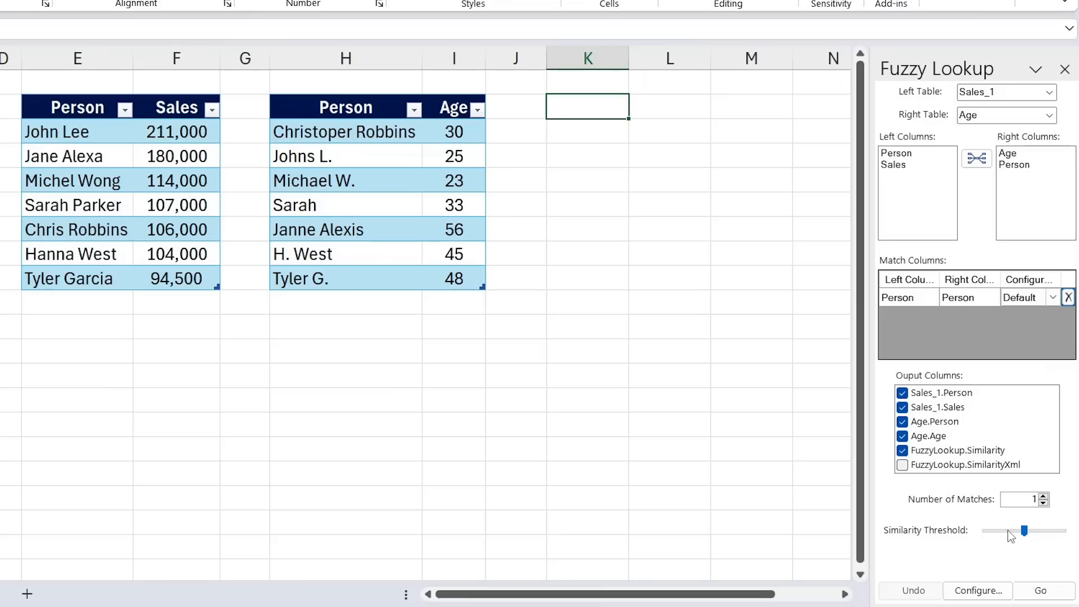
{"action": "left_click_drag", "start_coordinate": [1024, 530], "coordinate": [1002, 530]}
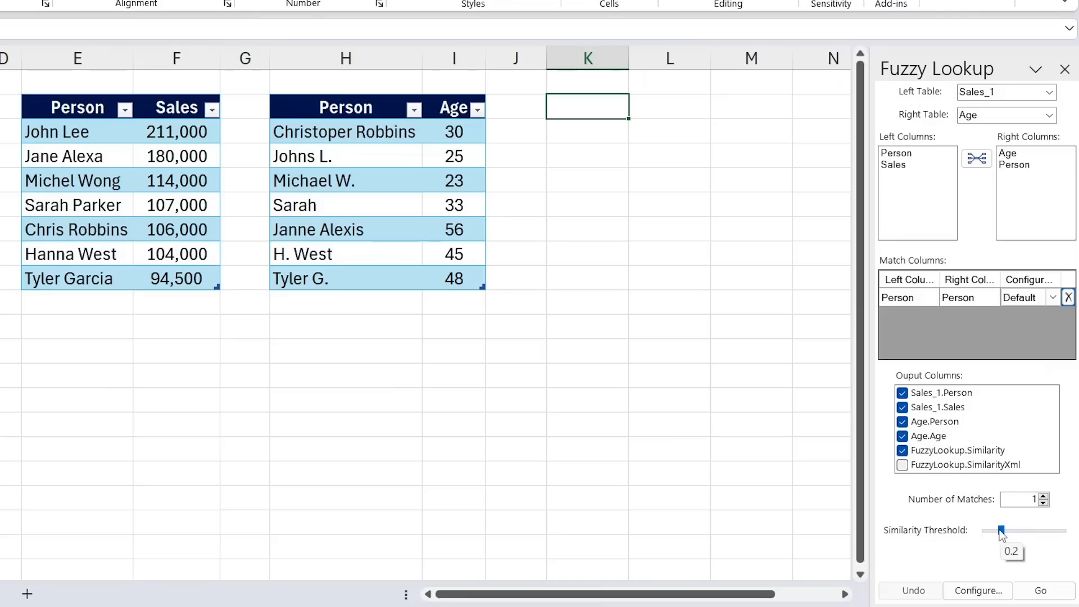
{"action": "mouse_move", "coordinate": [1017, 537]}
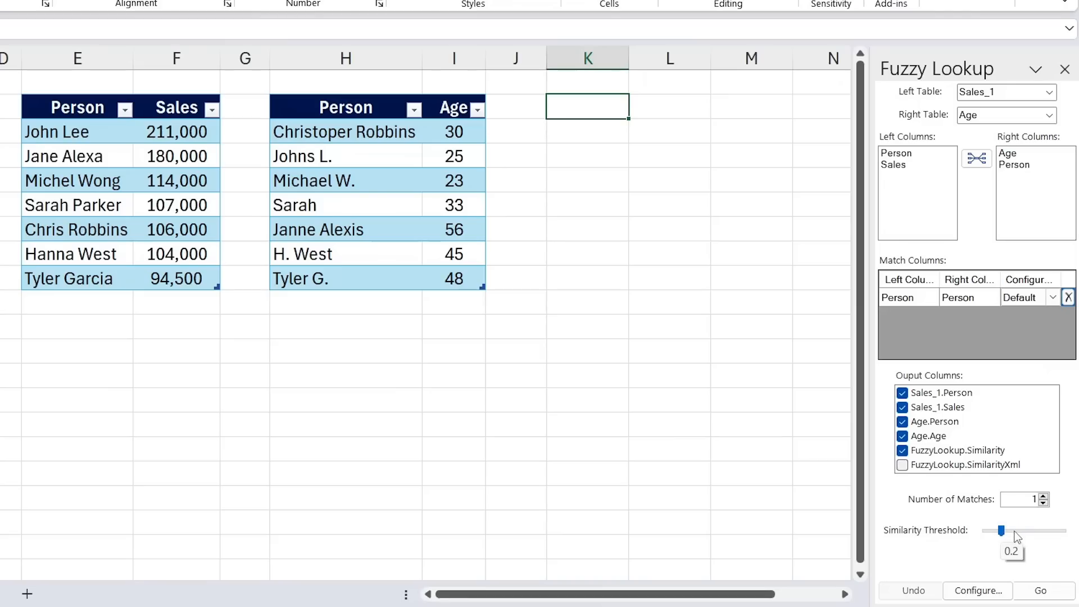
{"action": "left_click_drag", "start_coordinate": [1001, 530], "coordinate": [1006, 530]}
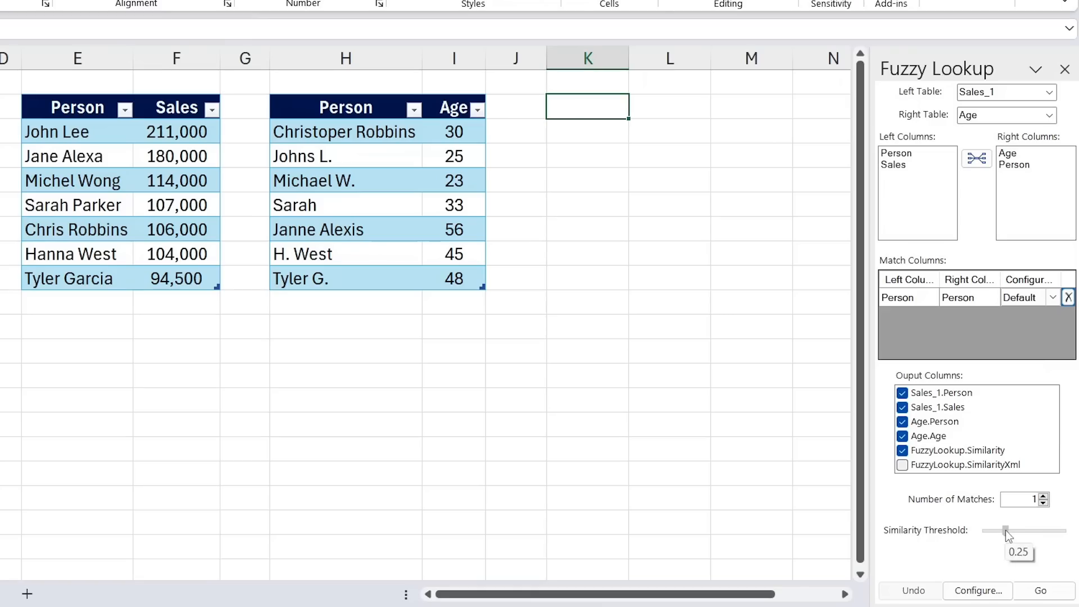
{"action": "left_click_drag", "start_coordinate": [1005, 531], "coordinate": [1003, 531]}
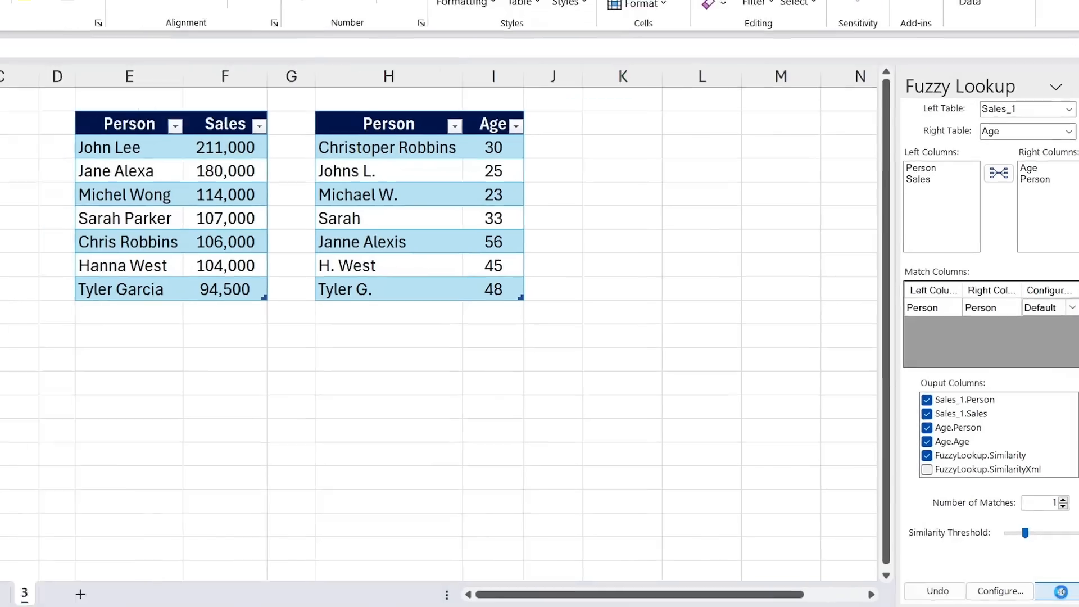
Step: Output the Person, Sales, Age and Similarity match at K2, then exclude Similarity
{"action": "left_click", "coordinate": [1062, 591]}
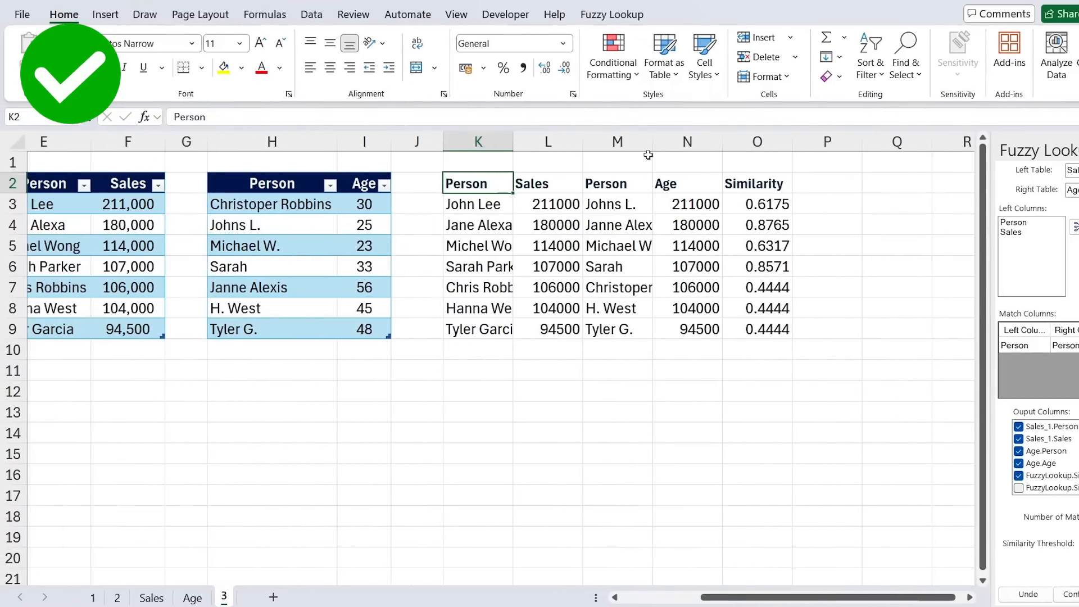
{"action": "scroll", "scroll_direction": "right", "scroll_amount": 3}
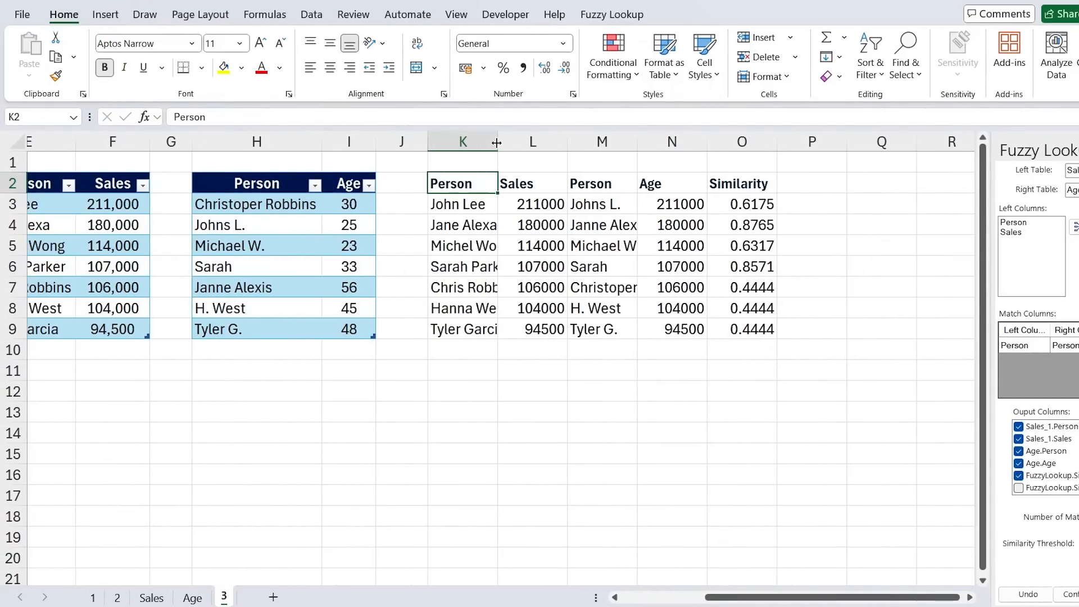
{"action": "left_click_drag", "start_coordinate": [495, 141], "coordinate": [512, 142]}
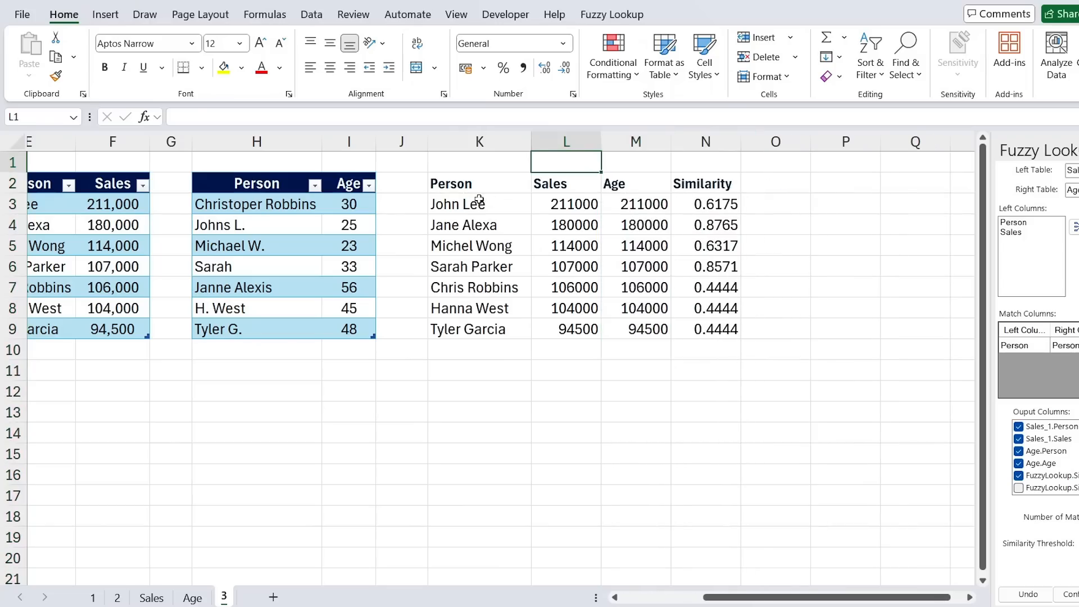
{"action": "left_click", "coordinate": [705, 183]}
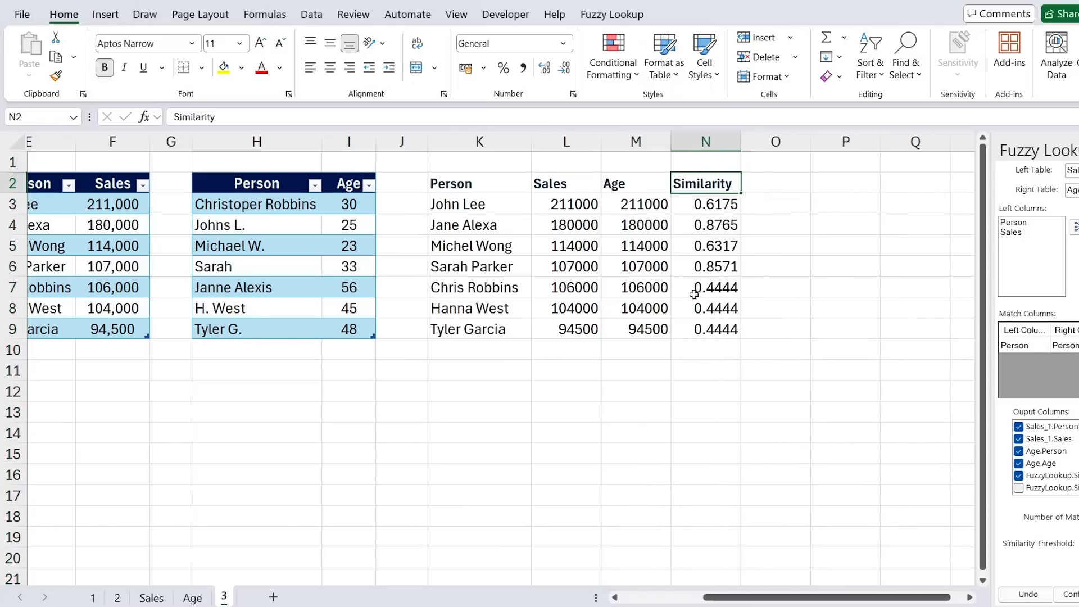
{"action": "mouse_move", "coordinate": [473, 284]}
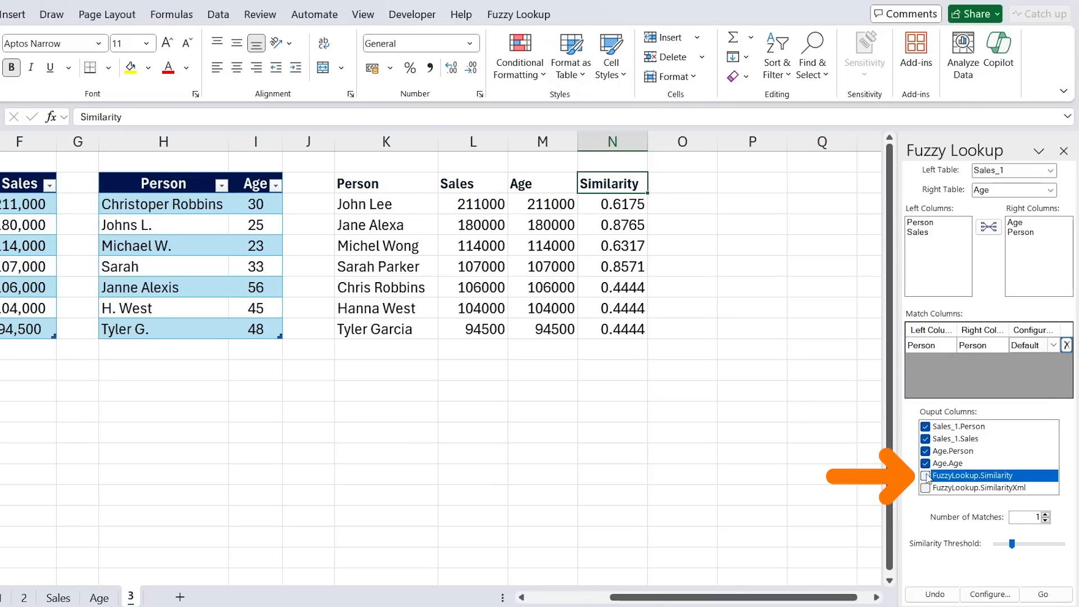
{"action": "left_click", "coordinate": [925, 475]}
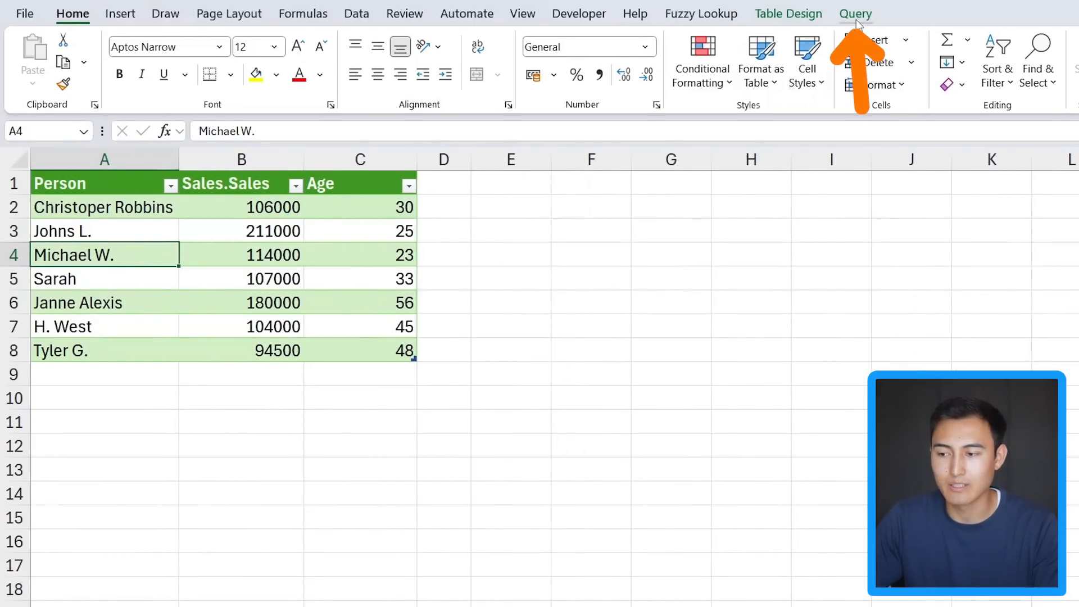
Step: Reopen the merged Age query in the Power Query Editor from the Query tools
{"action": "left_click", "coordinate": [854, 14]}
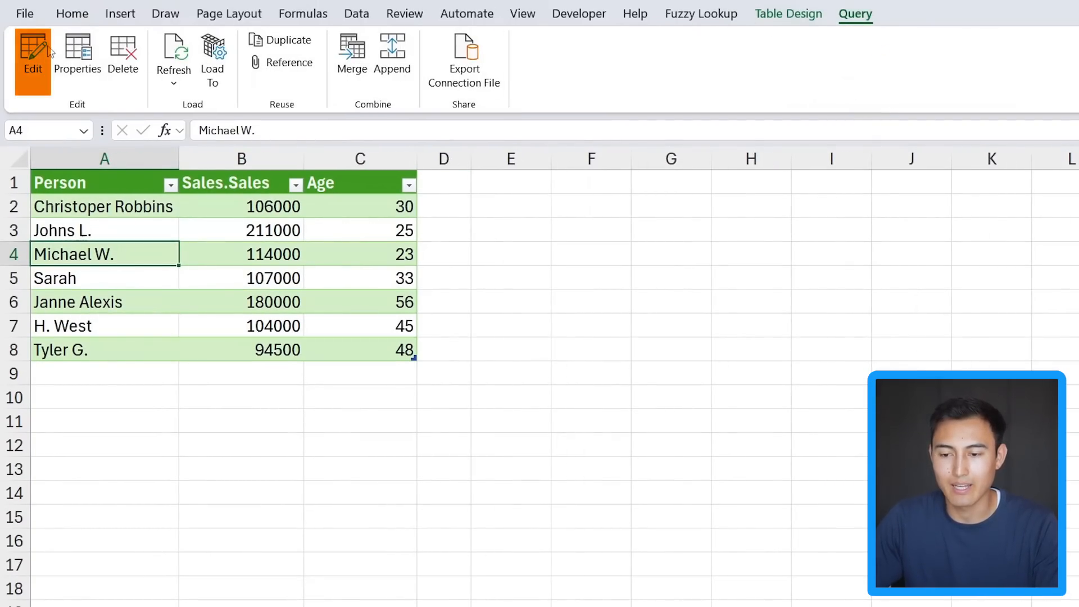
{"action": "left_click", "coordinate": [32, 56]}
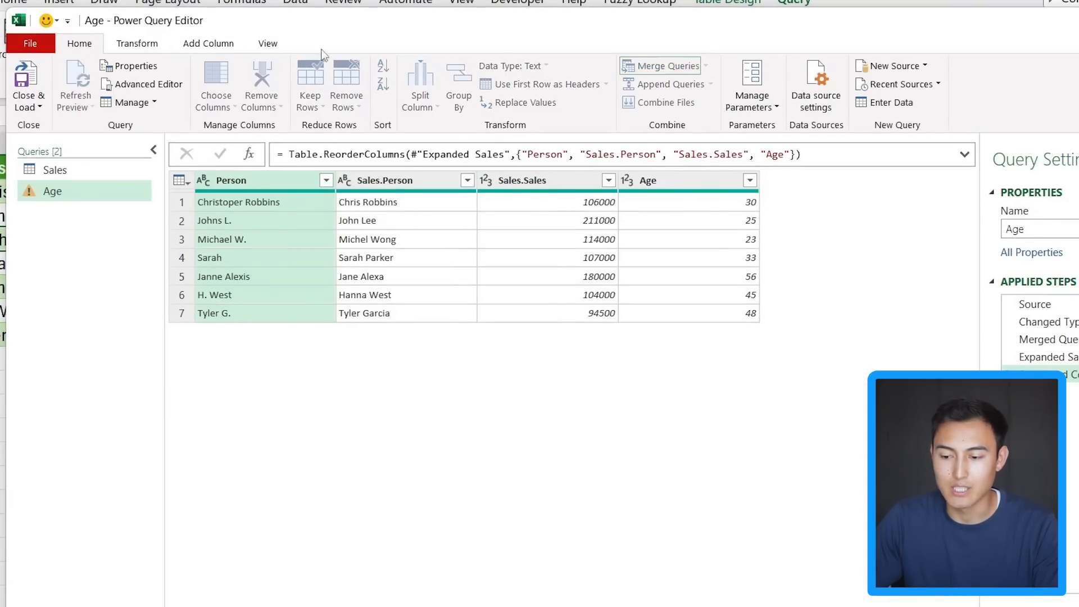
Step: Merge Sales into Age on Person with an Inner join, matching 0 of 7 rows
{"action": "left_click", "coordinate": [659, 66]}
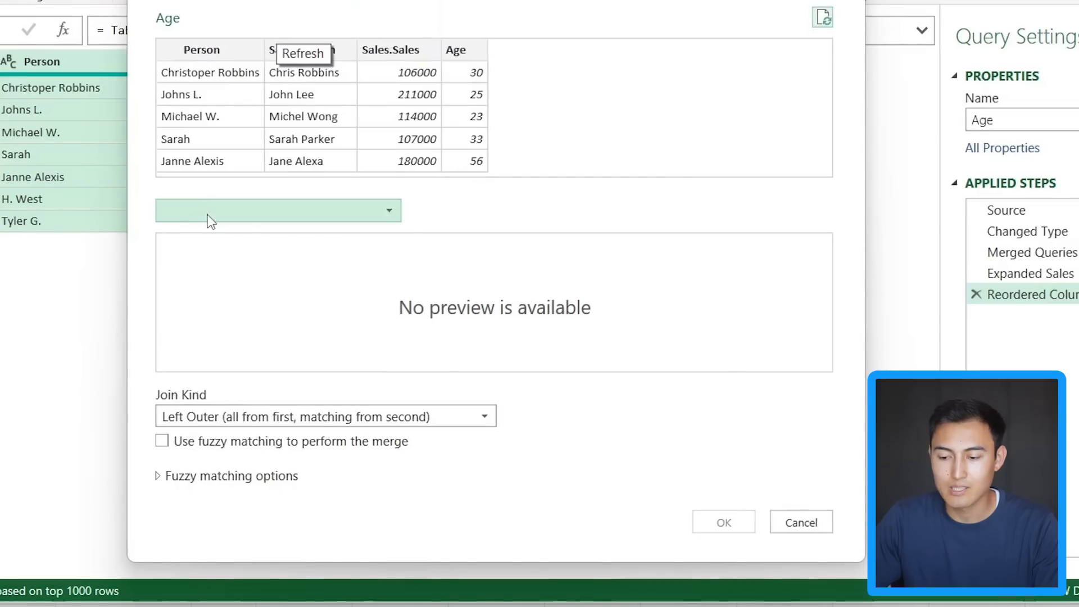
{"action": "left_click", "coordinate": [277, 211]}
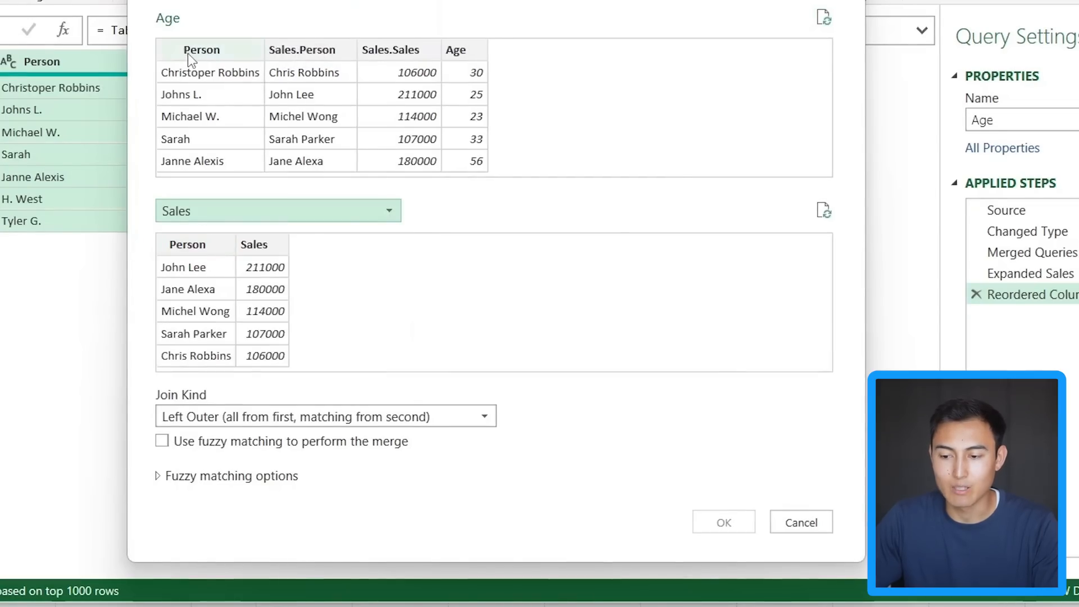
{"action": "left_click", "coordinate": [188, 245]}
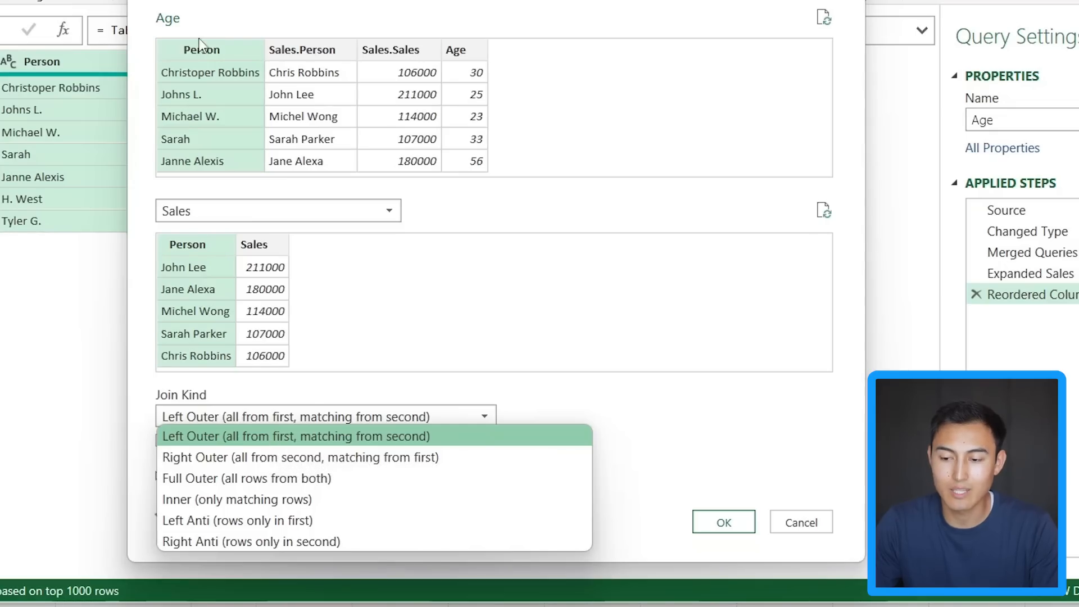
{"action": "mouse_move", "coordinate": [160, 40]}
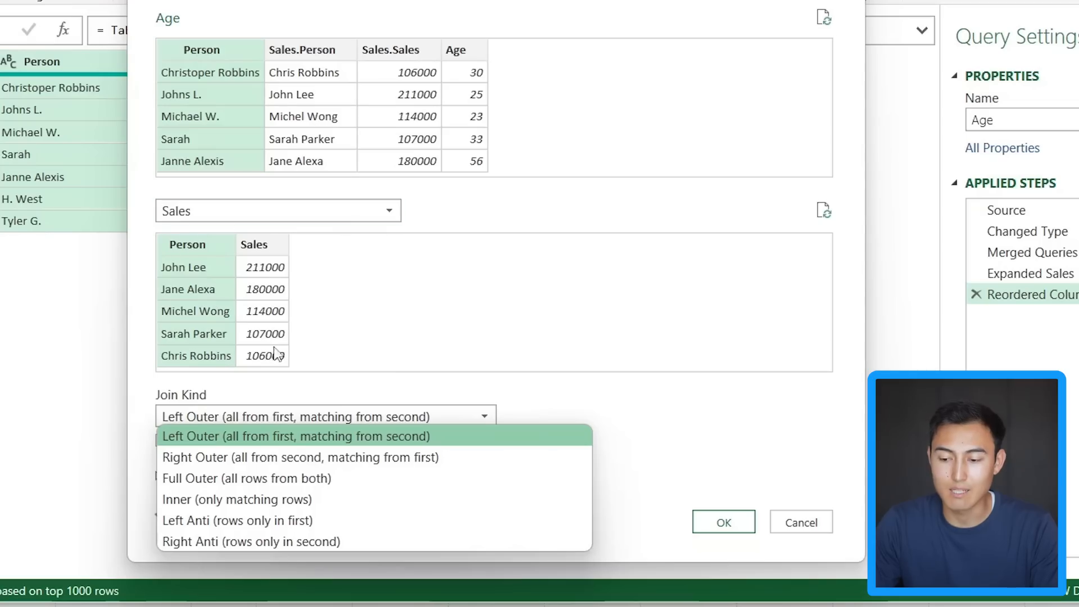
{"action": "mouse_move", "coordinate": [171, 116]}
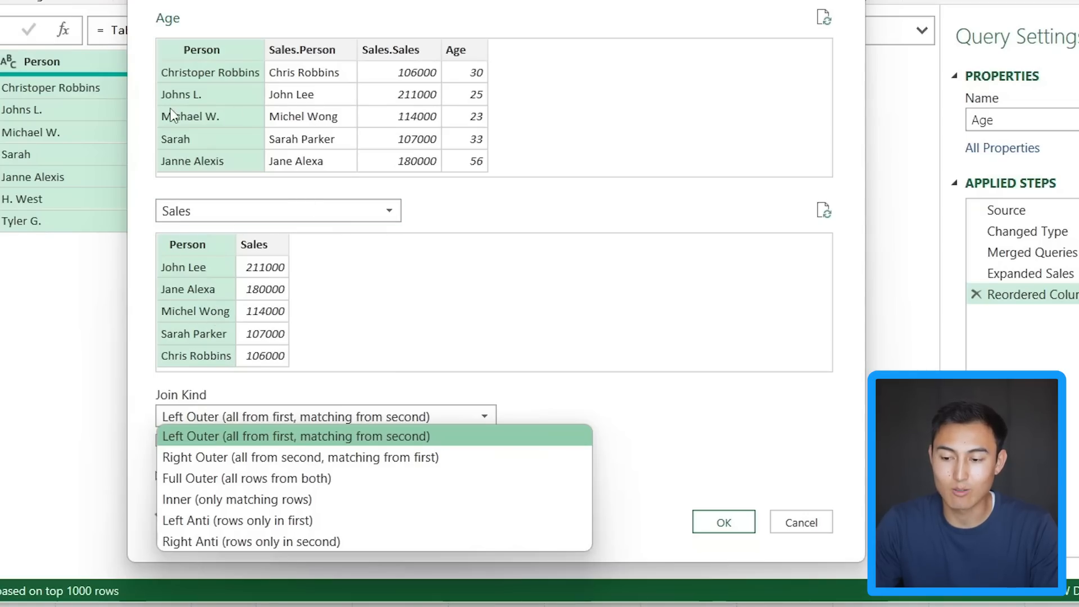
{"action": "mouse_move", "coordinate": [233, 440]}
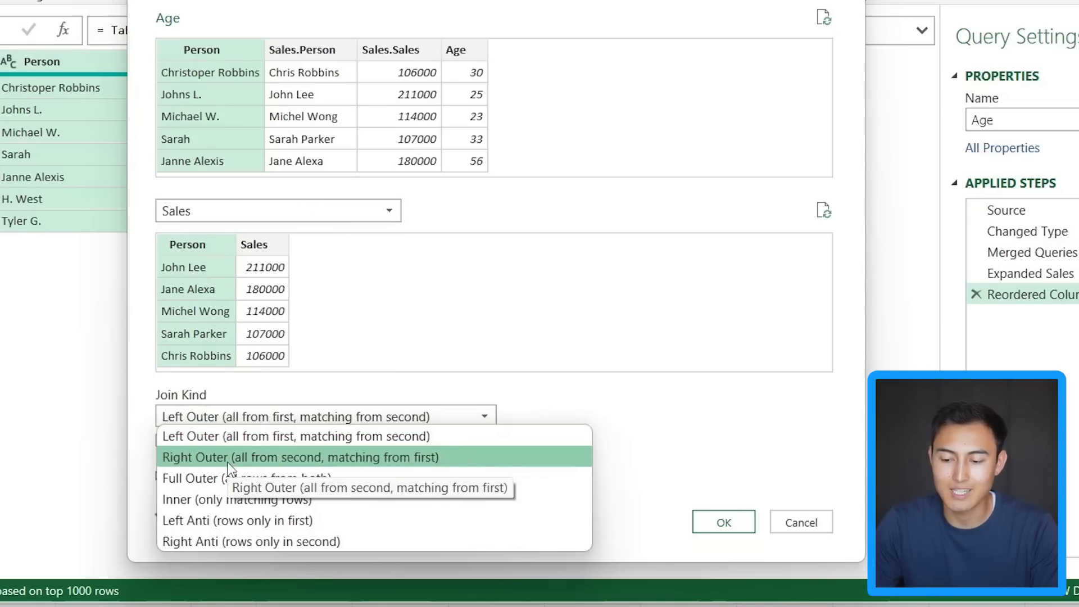
{"action": "mouse_move", "coordinate": [261, 499]}
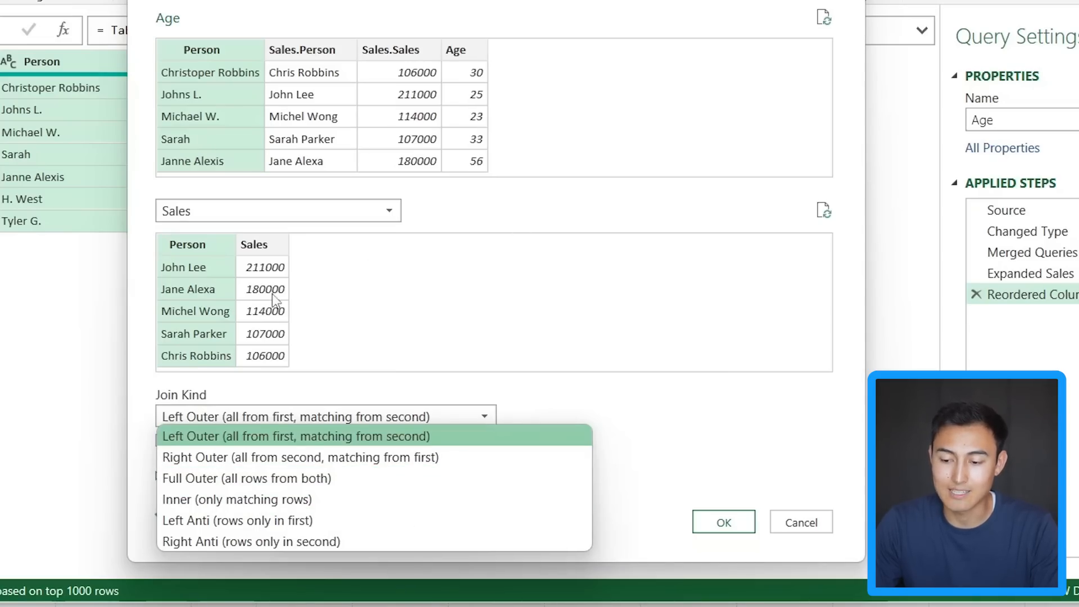
{"action": "mouse_move", "coordinate": [237, 282]}
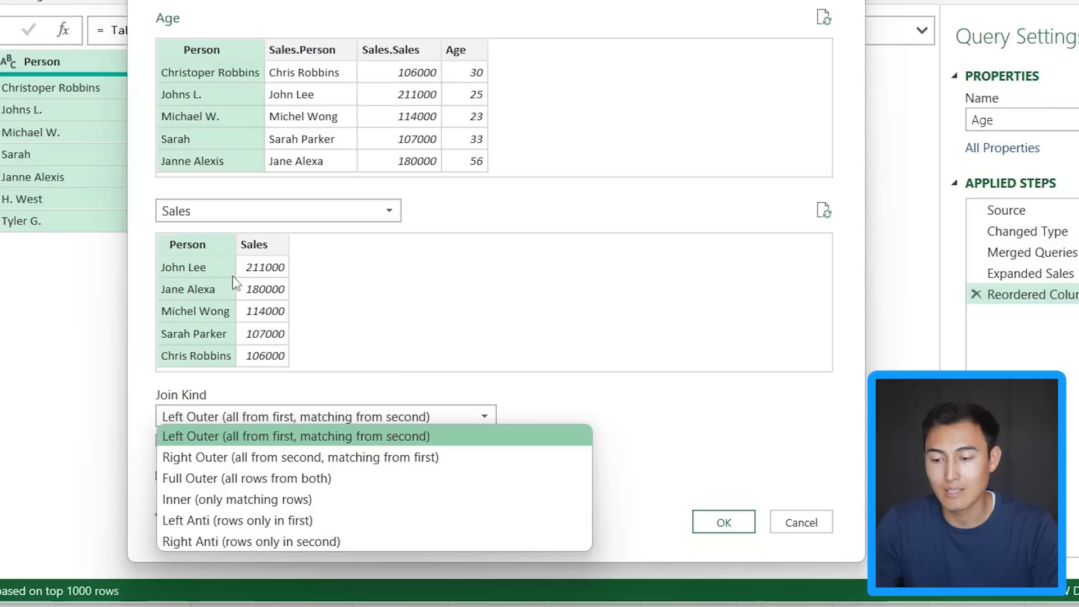
{"action": "mouse_move", "coordinate": [228, 20]}
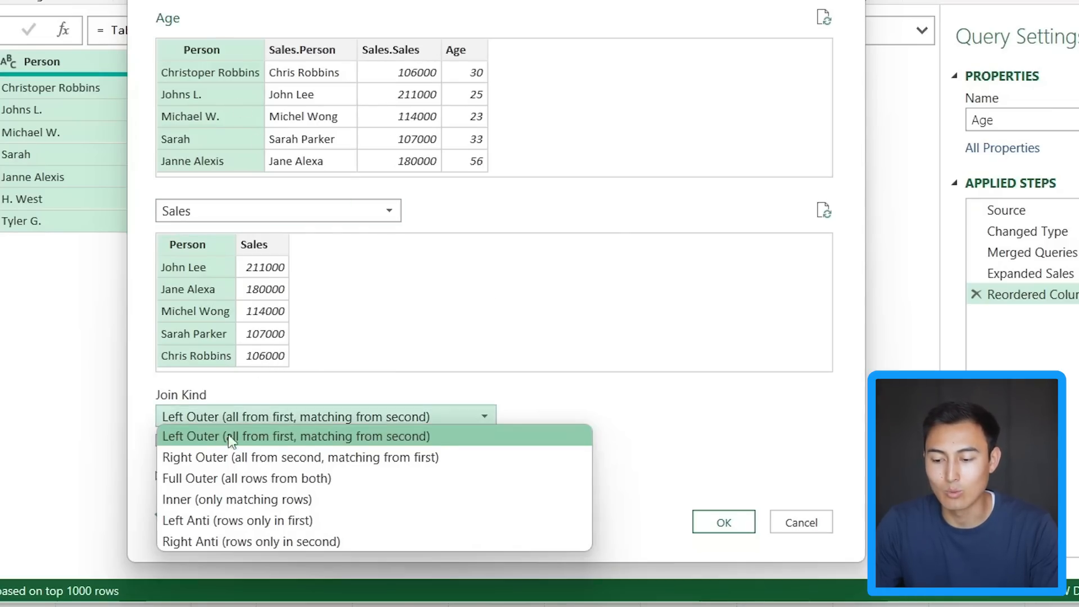
{"action": "left_click", "coordinate": [237, 500]}
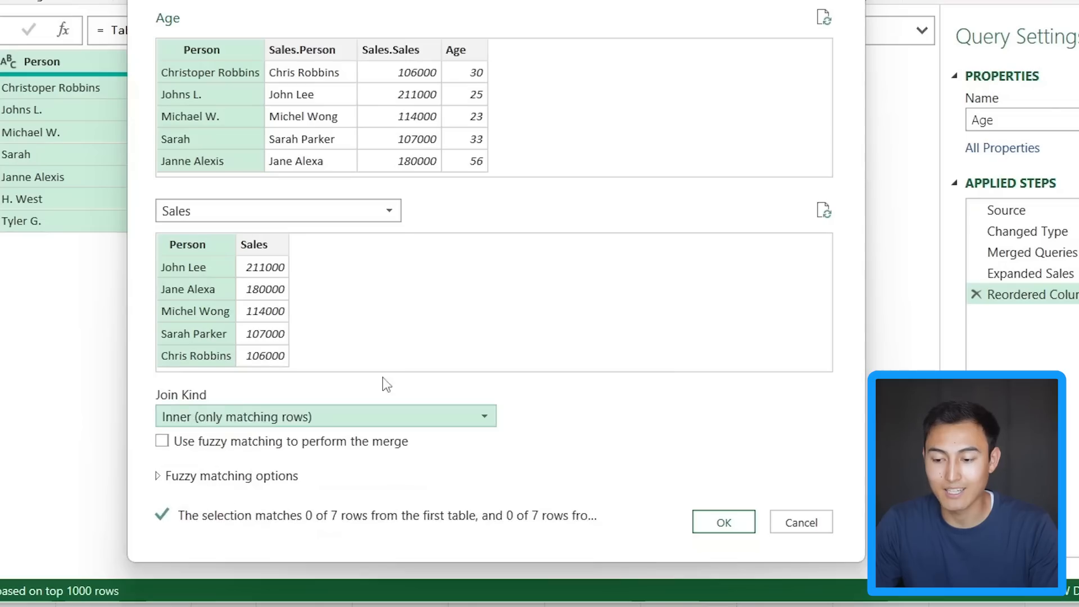
{"action": "mouse_move", "coordinate": [622, 159]}
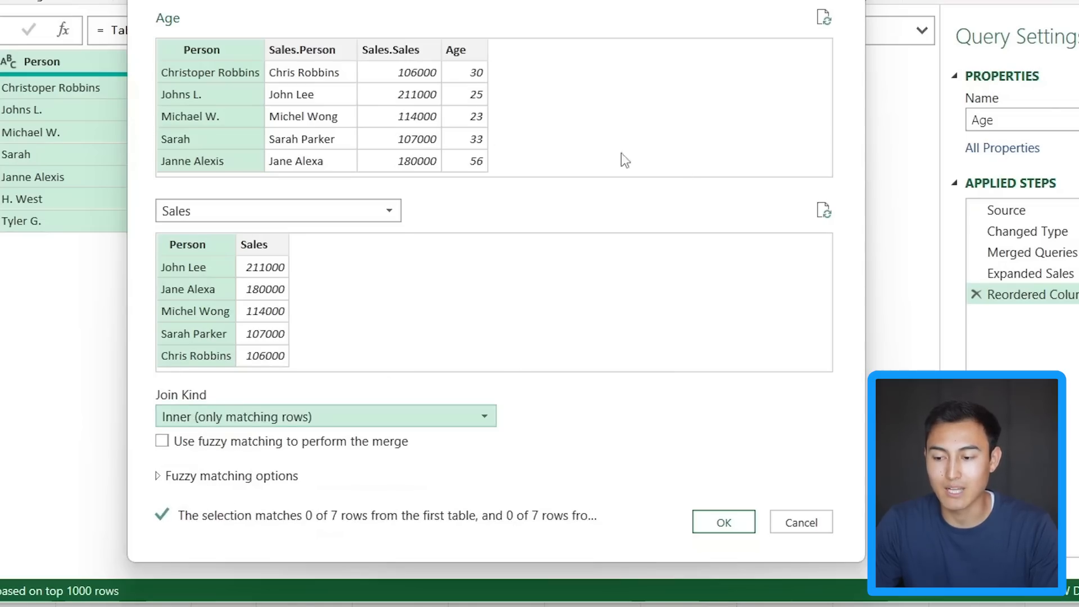
{"action": "mouse_move", "coordinate": [191, 124]}
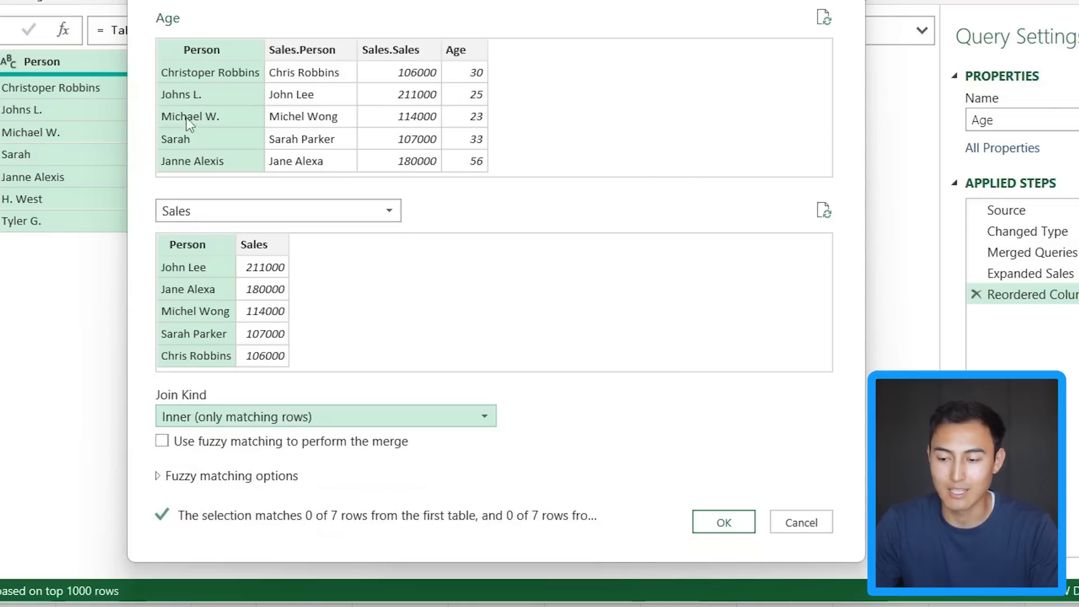